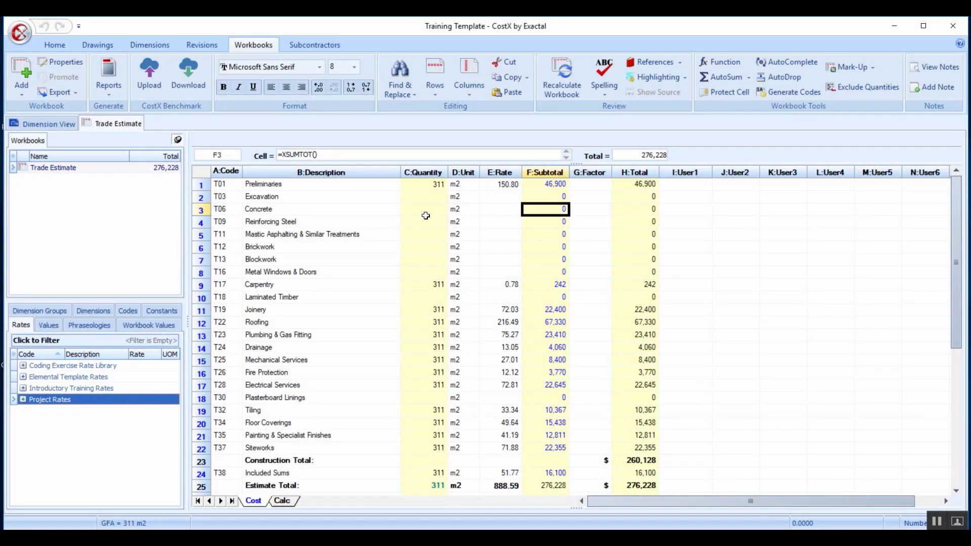
mouse_move(565, 225)
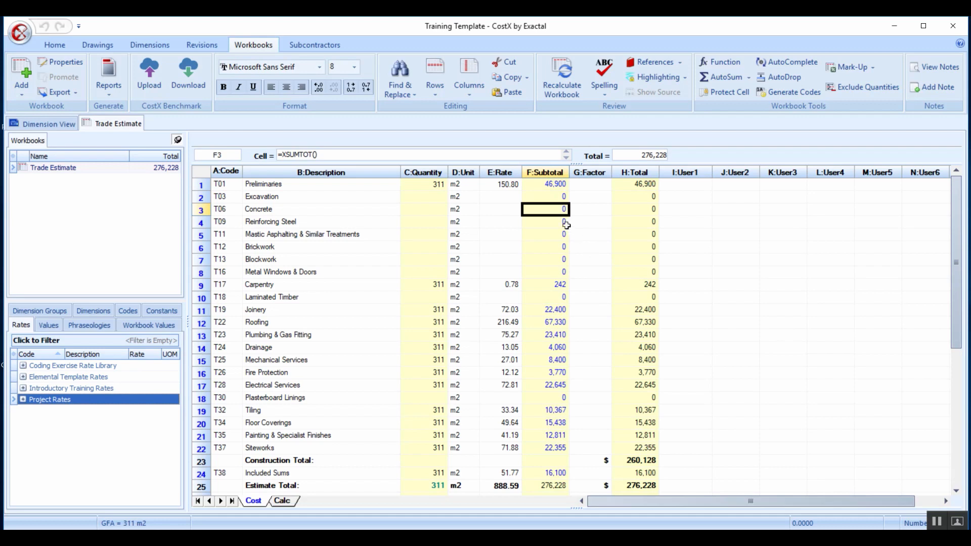
mouse_move(590, 395)
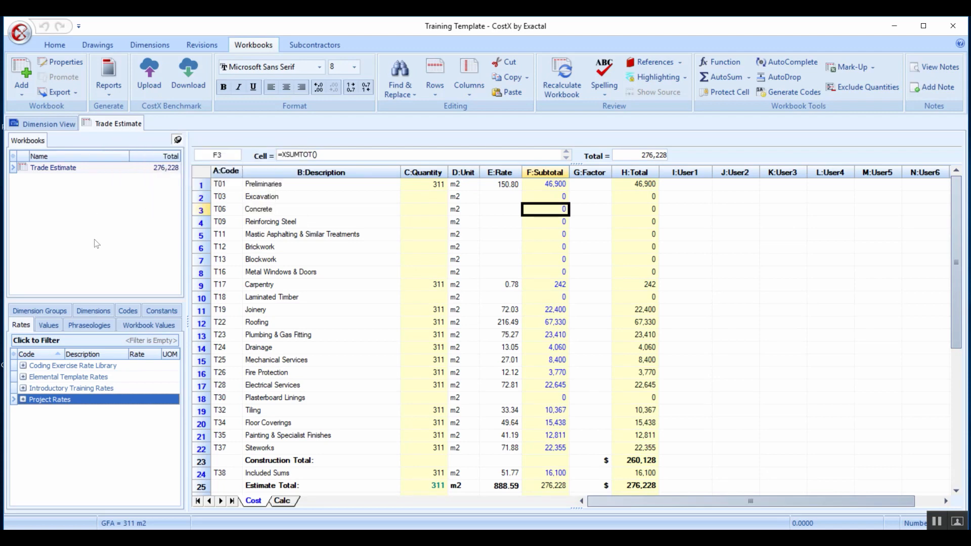
mouse_move(418, 346)
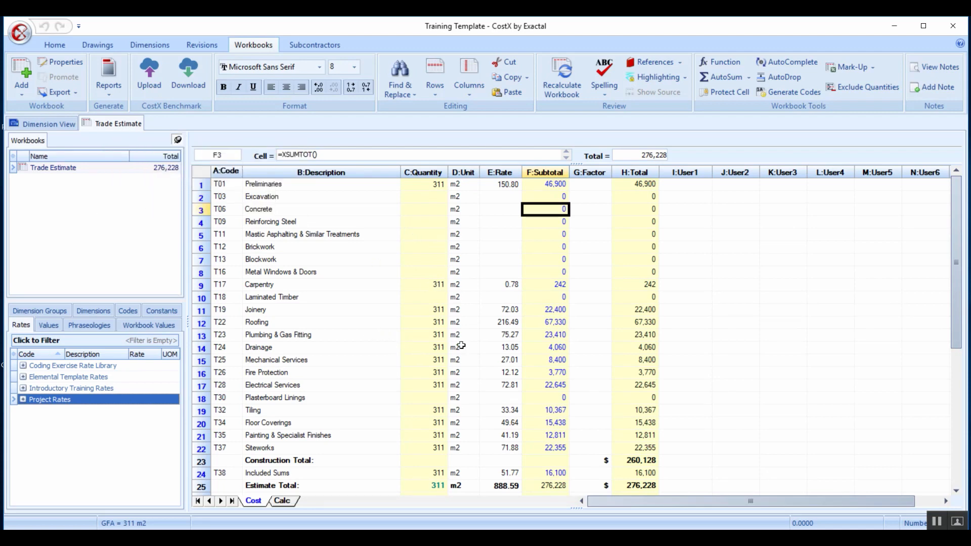
mouse_move(574, 251)
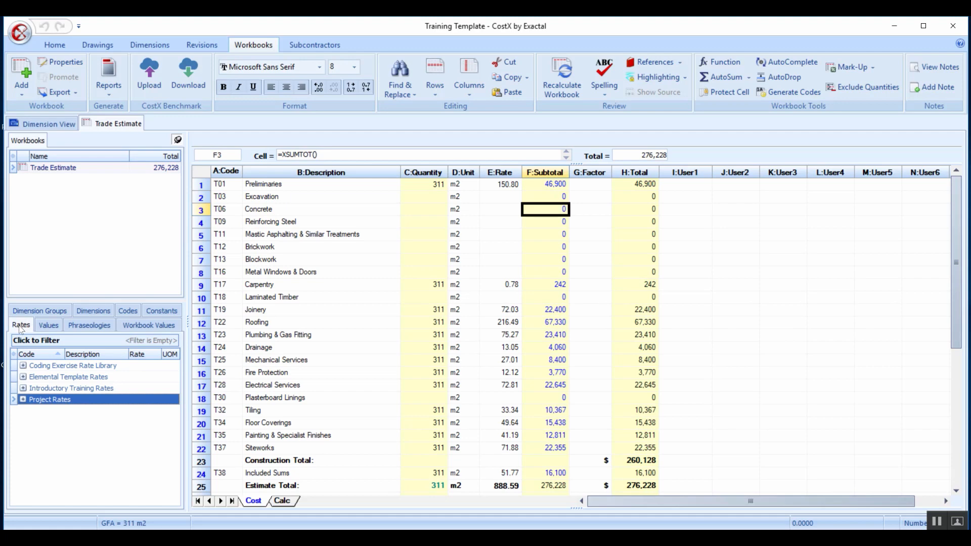
Browse the building's dimension groups, expanding 01 SITE PREPARATION, then return to the rate libraries list.
click(39, 325)
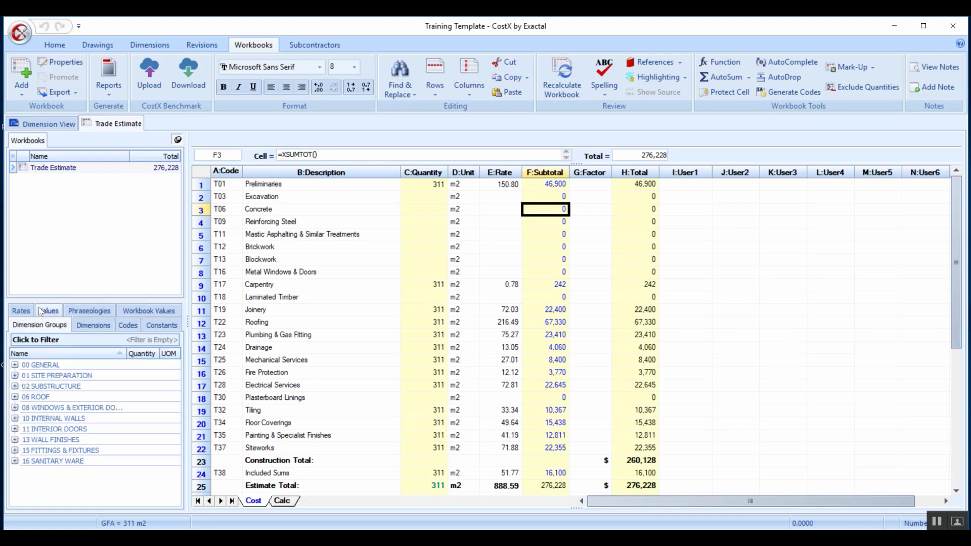
mouse_move(18, 379)
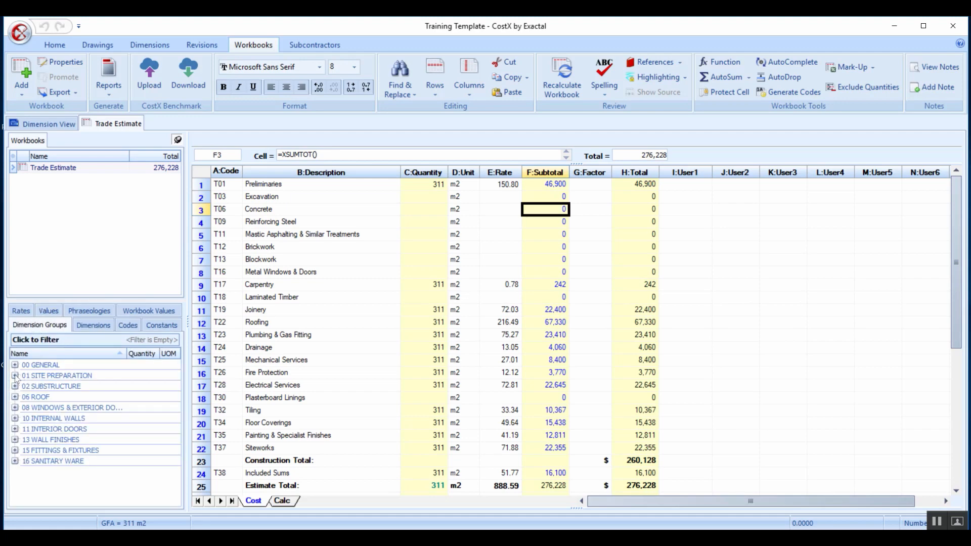
click(16, 376)
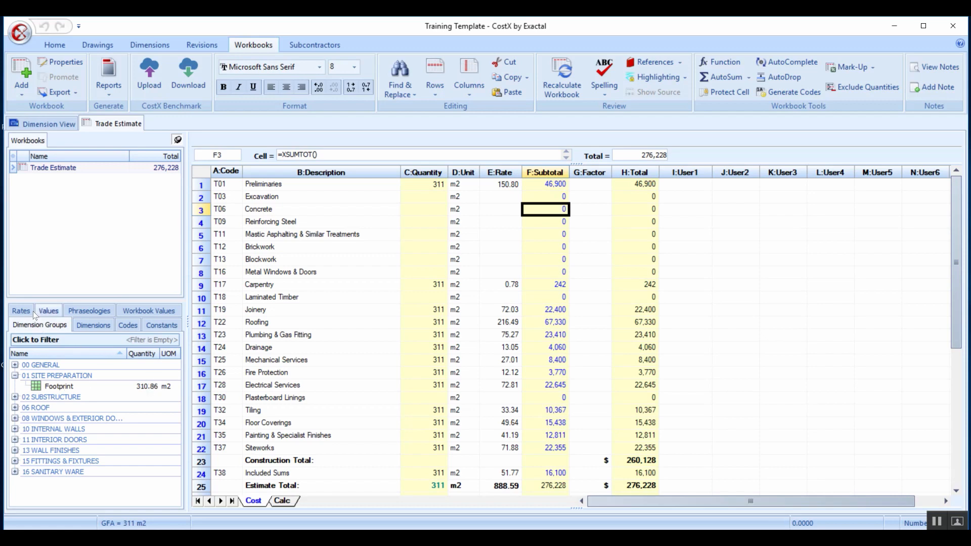
click(20, 325)
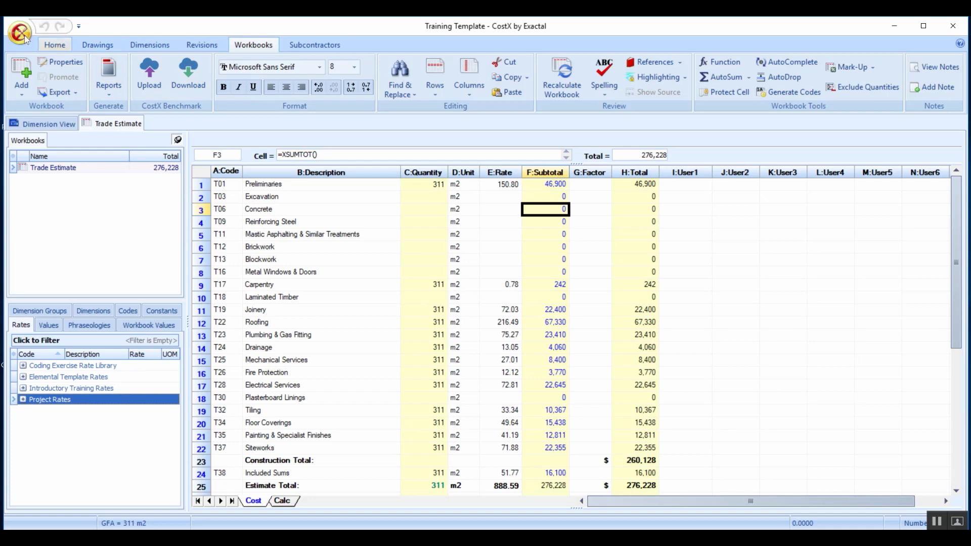
Reach Rate Libraries under System Administration > Costing and view the available rate import formats.
click(20, 32)
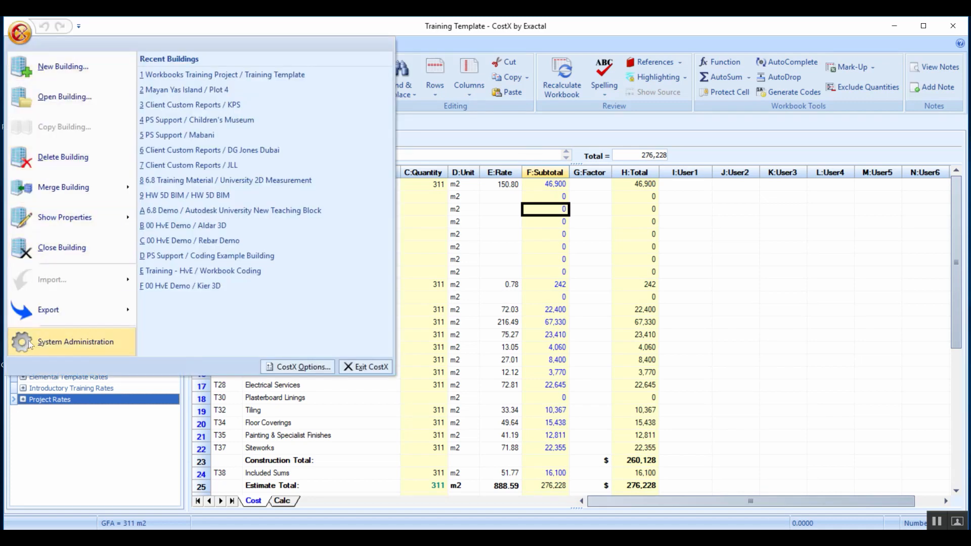
click(75, 341)
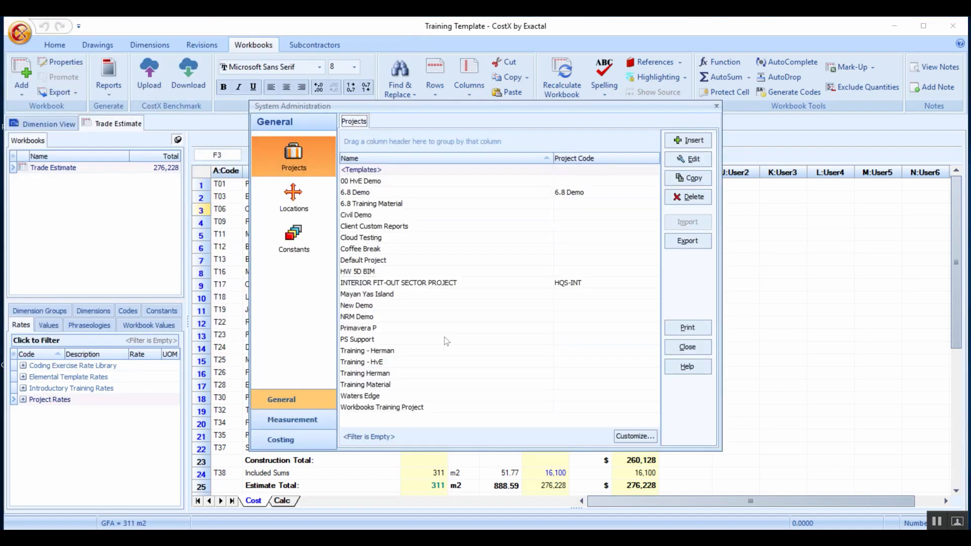
click(280, 440)
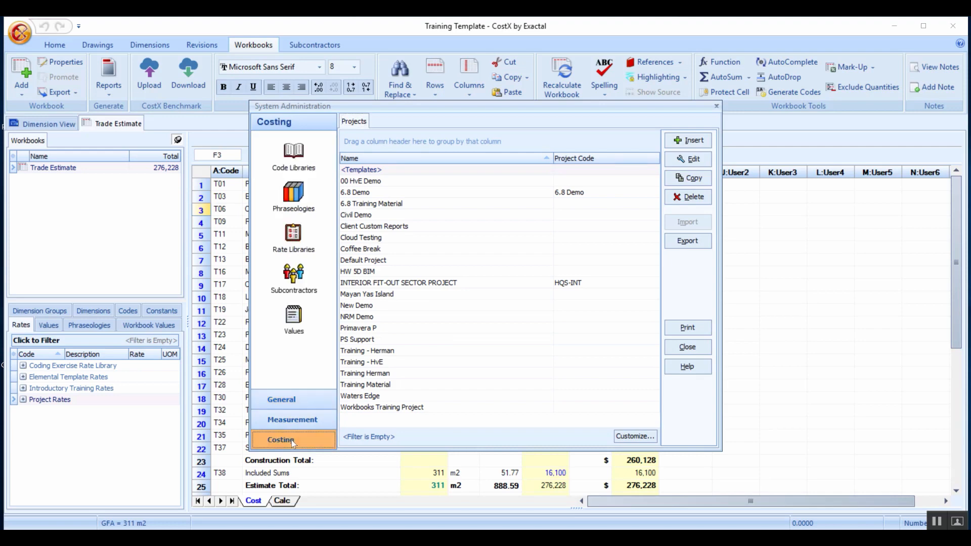
mouse_move(294, 239)
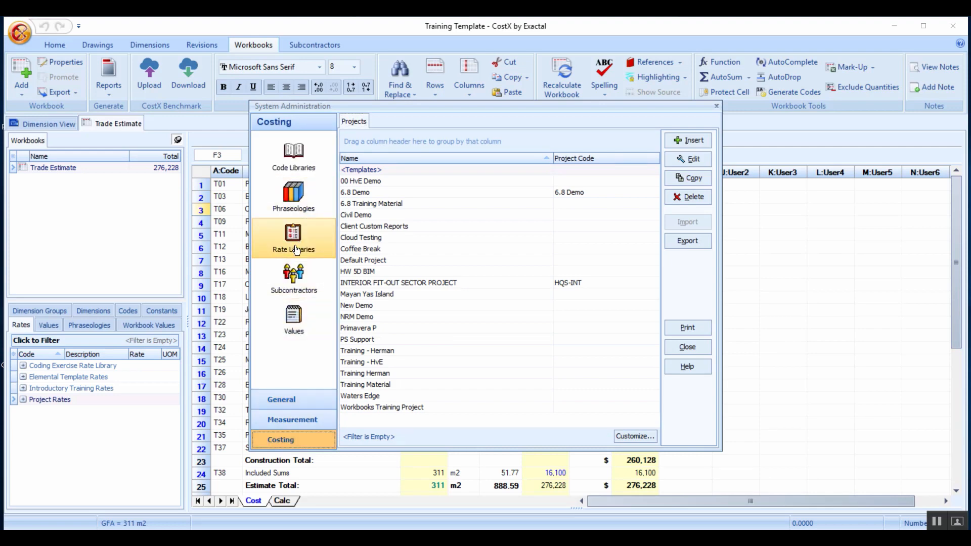
click(294, 237)
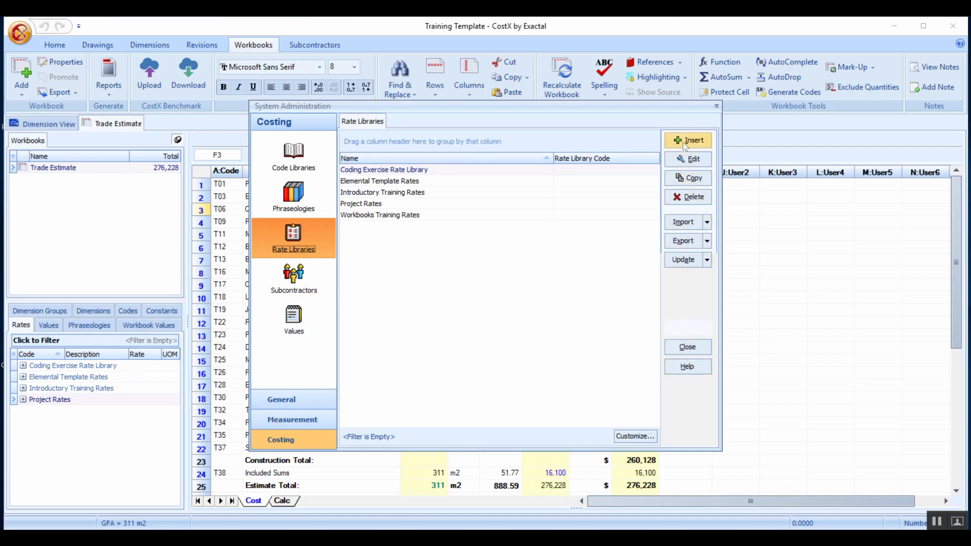
mouse_move(685, 221)
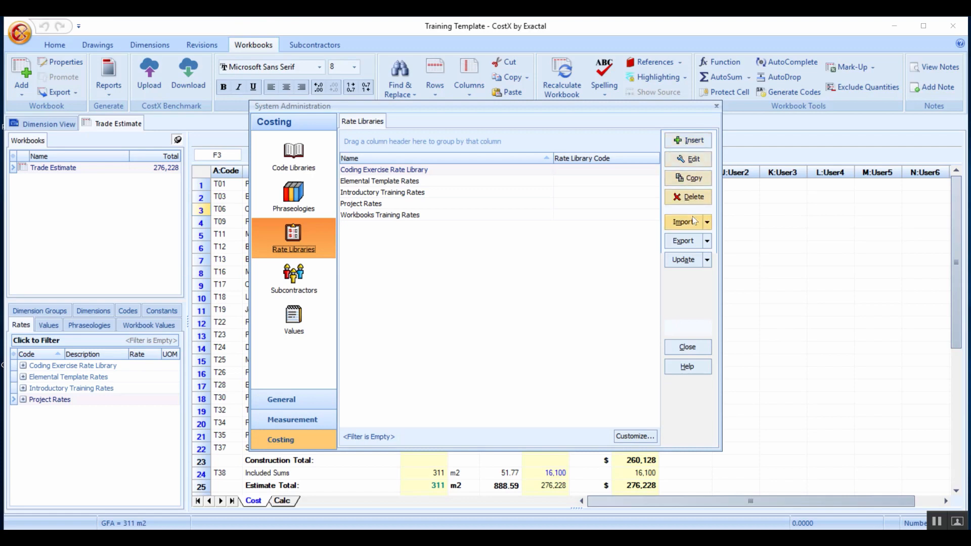
click(707, 221)
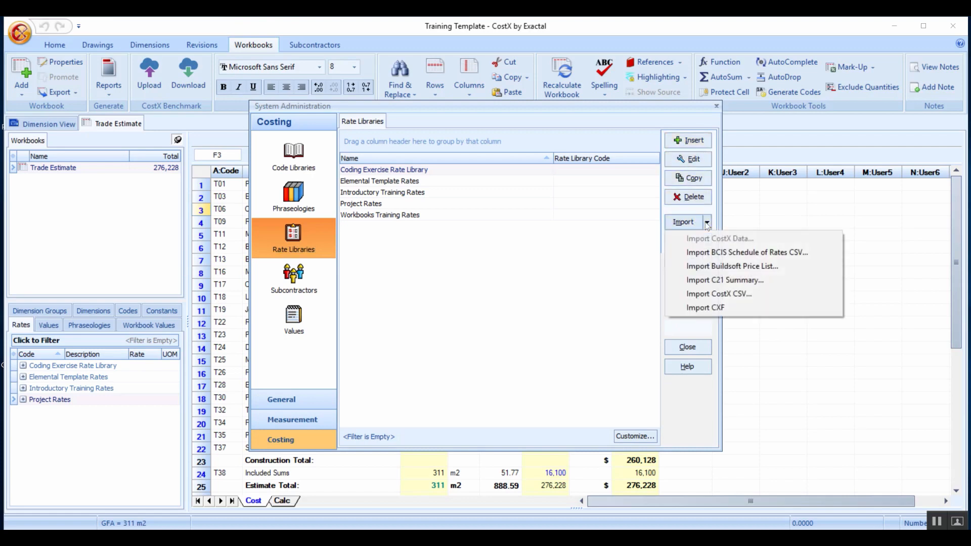
mouse_move(718, 293)
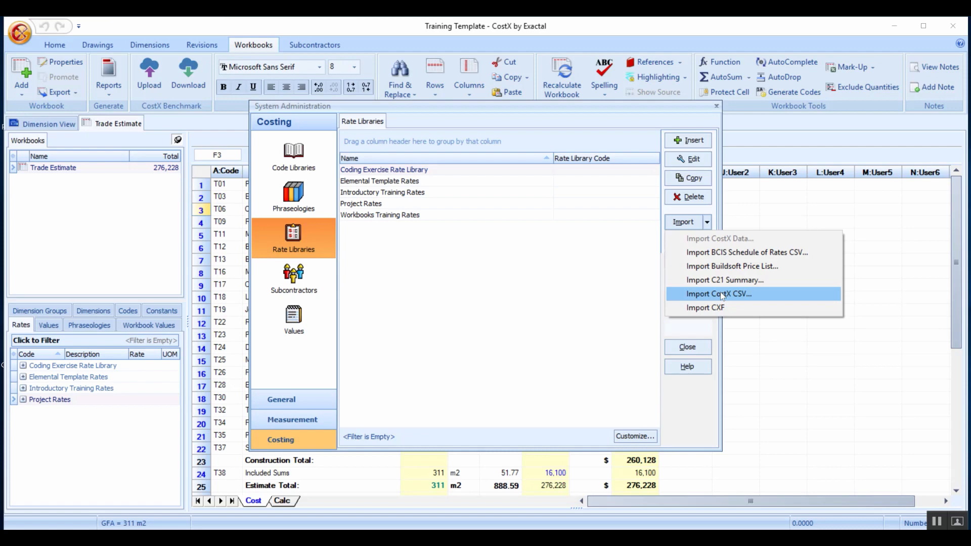
mouse_move(718, 252)
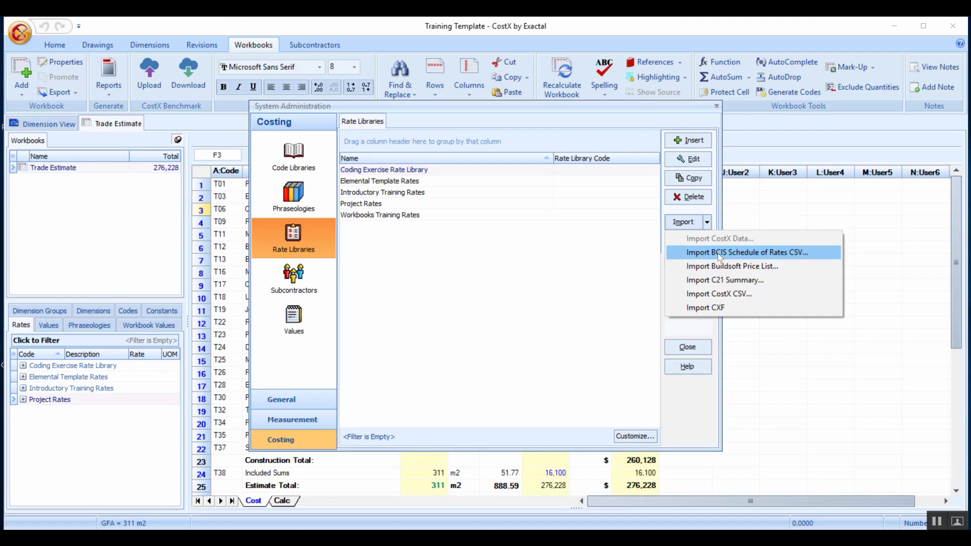
mouse_move(733, 266)
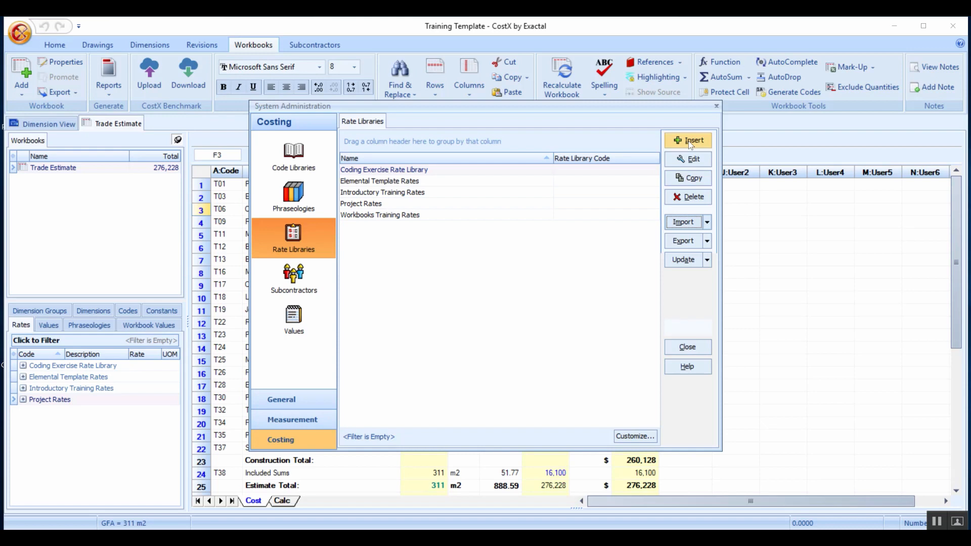
Insert a new rate library and name it 'Webinar Rates'.
click(688, 140)
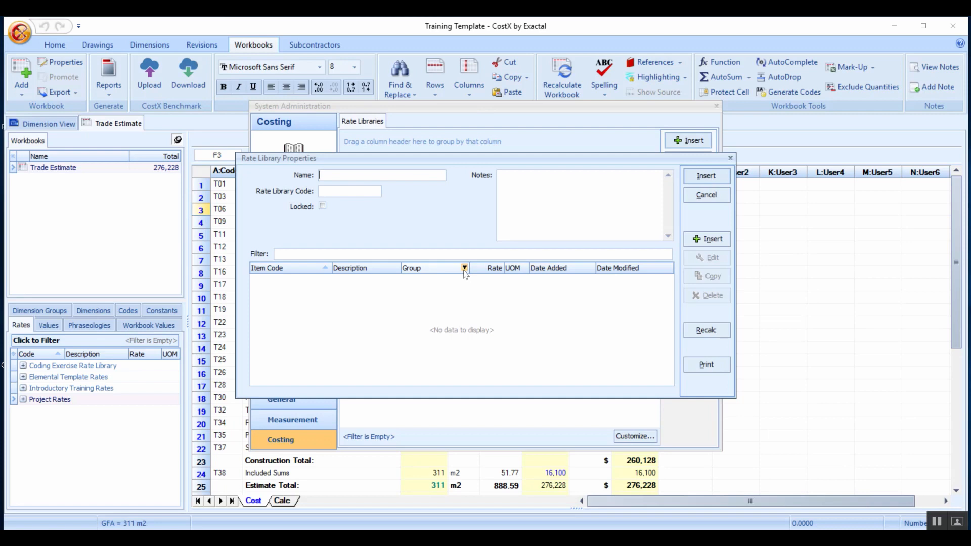
text(W)
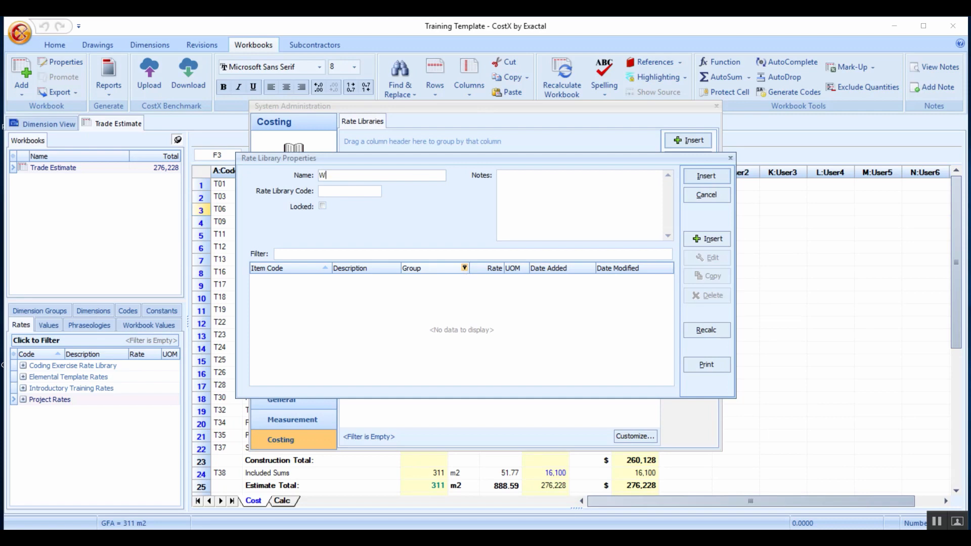
text(ebinar)
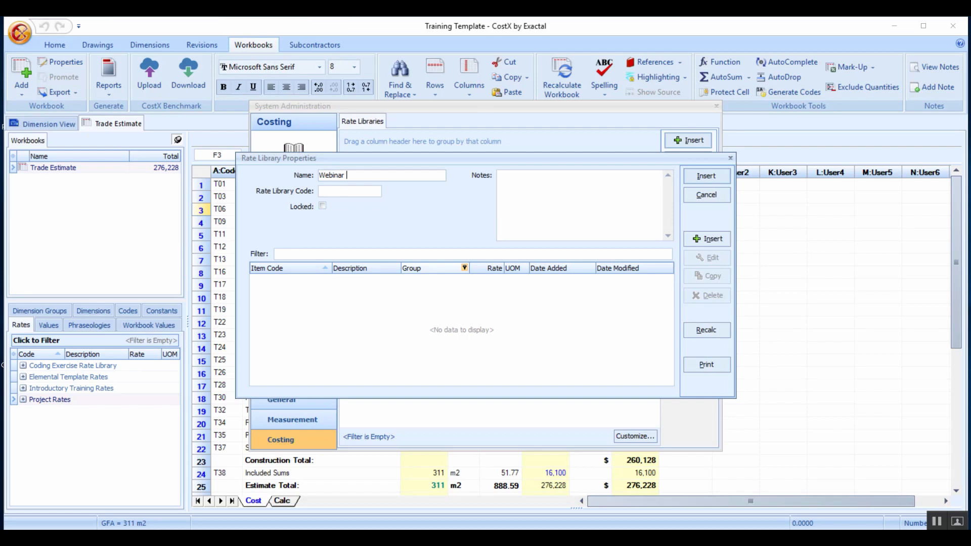
text(Rates)
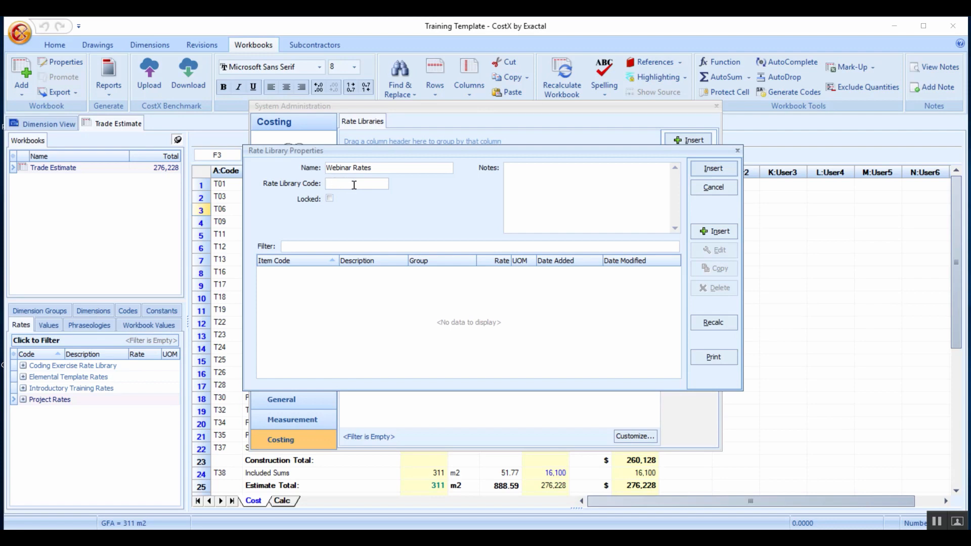
mouse_move(545, 189)
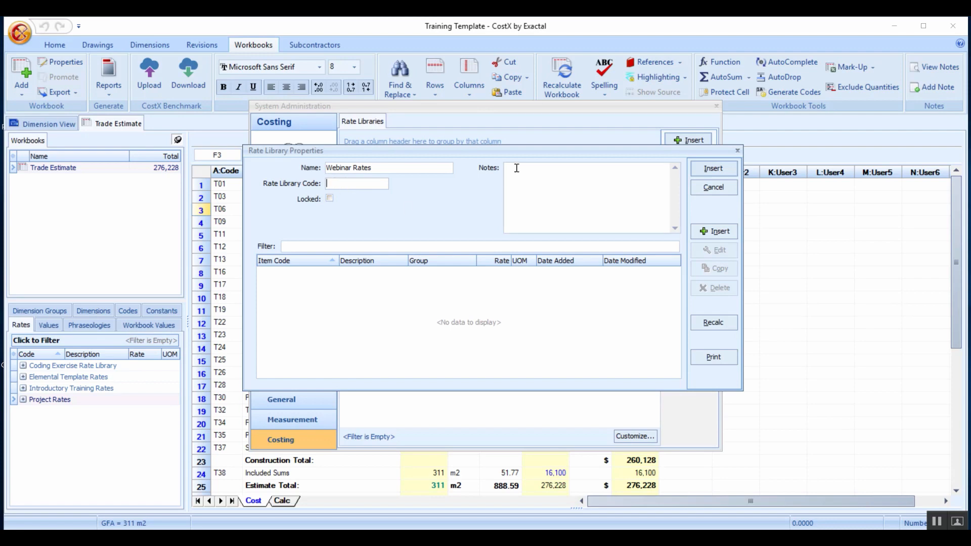
mouse_move(494, 333)
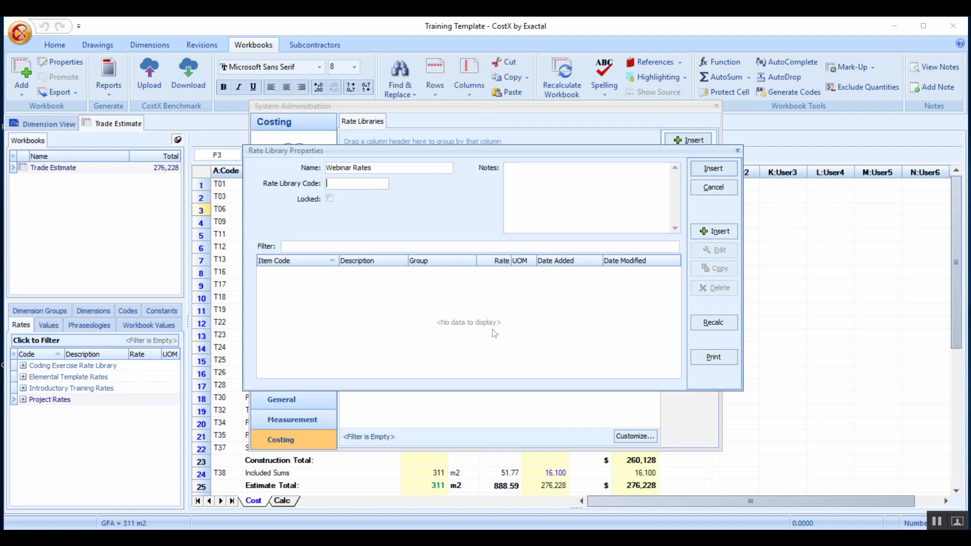
mouse_move(646, 271)
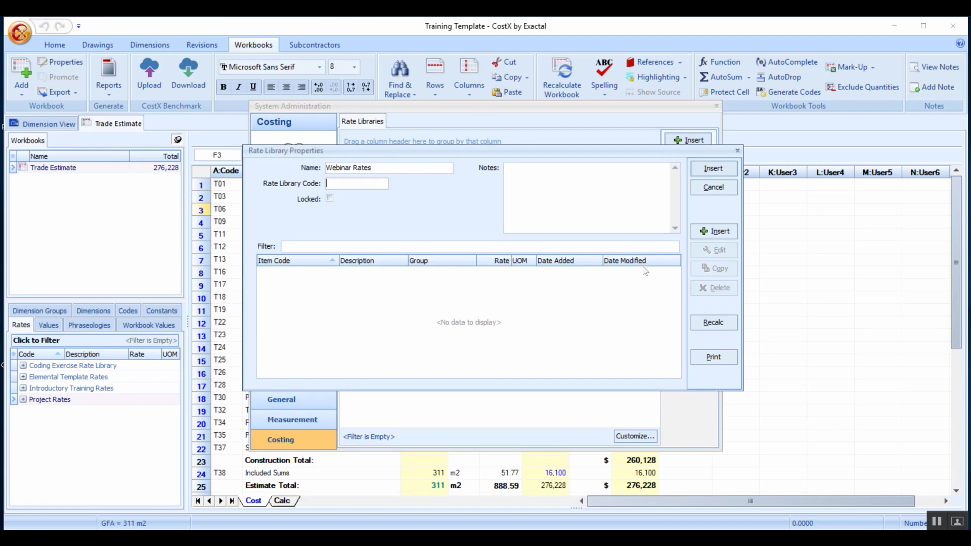
mouse_move(347, 277)
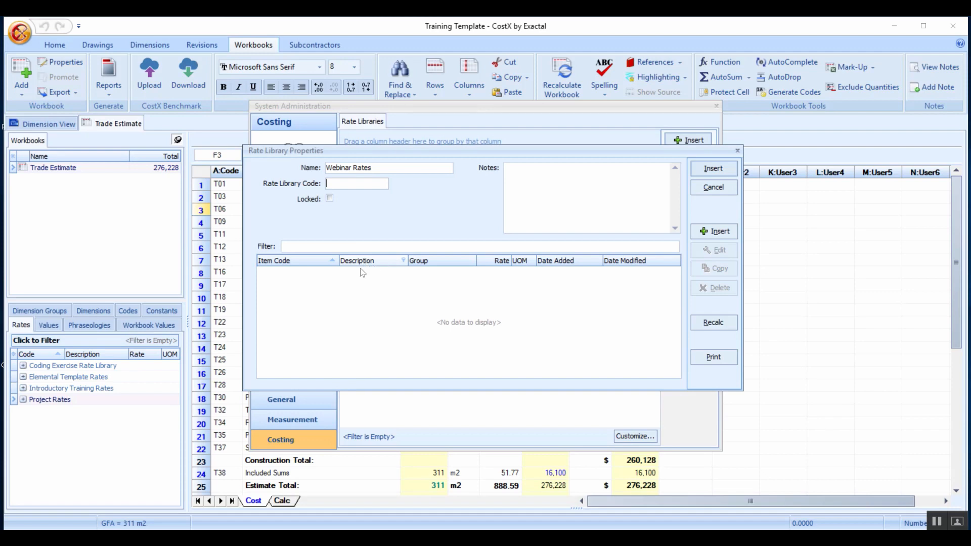
mouse_move(388, 268)
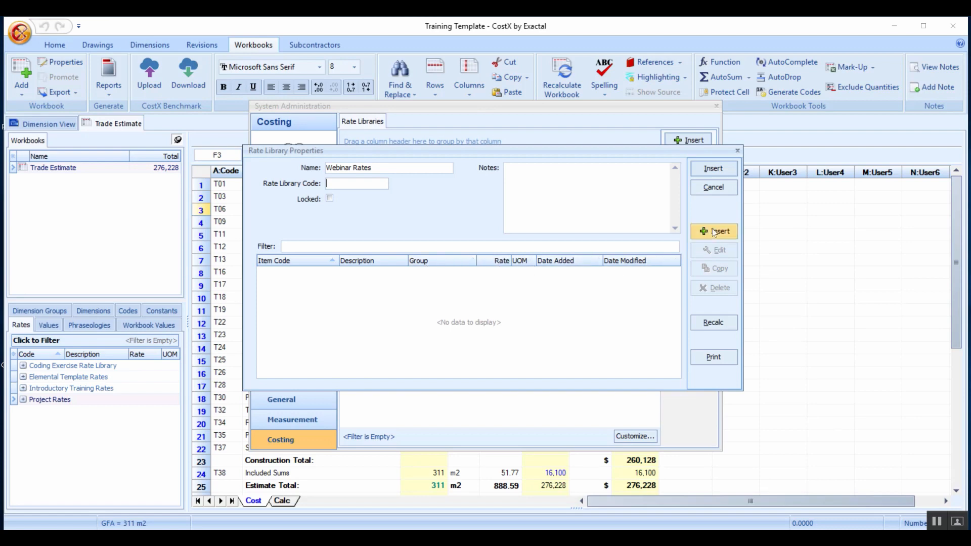
mouse_move(601, 275)
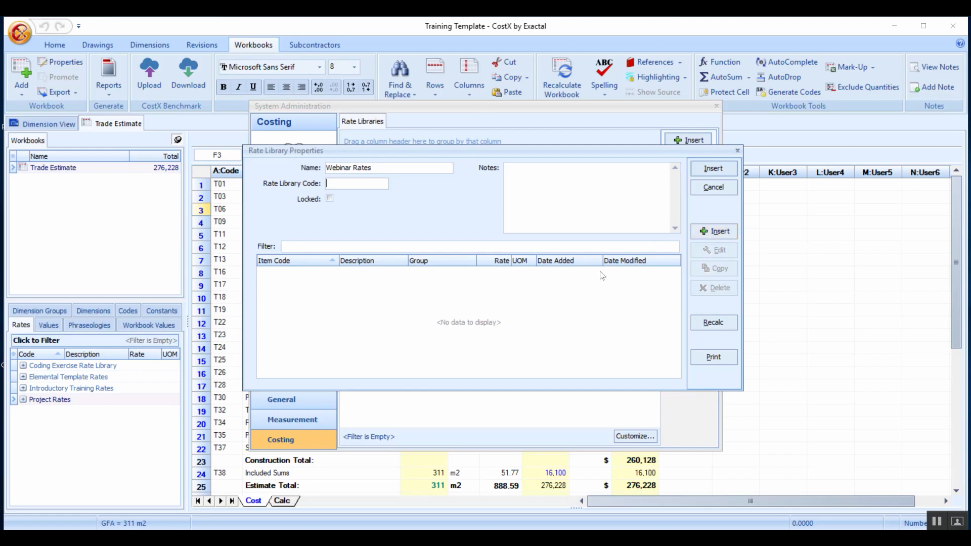
mouse_move(713, 231)
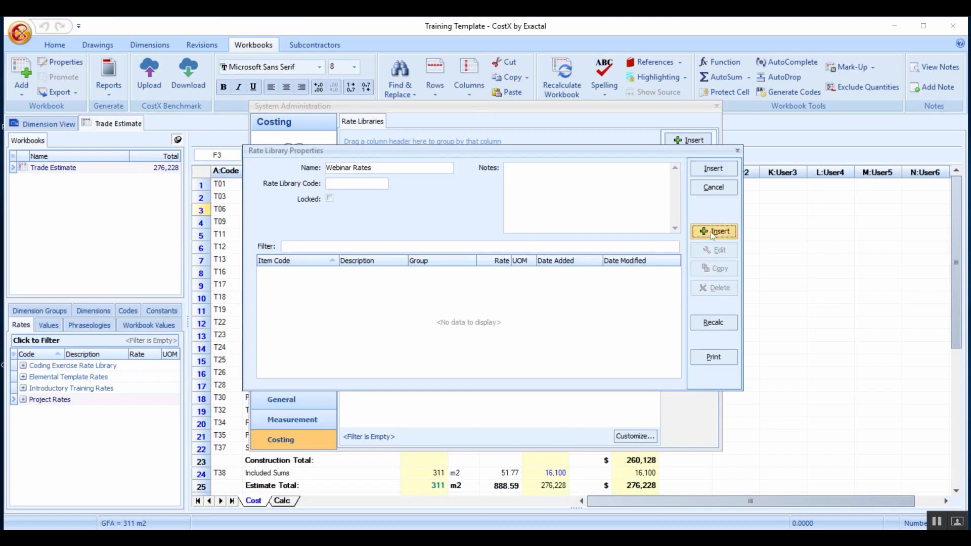
Start a new rate with Item Code 'Con' under the Default location.
click(714, 230)
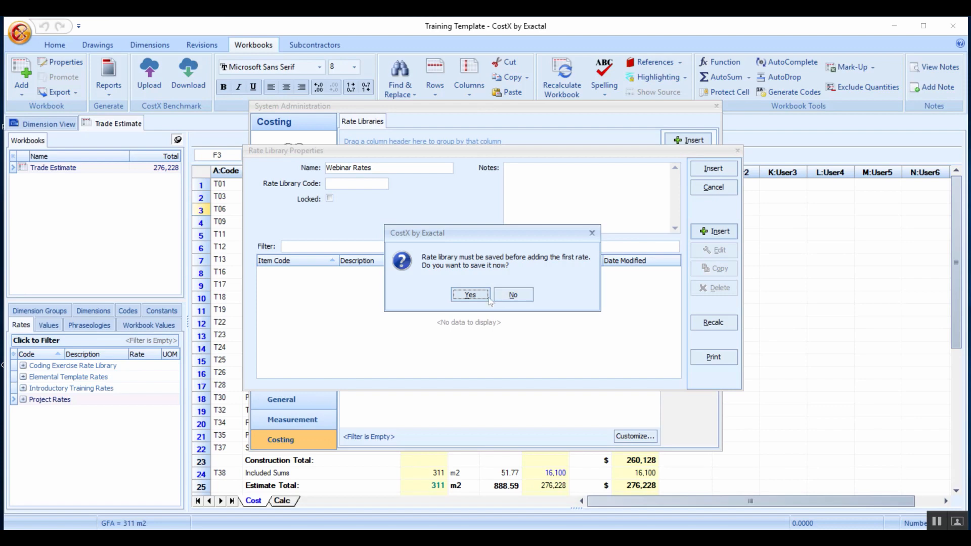
click(470, 294)
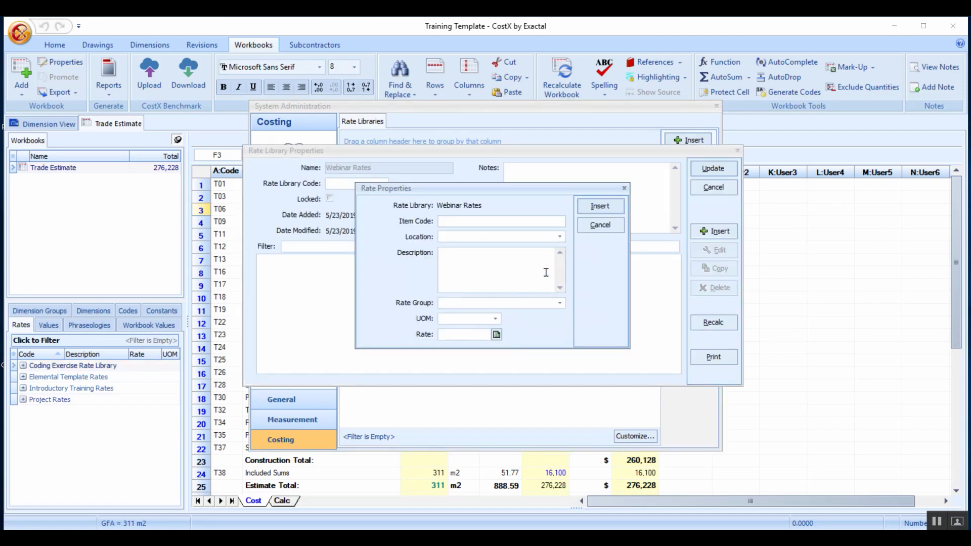
mouse_move(488, 410)
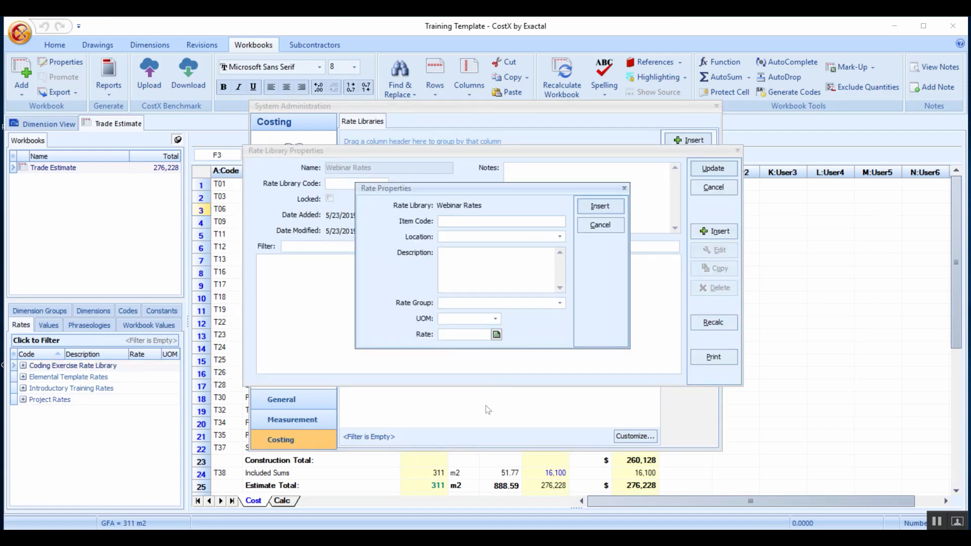
click(501, 221)
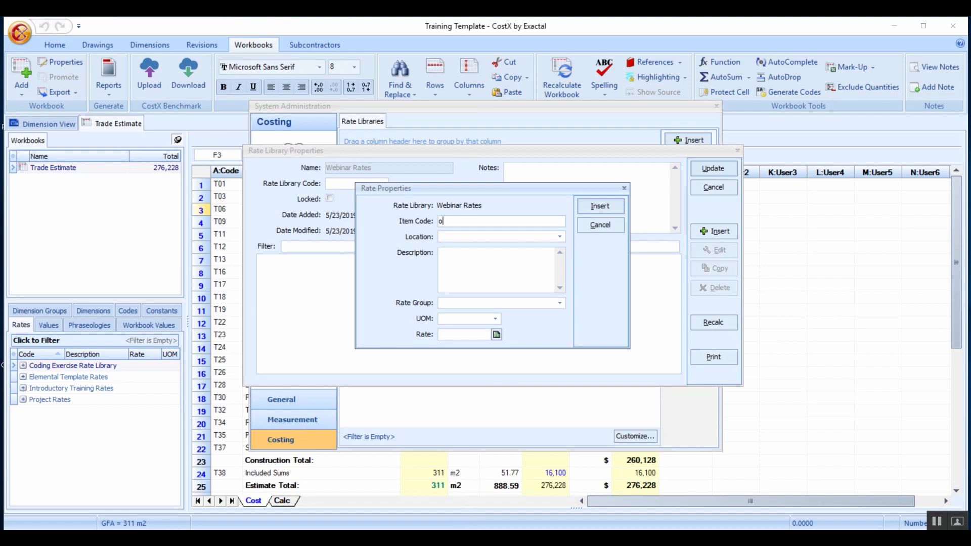
text(nc)
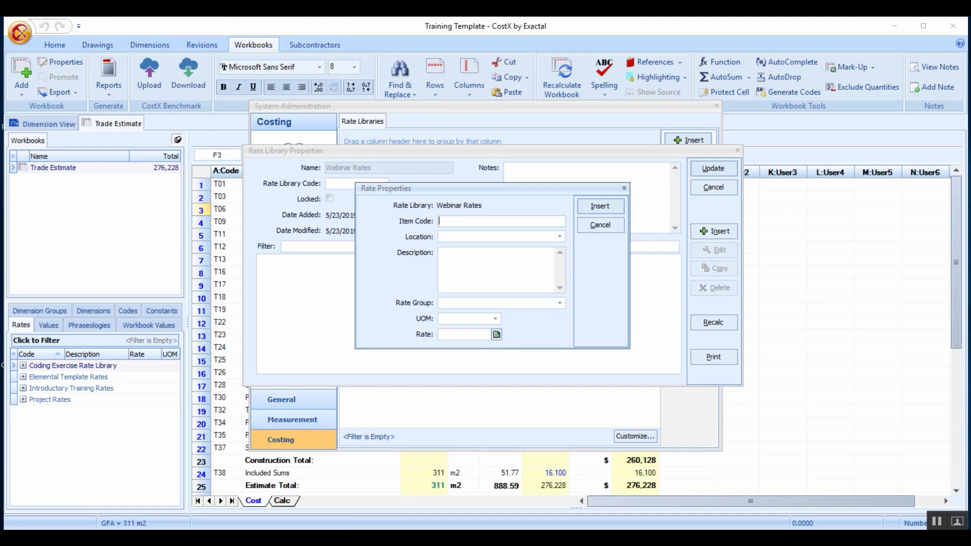
text(Con)
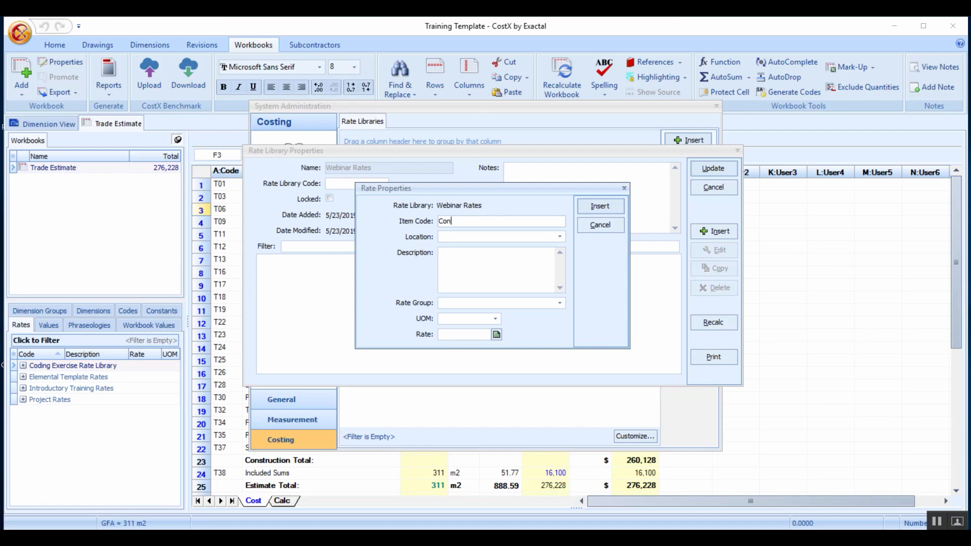
click(560, 236)
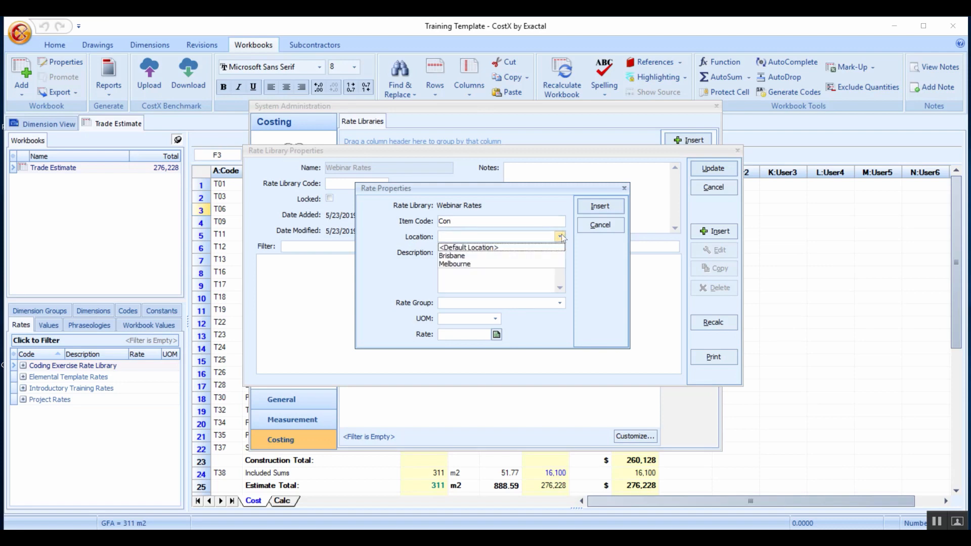
click(468, 247)
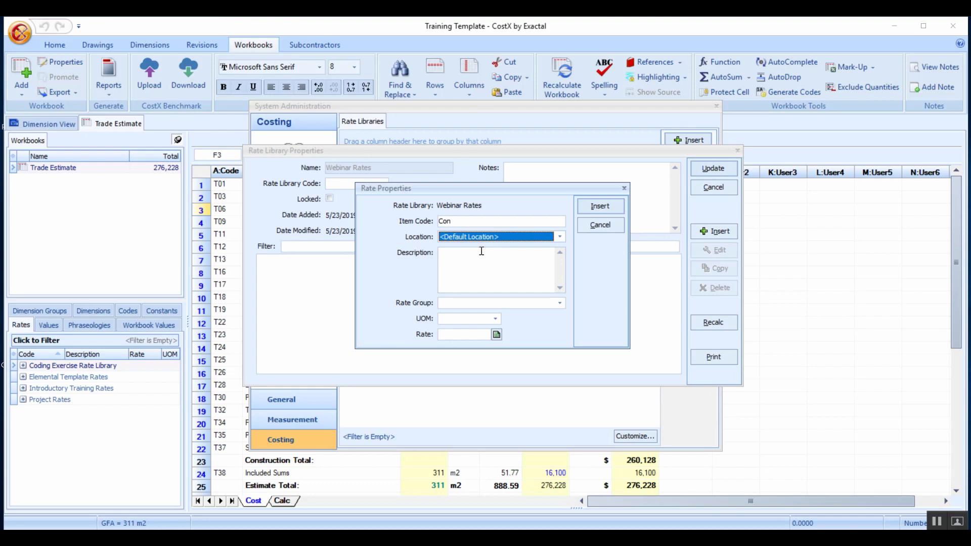
mouse_move(461, 256)
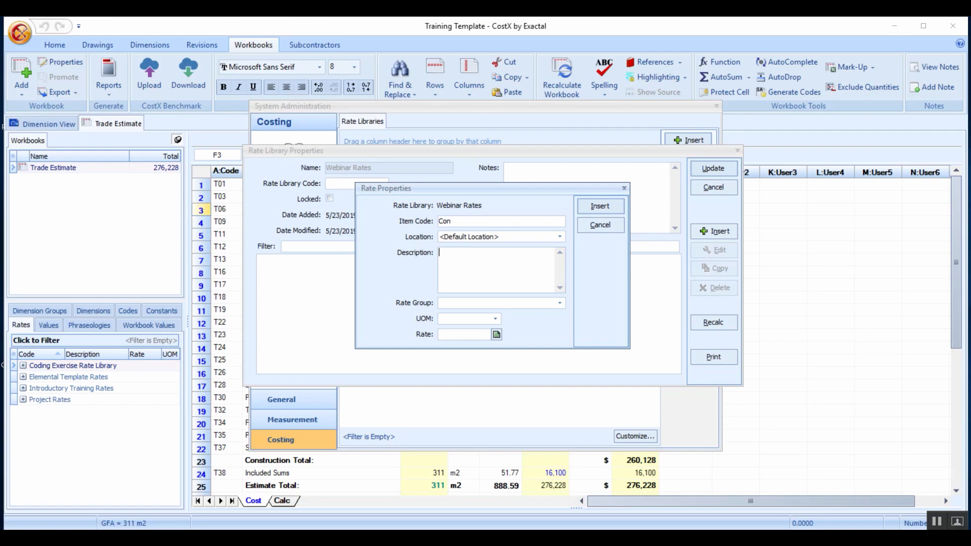
Describe it as '20 MPA concrete', unit m3, rate 400, and insert it into the library.
text(20 MP)
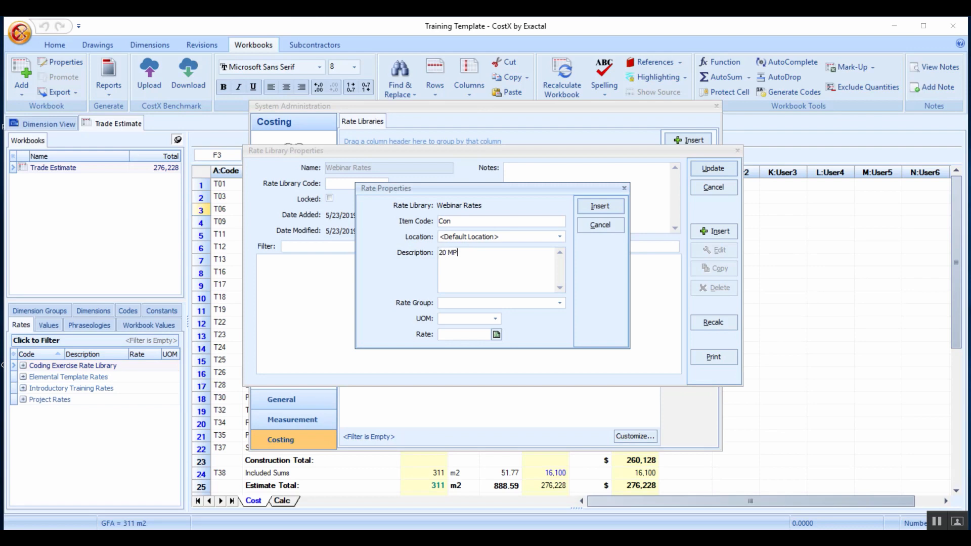
text(A)
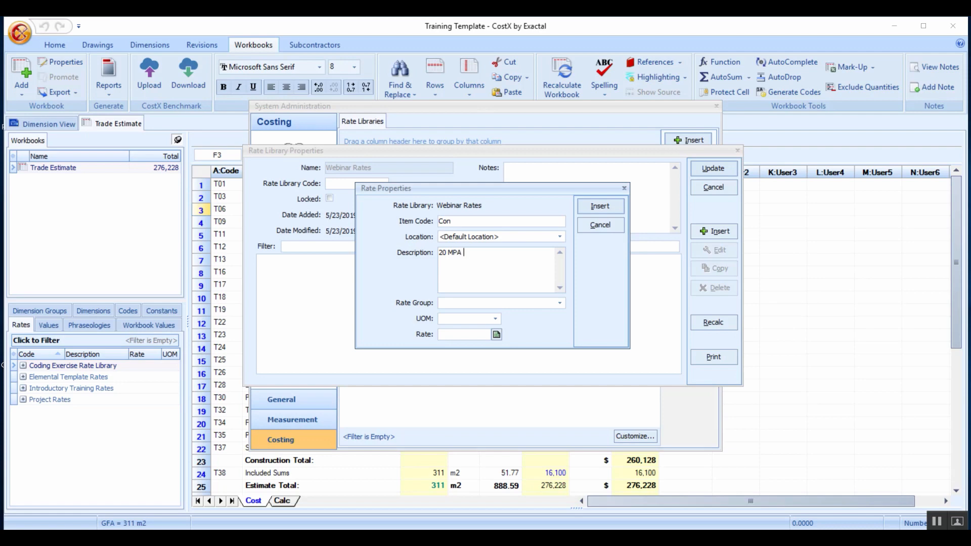
text(concrete)
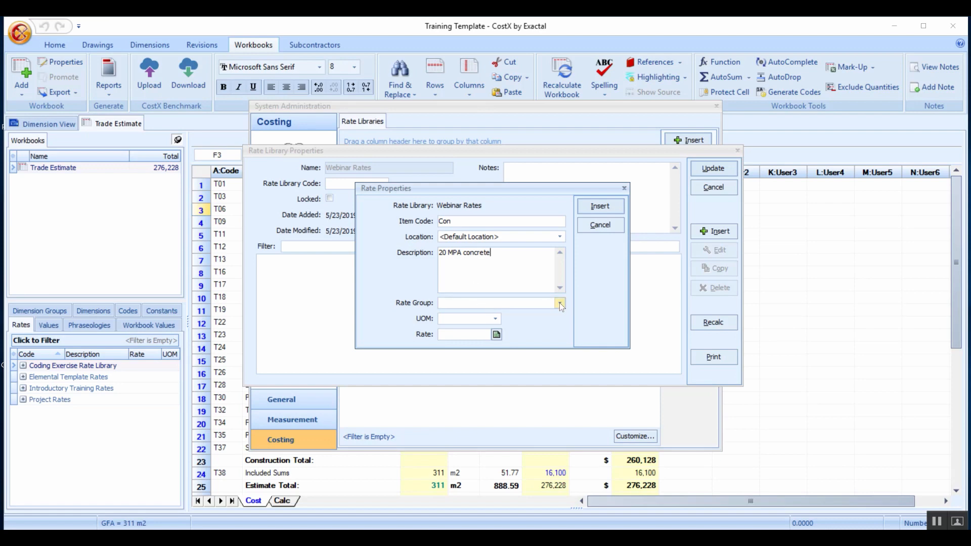
click(499, 302)
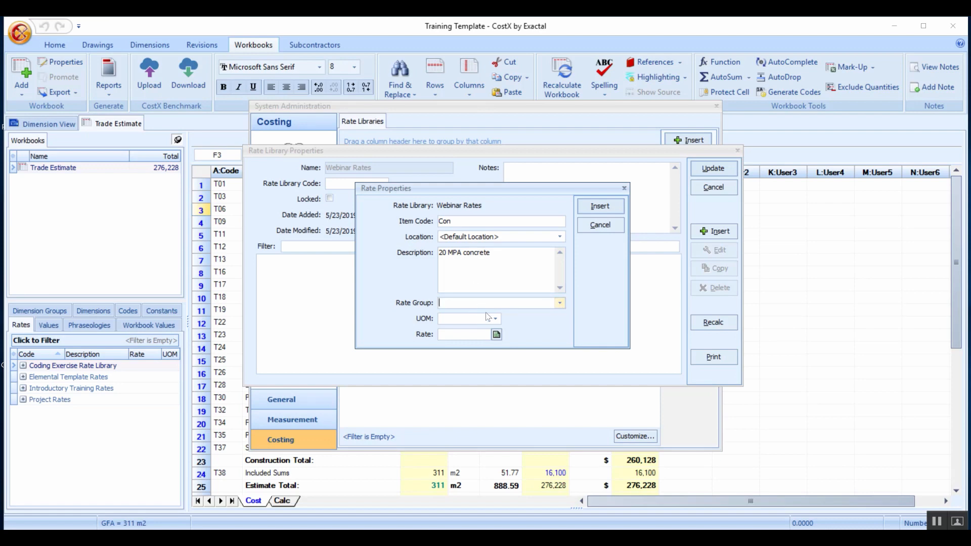
click(494, 318)
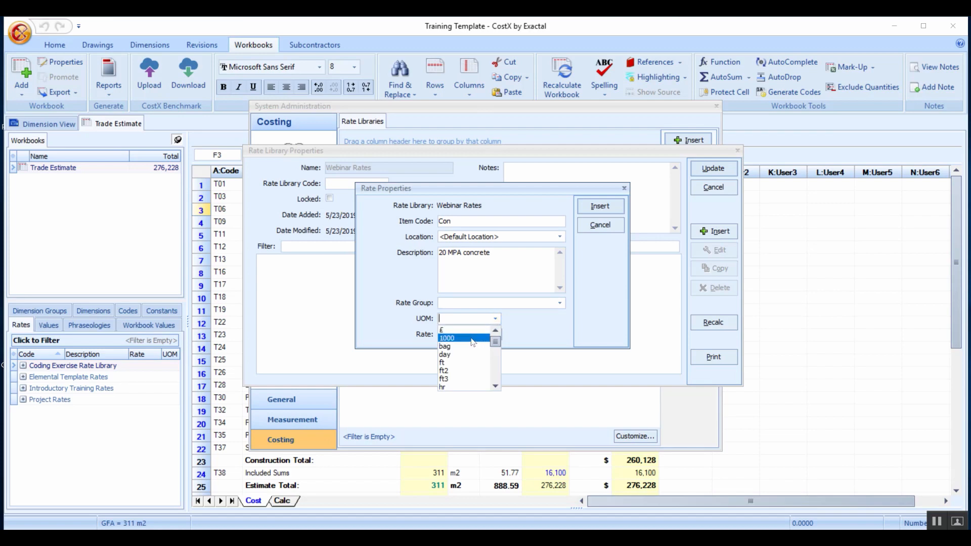
scroll(down, 3)
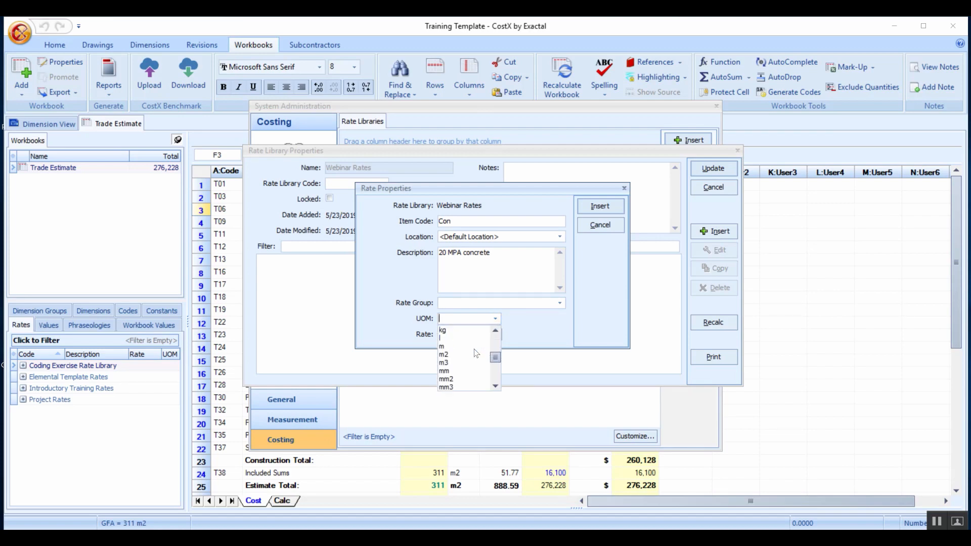
click(444, 362)
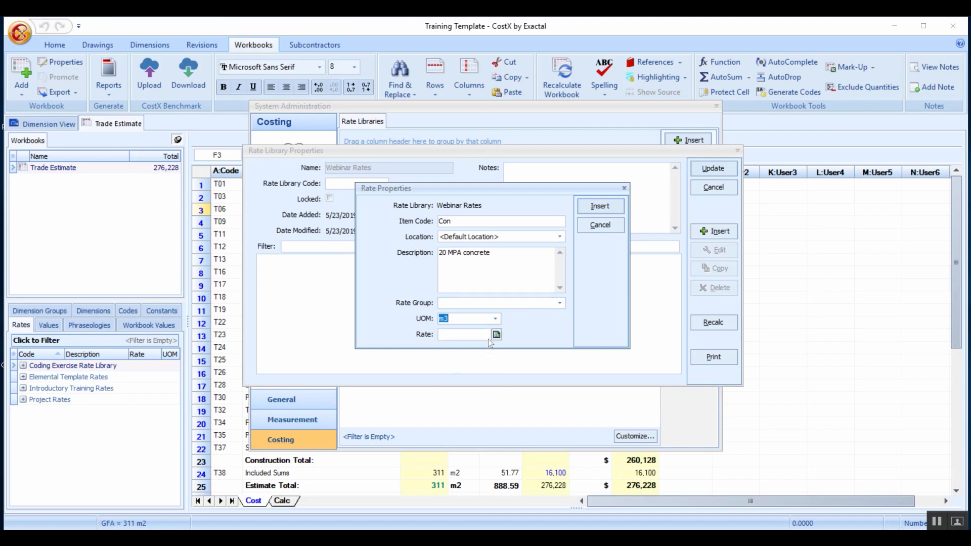
click(463, 335)
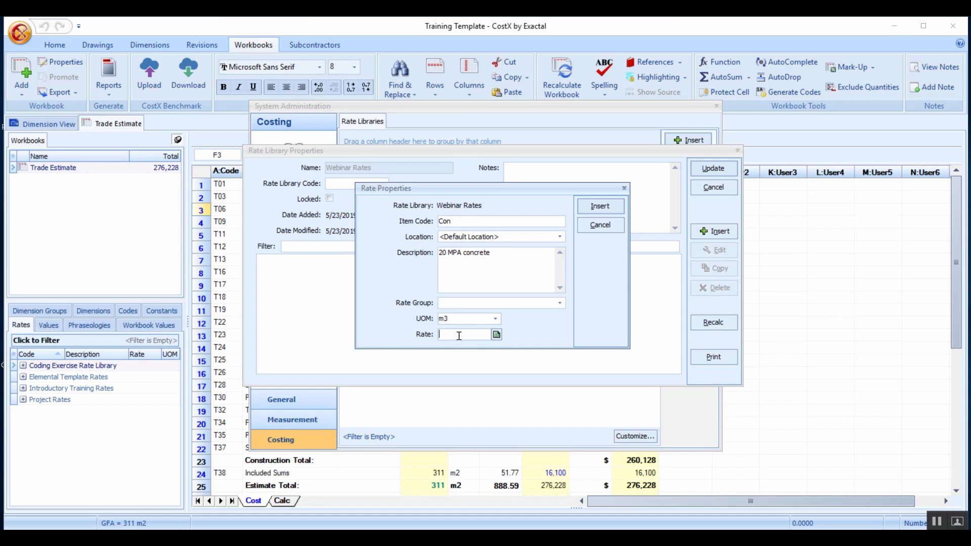
text(400)
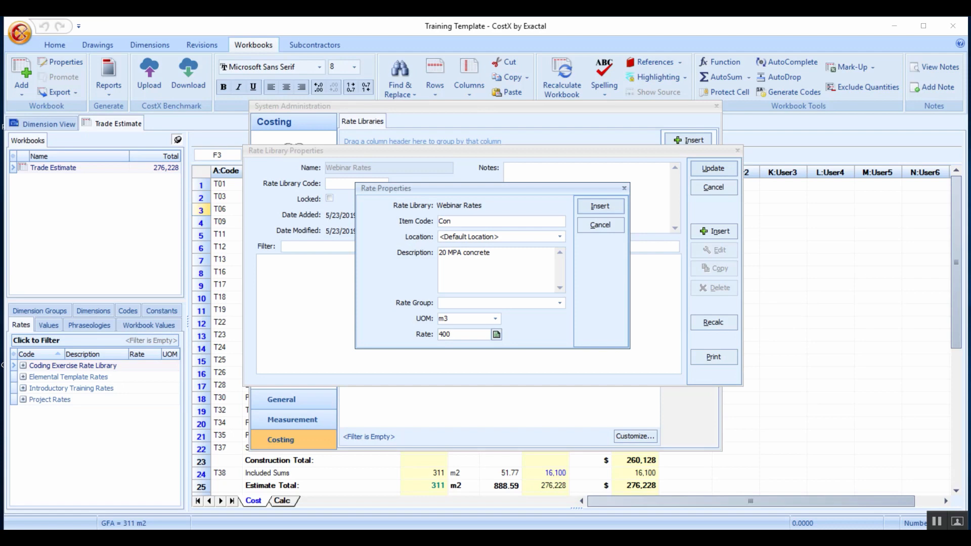
click(599, 225)
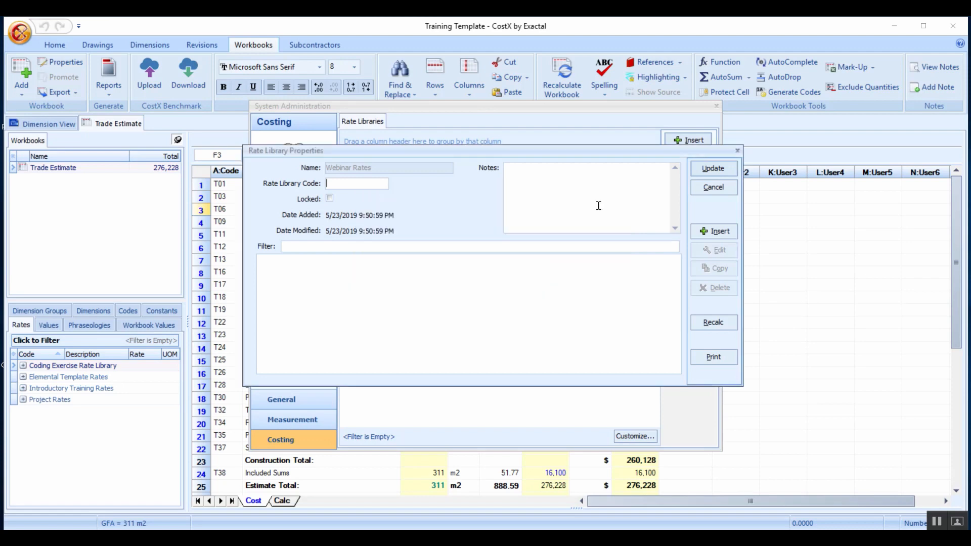
Expand the Default location and start a new rate 'reo steel' described as reinforcement steel.
click(713, 168)
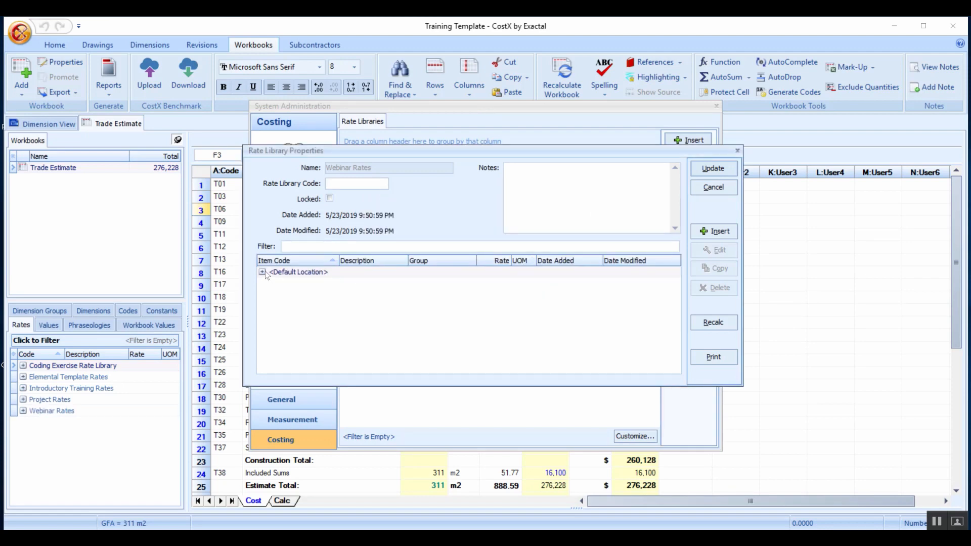
click(262, 272)
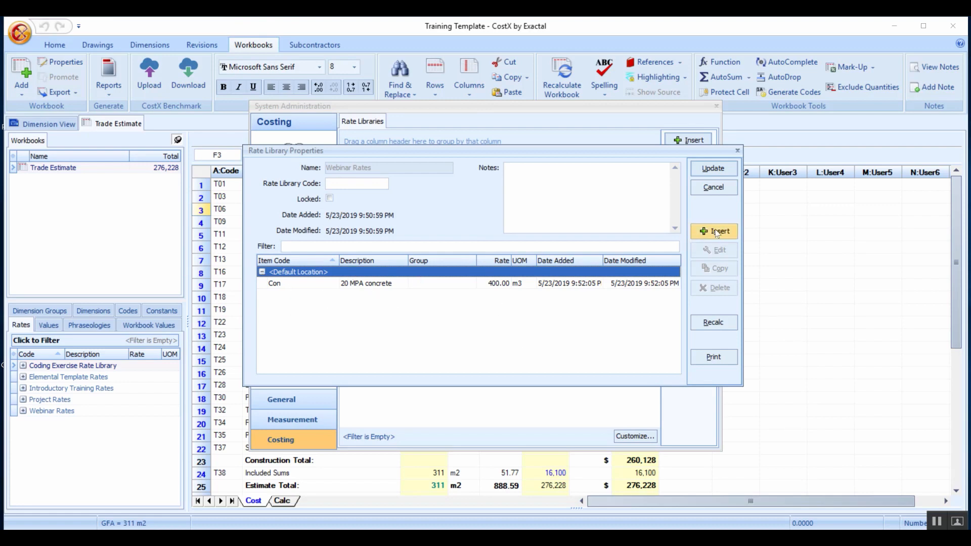
click(718, 231)
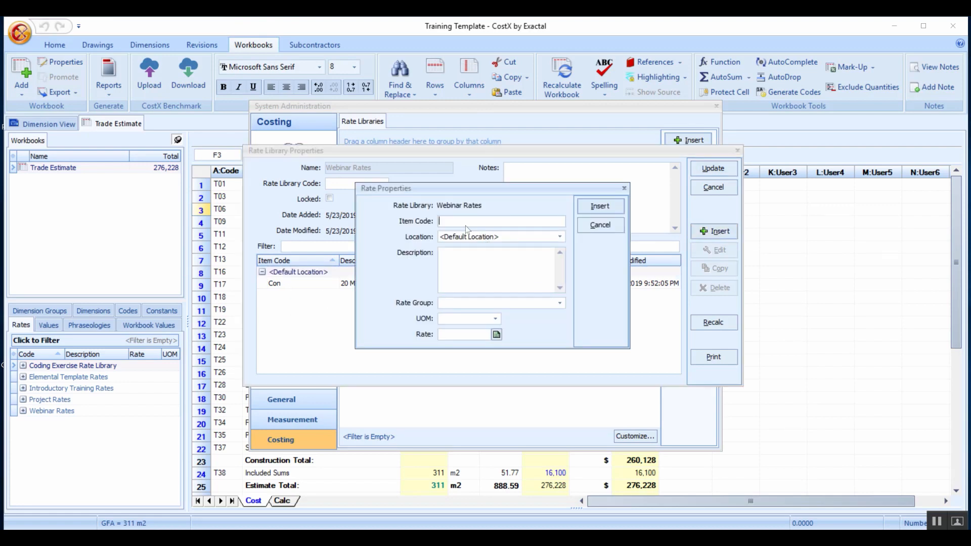
mouse_move(465, 222)
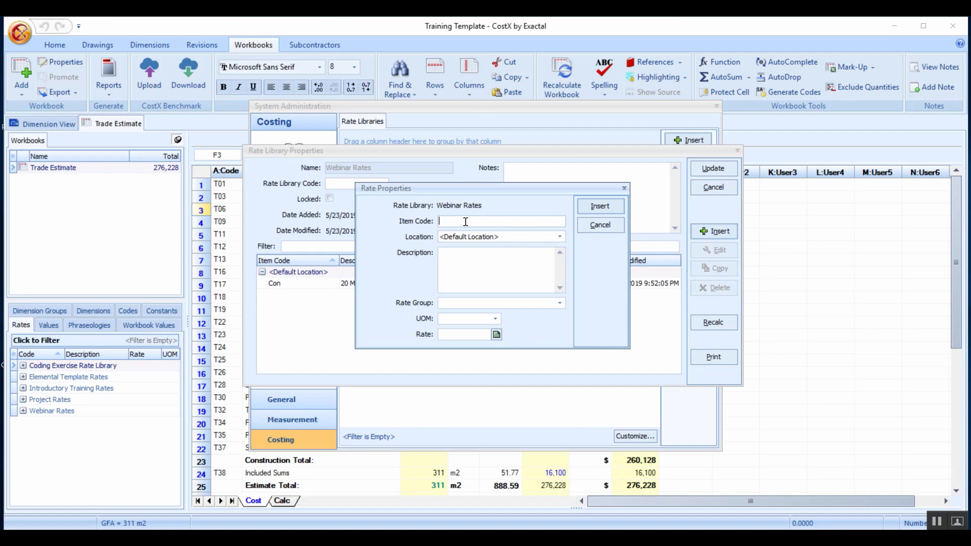
text(reo s)
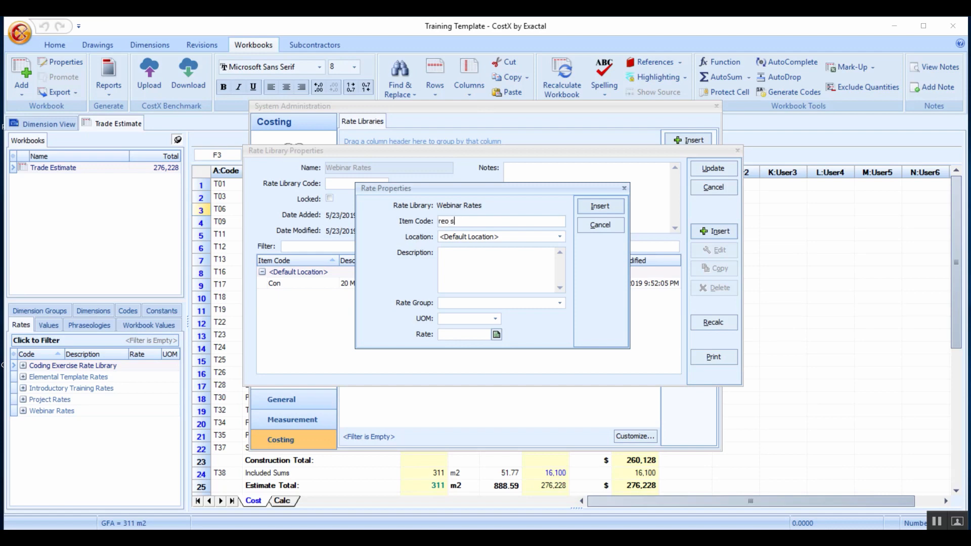
text(teel)
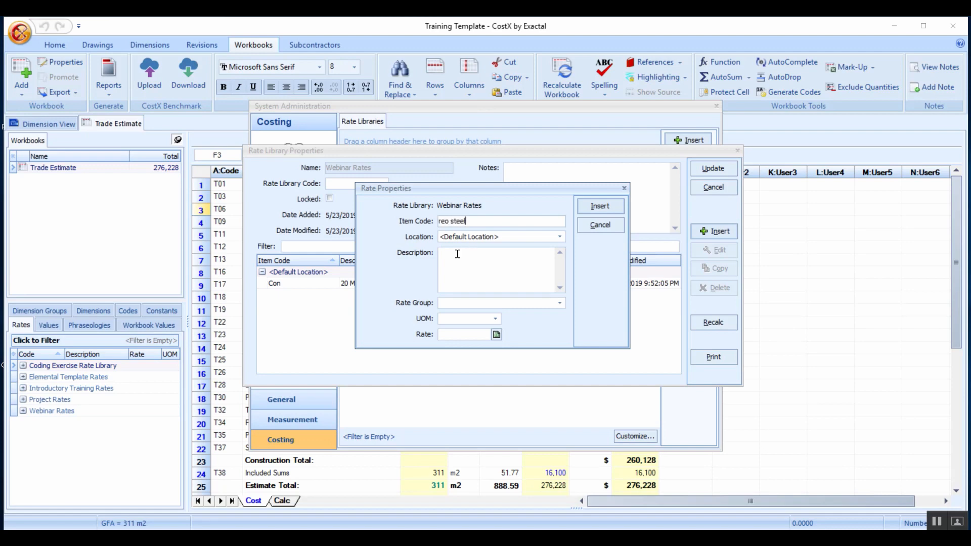
text(re)
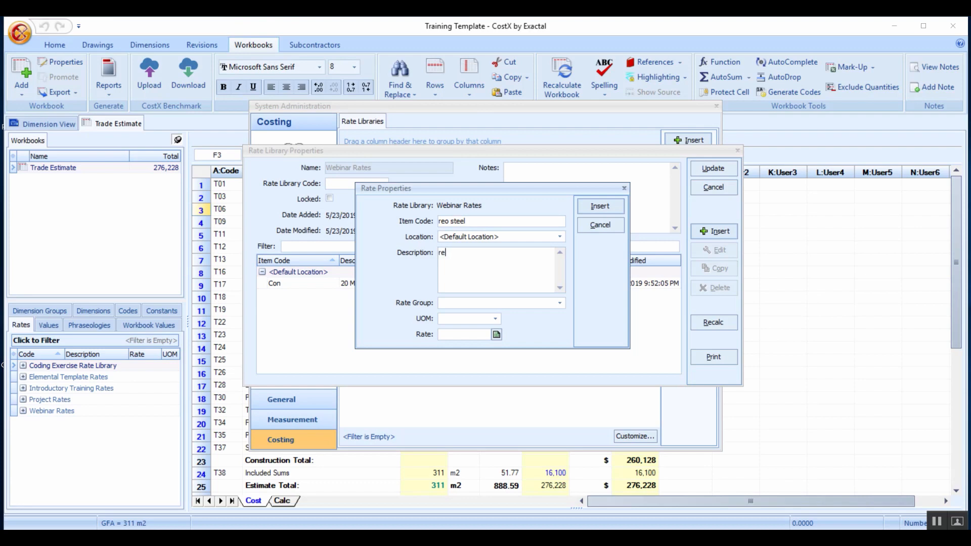
text(inforcemn)
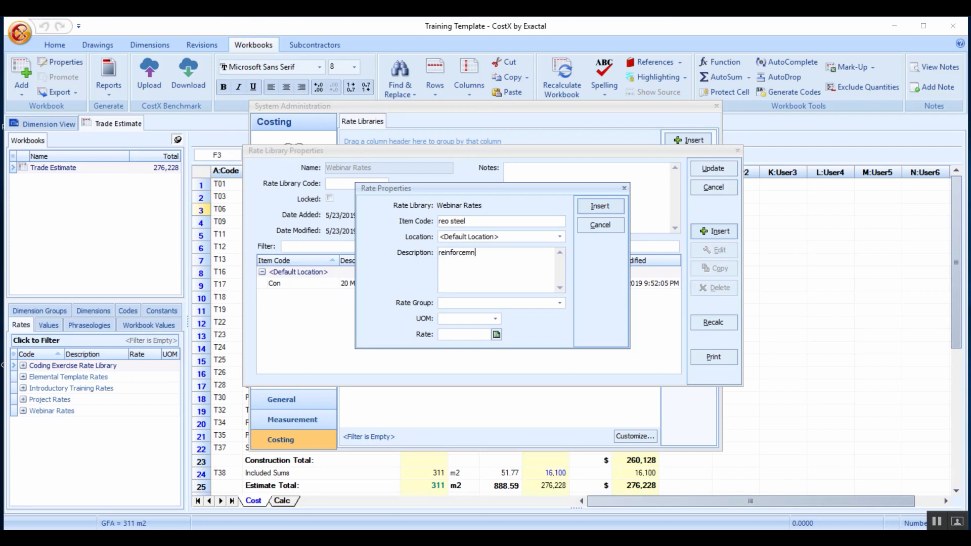
text(ent steel)
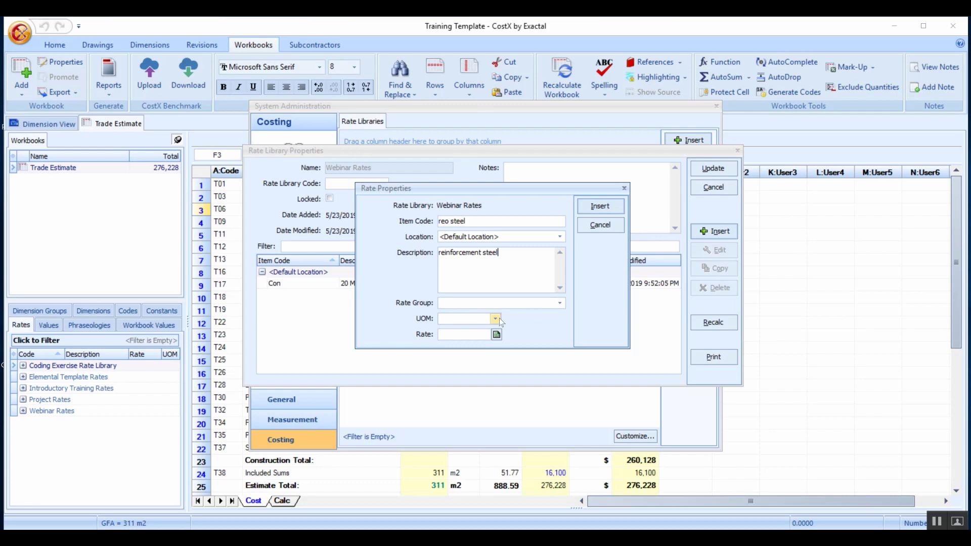
Set its unit to kg and insert the reinforcement steel item into the library.
click(496, 319)
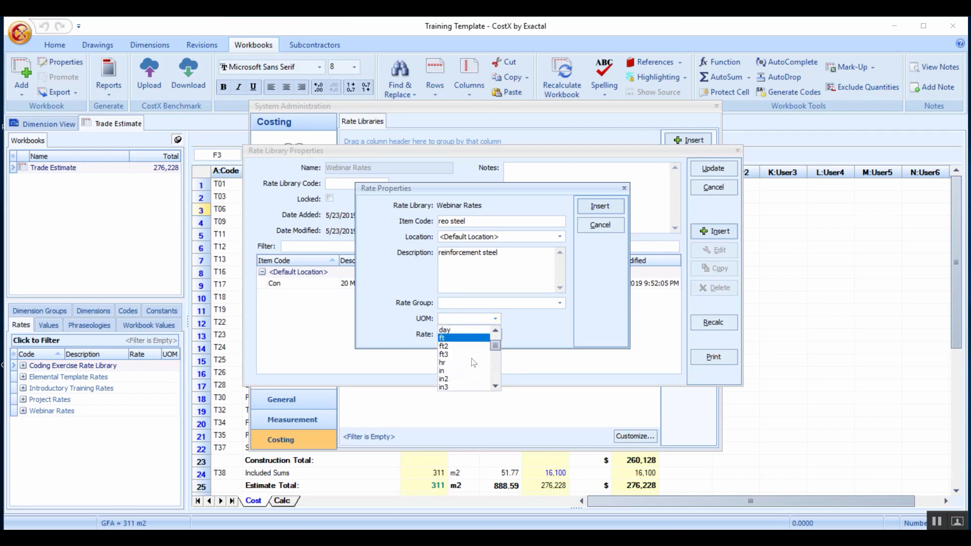
scroll(down, 3)
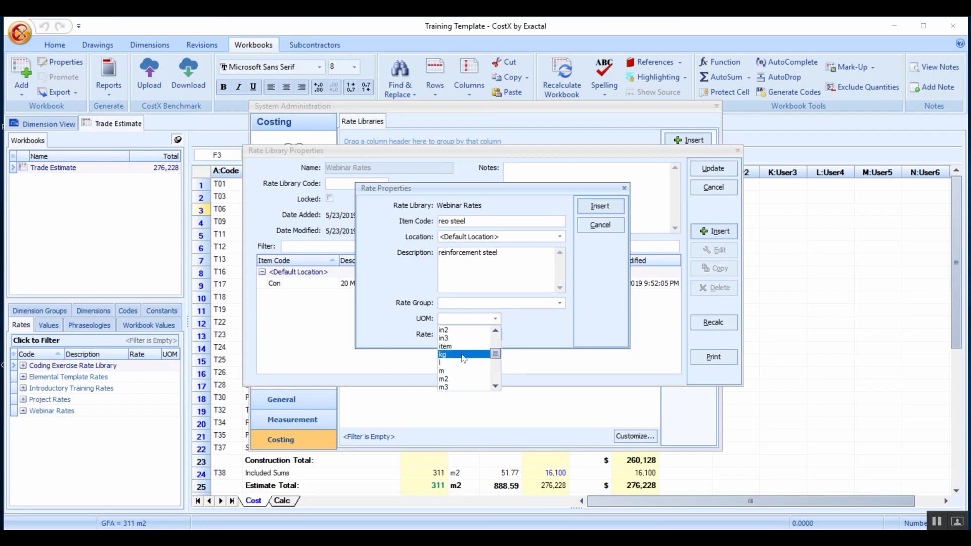
click(442, 355)
text(4)
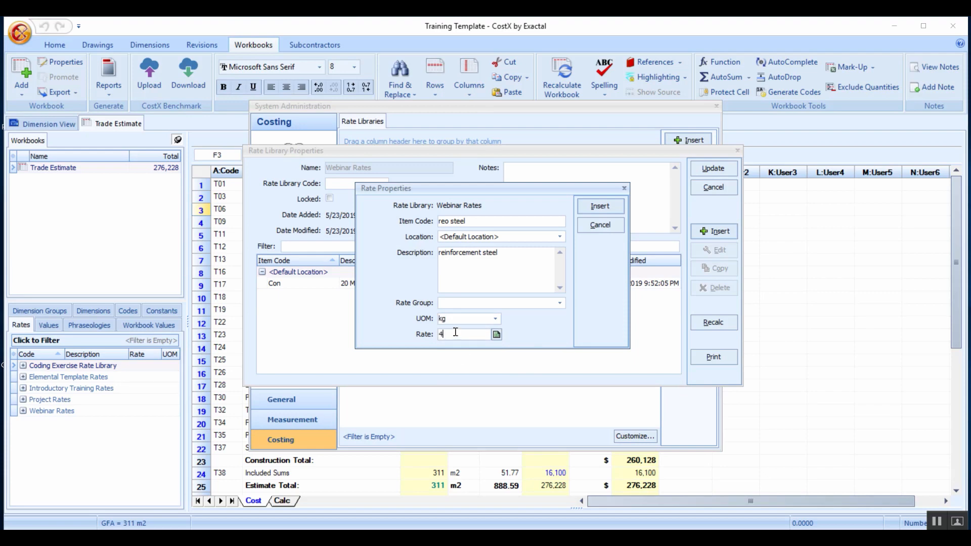
click(598, 206)
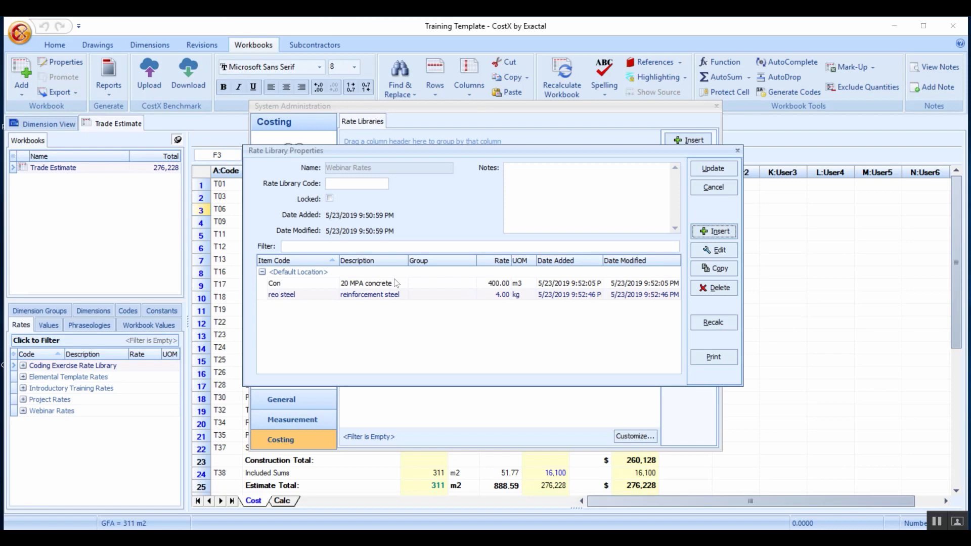
mouse_move(442, 285)
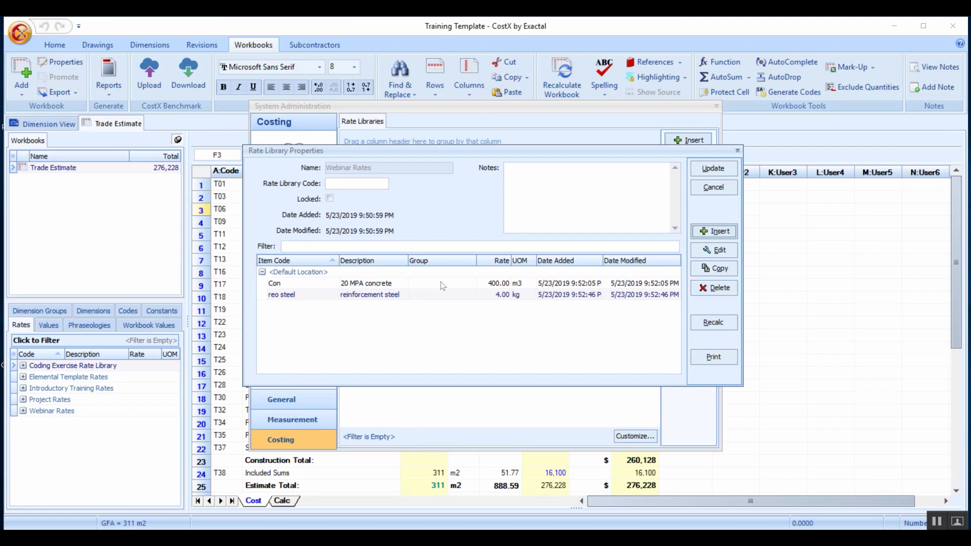
mouse_move(673, 240)
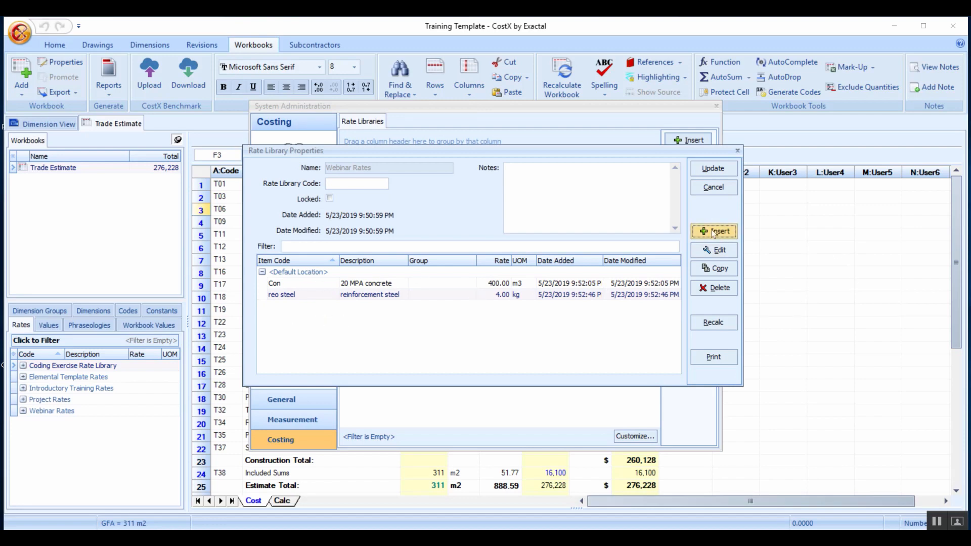
Start a new rate with Item Code 'Find - Strip' and description 'Strip footing 600 x 300'.
click(713, 231)
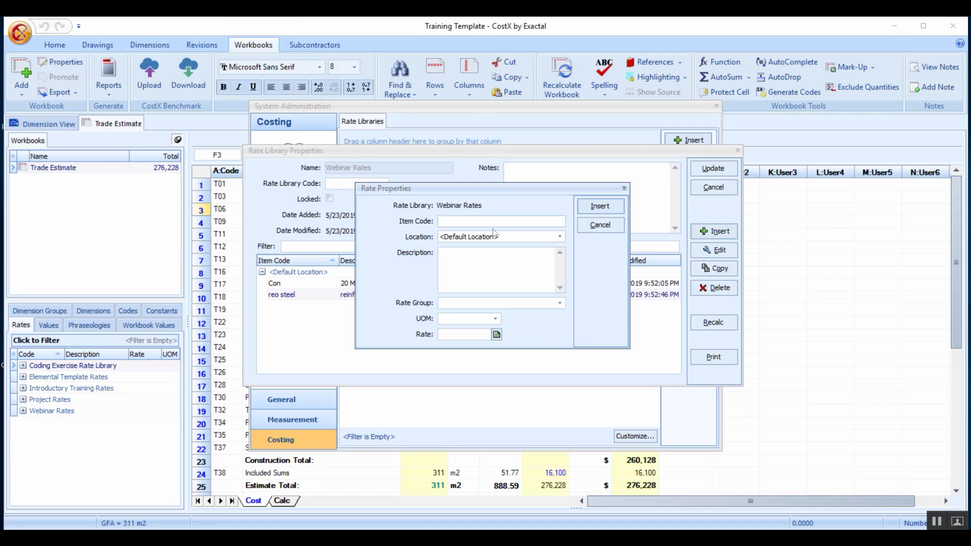
text(S)
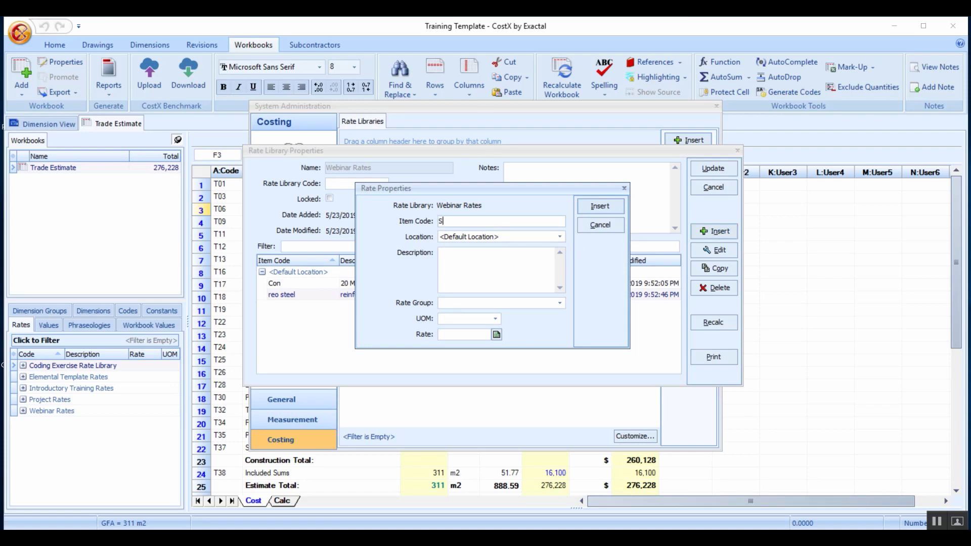
text(trip foo)
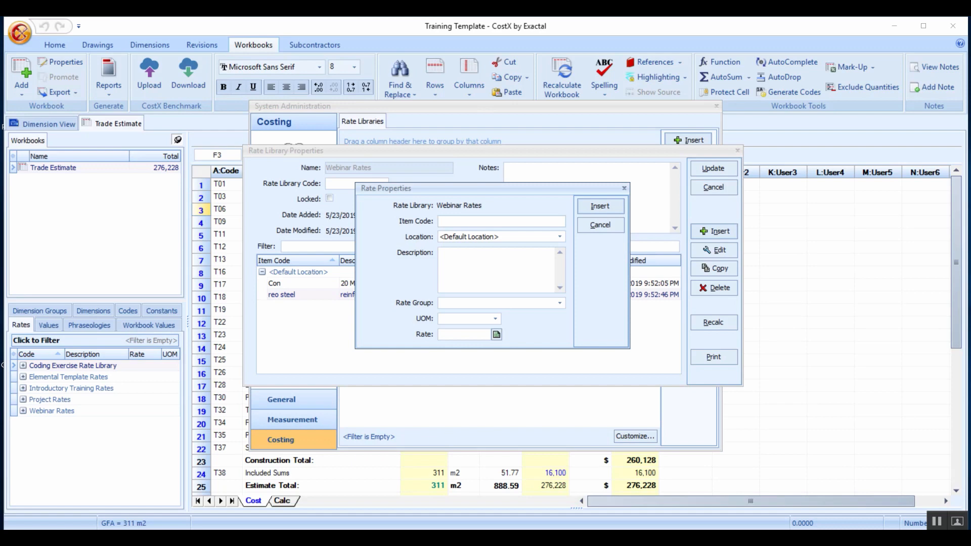
text(F)
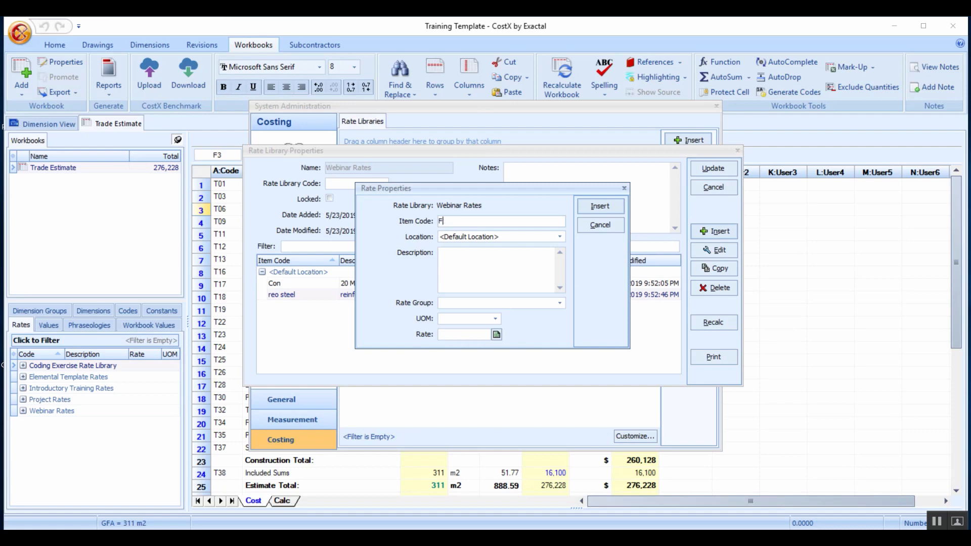
text(nd -)
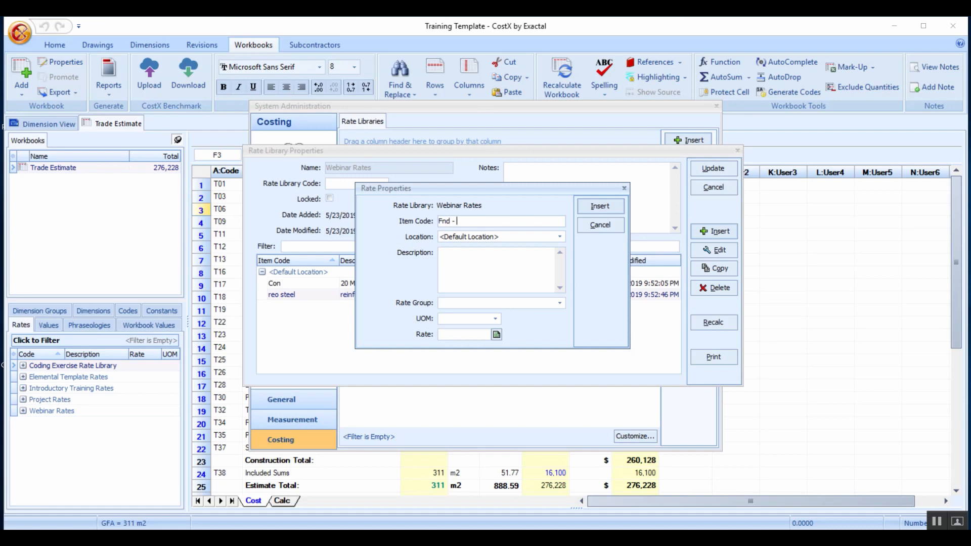
text(Strip)
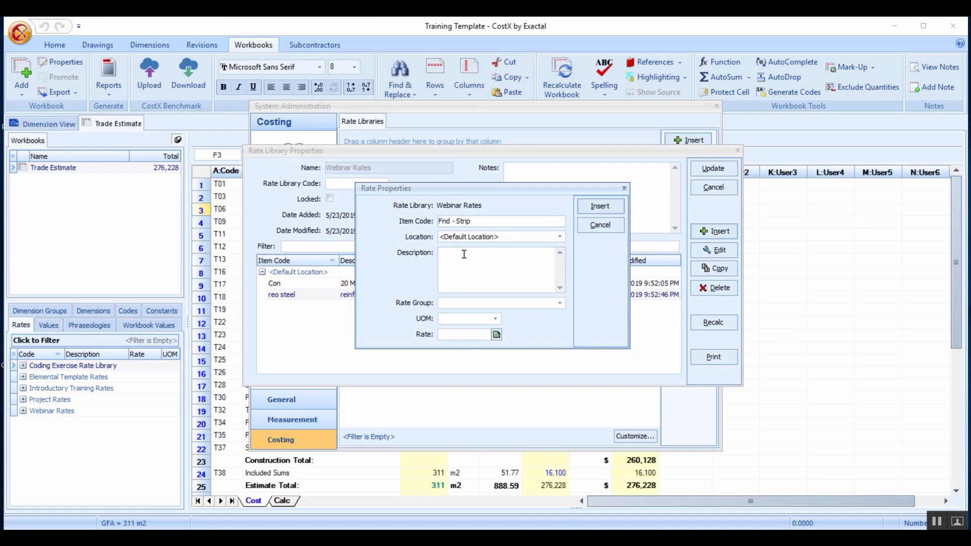
text(Strip)
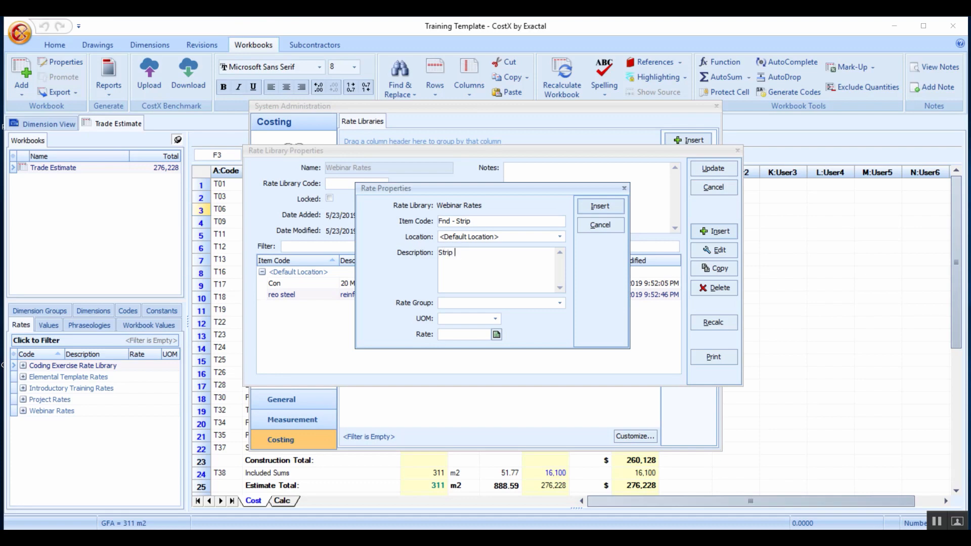
text(footing)
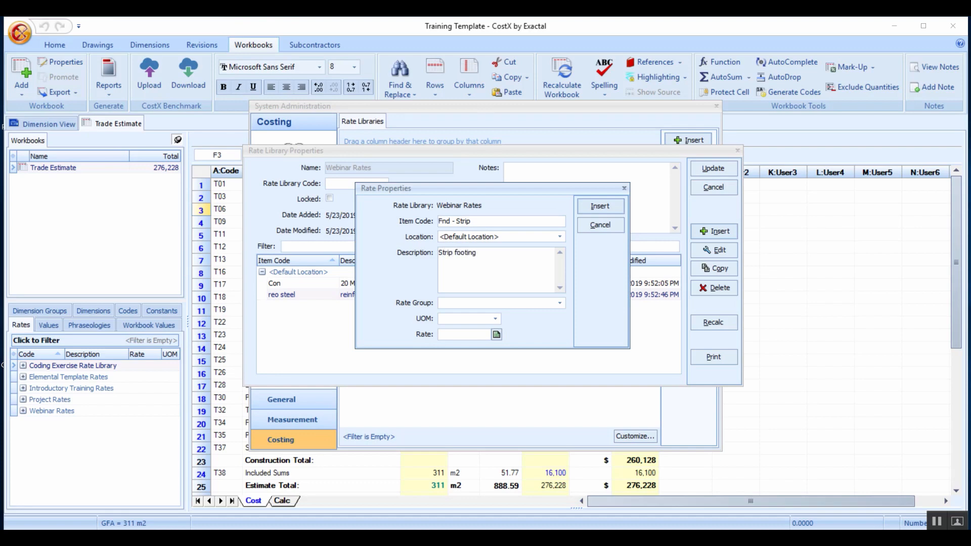
click(483, 253)
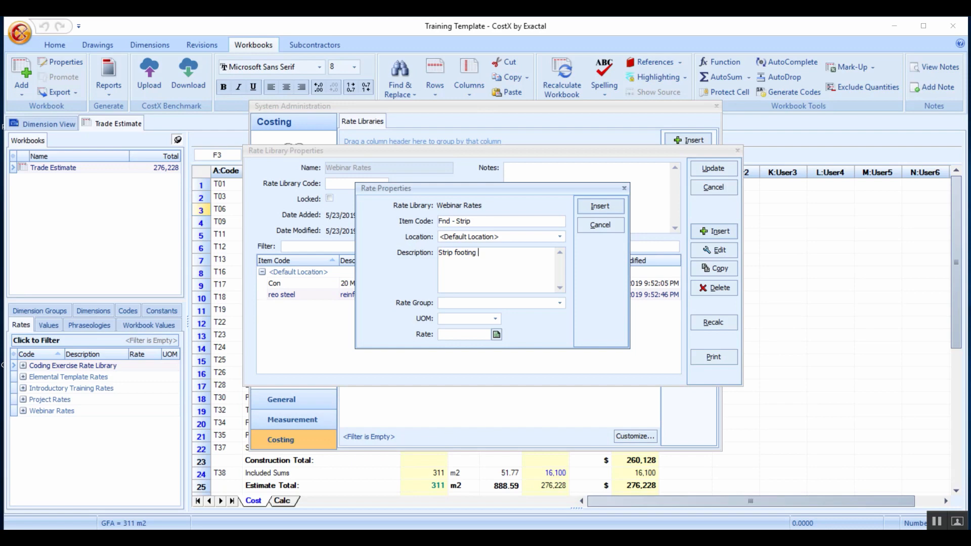
text(600)
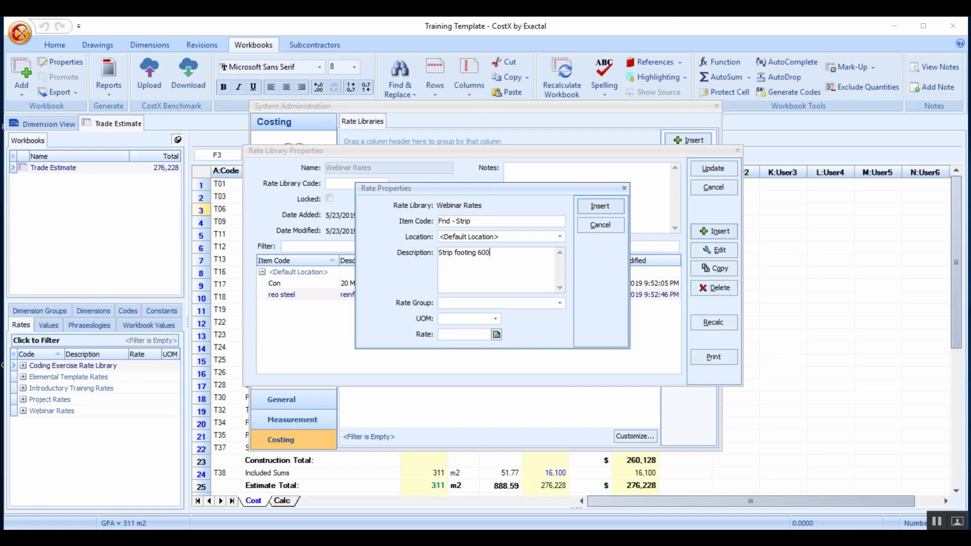
text(x 300)
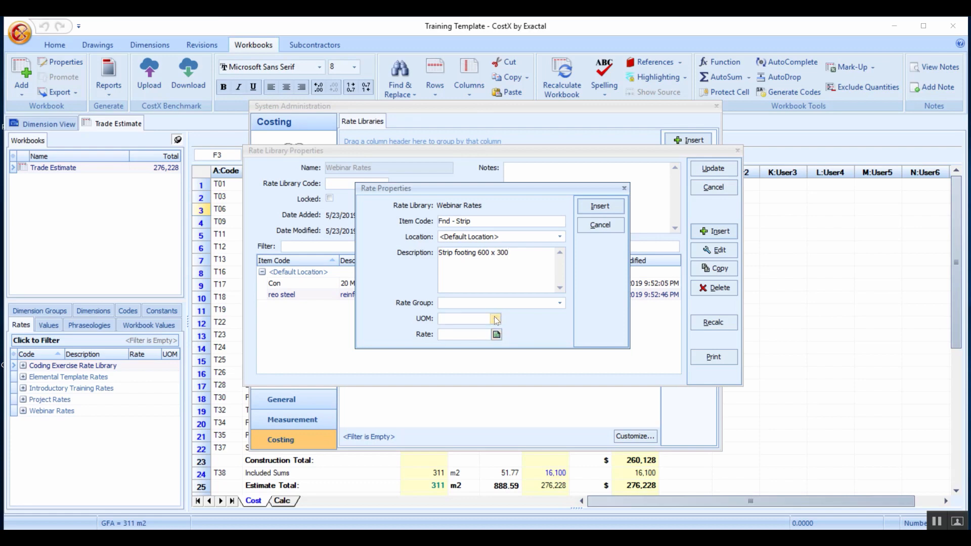
Set its unit to m and move into the Rate field without entering a value.
click(494, 319)
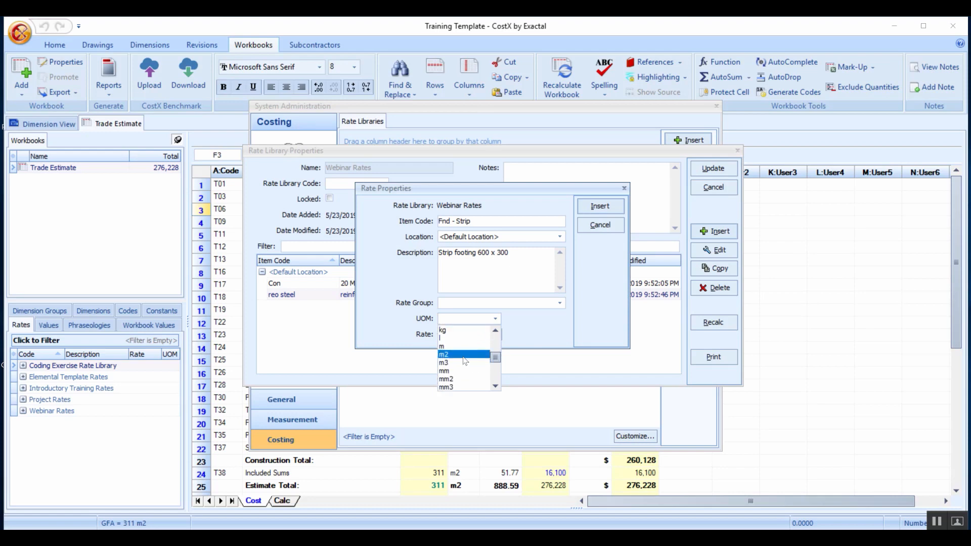
click(442, 346)
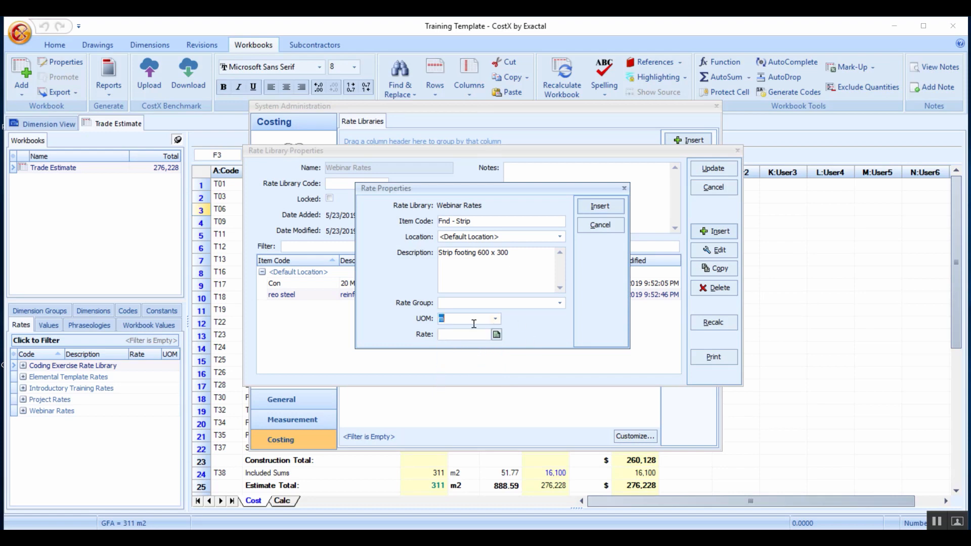
click(464, 334)
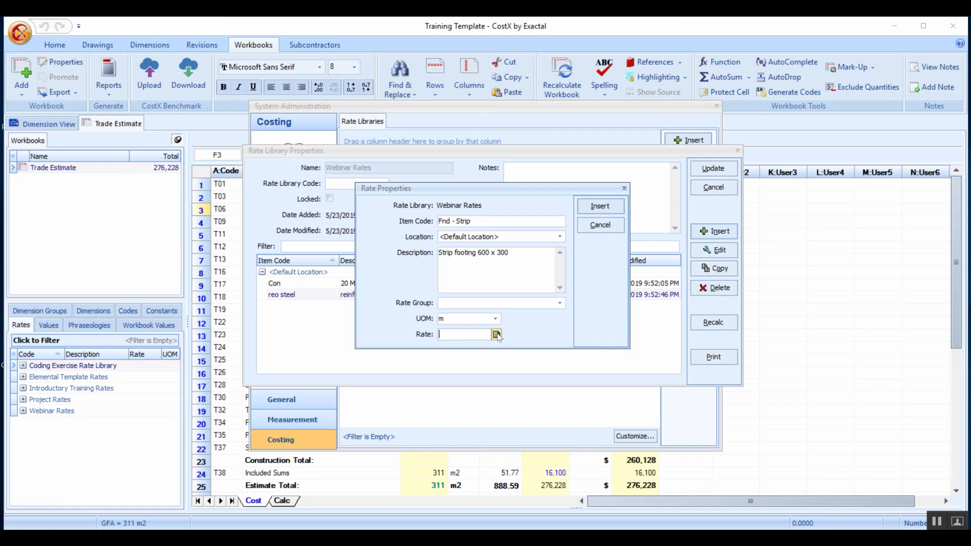
click(498, 334)
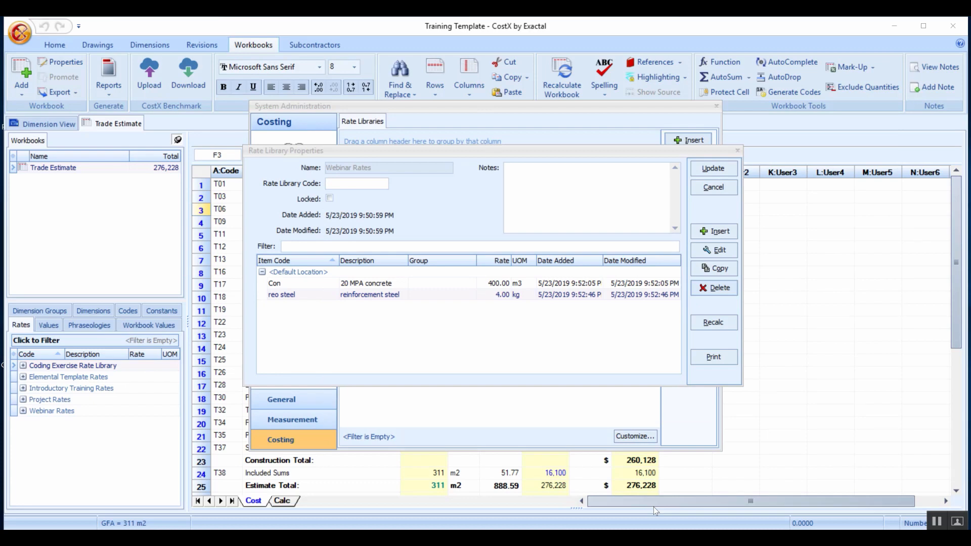
mouse_move(692, 383)
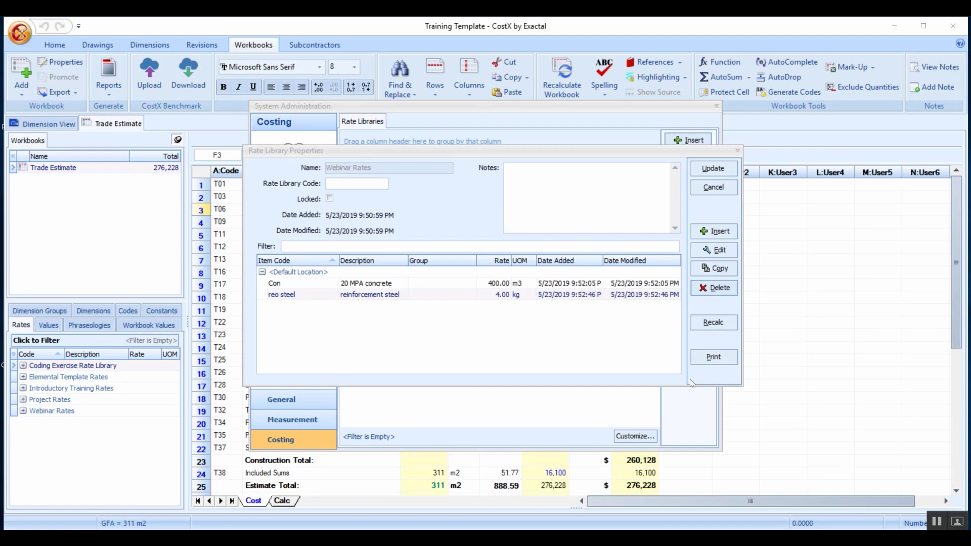
mouse_move(837, 191)
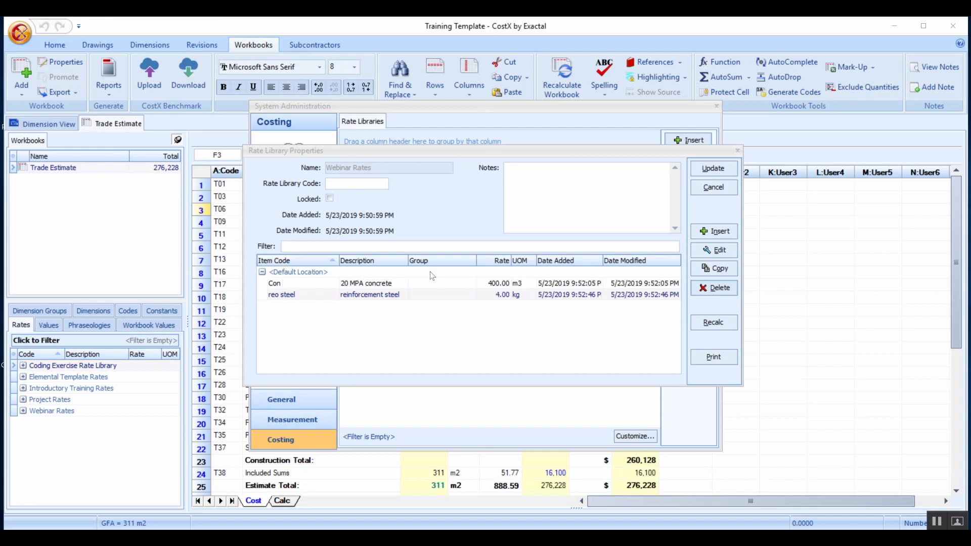
mouse_move(465, 289)
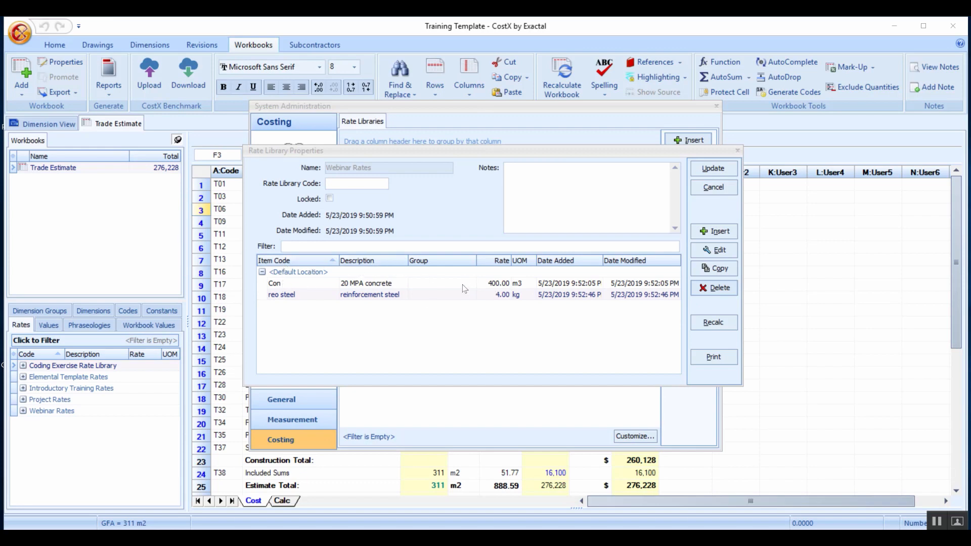
Cancel the Webinar Rates library properties and close System Administration, back to the Trade Estimate.
click(275, 260)
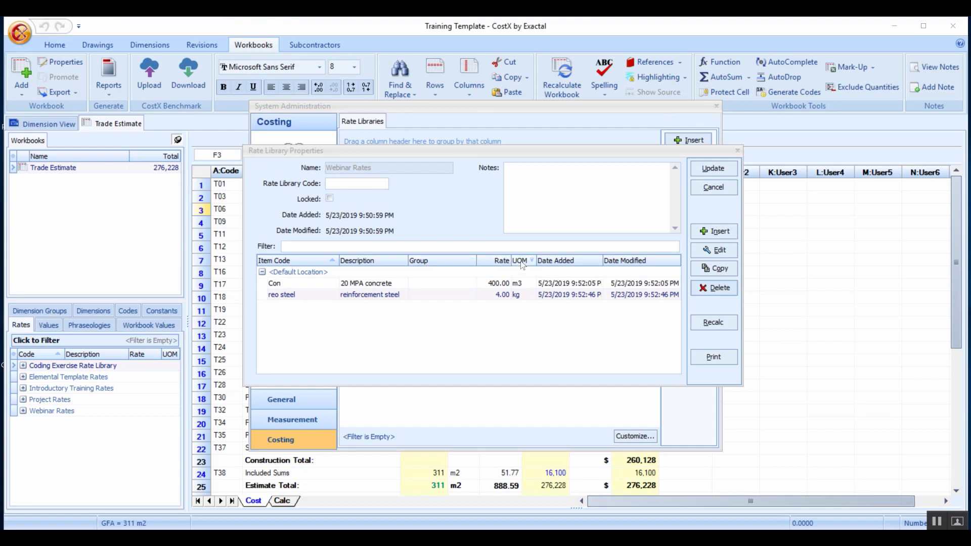
mouse_move(736, 190)
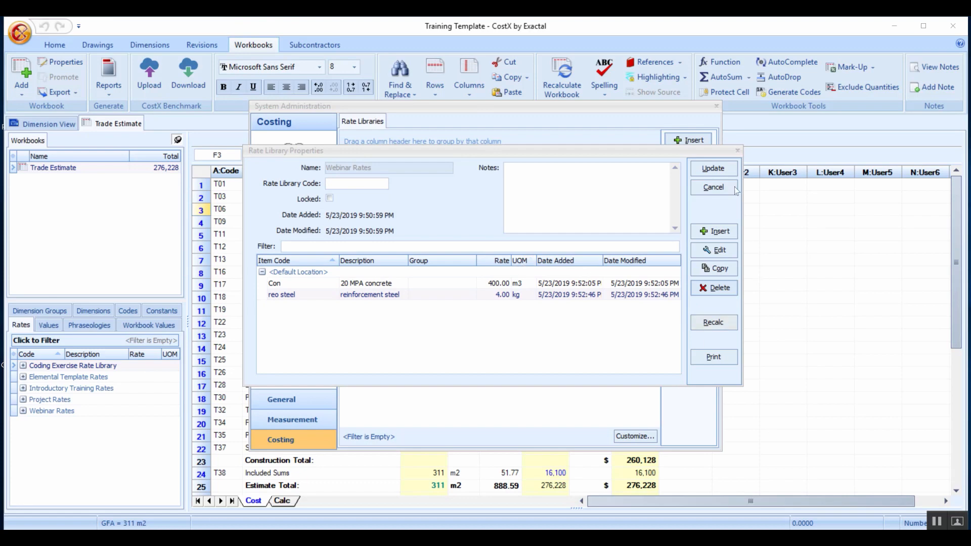
click(712, 187)
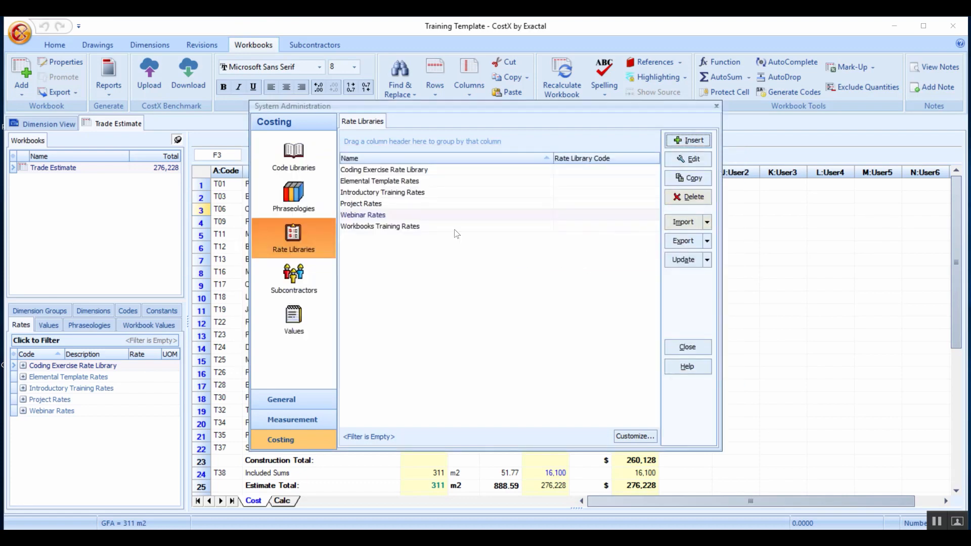
click(363, 215)
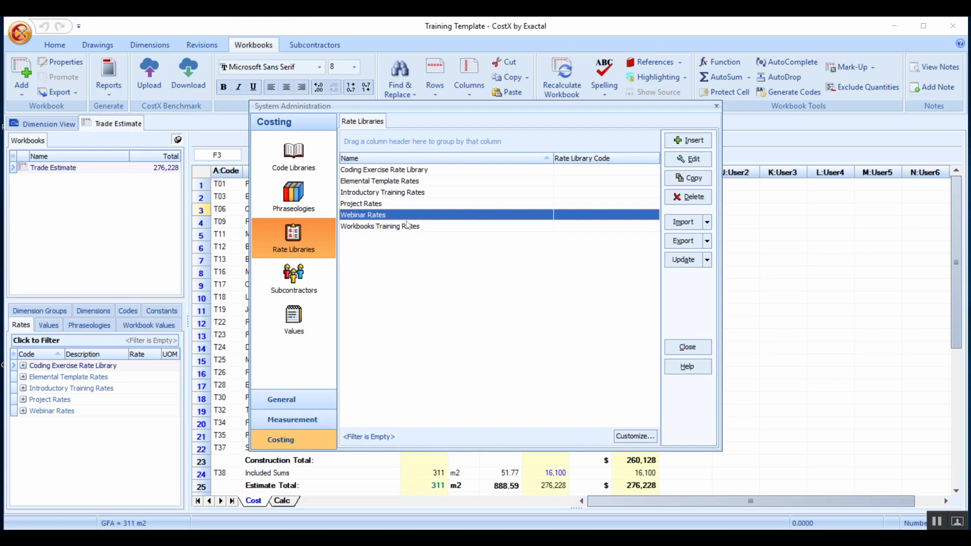
mouse_move(688, 346)
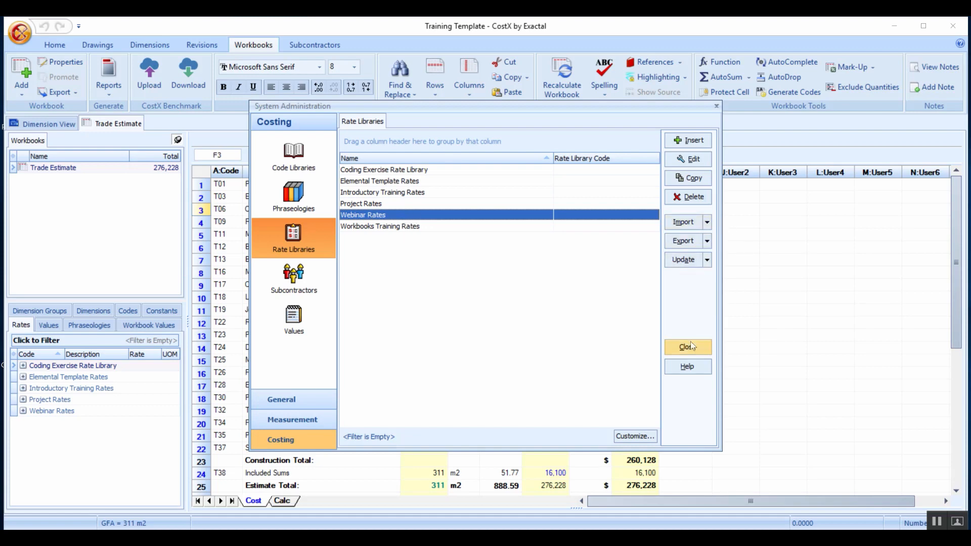
mouse_move(688, 347)
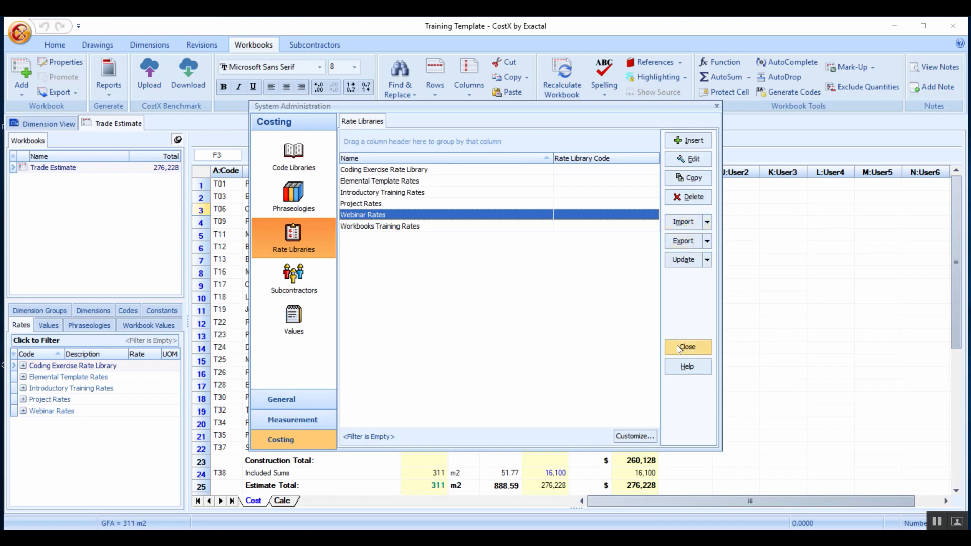
click(687, 347)
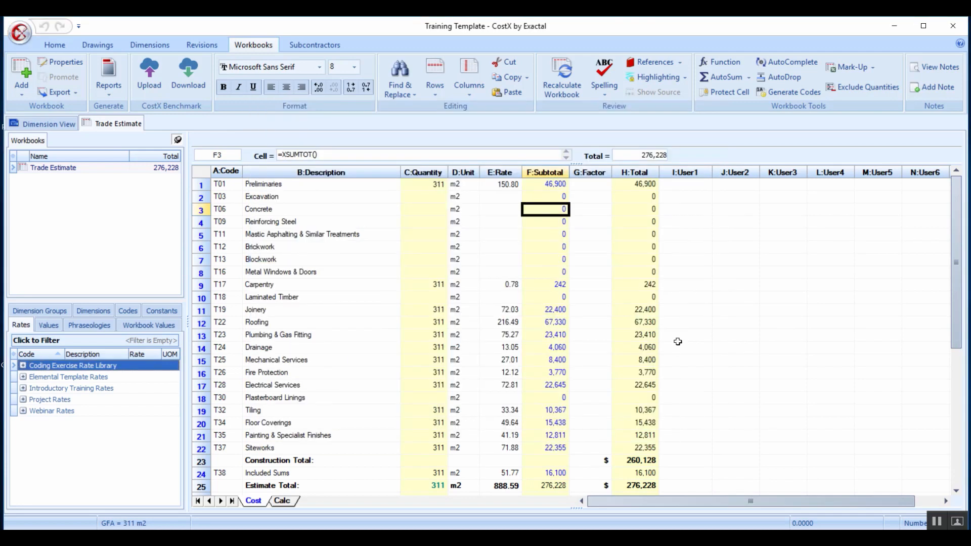
mouse_move(60, 415)
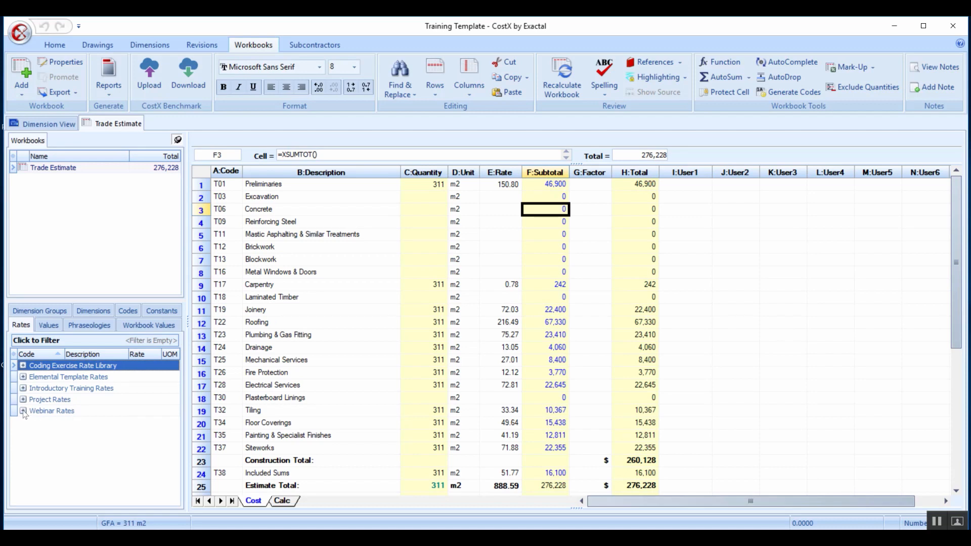
click(24, 411)
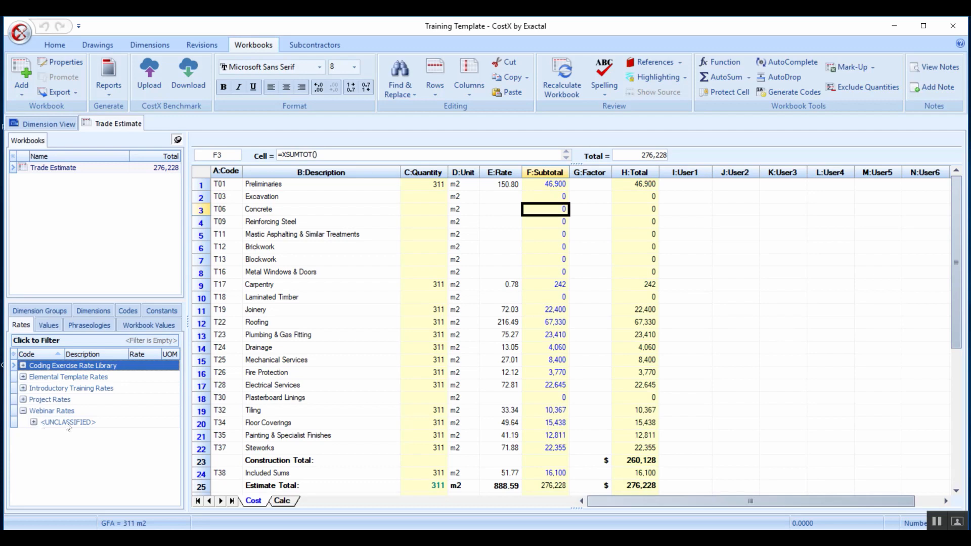
click(34, 422)
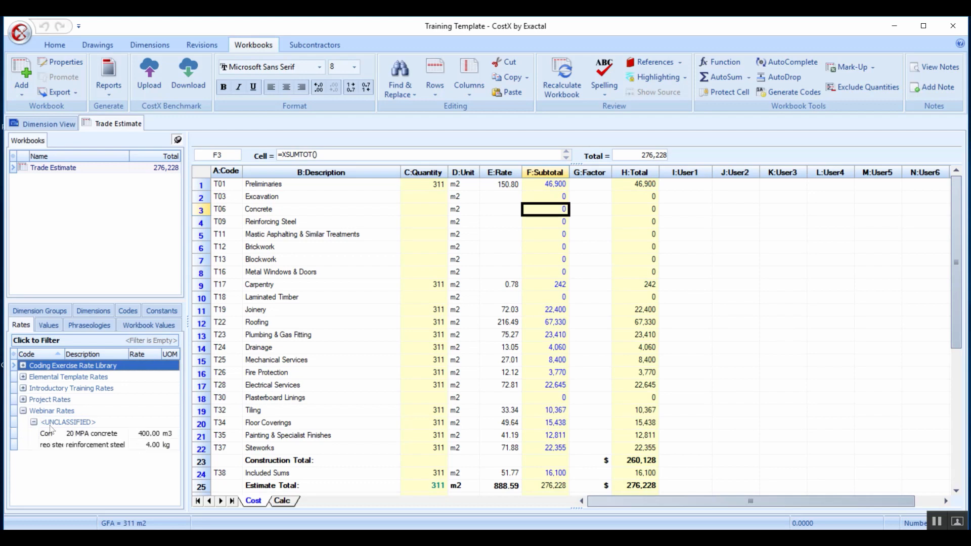
click(34, 421)
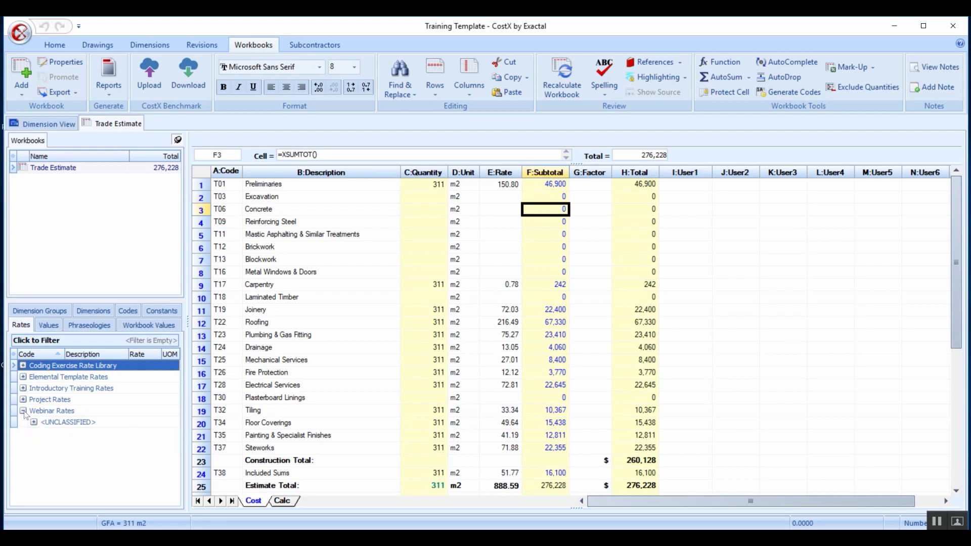
click(23, 411)
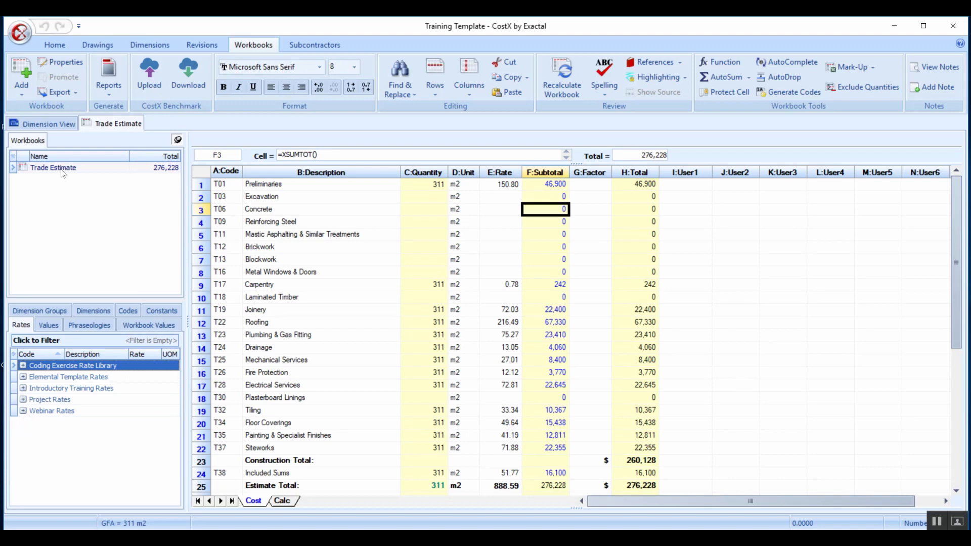
right_click(53, 167)
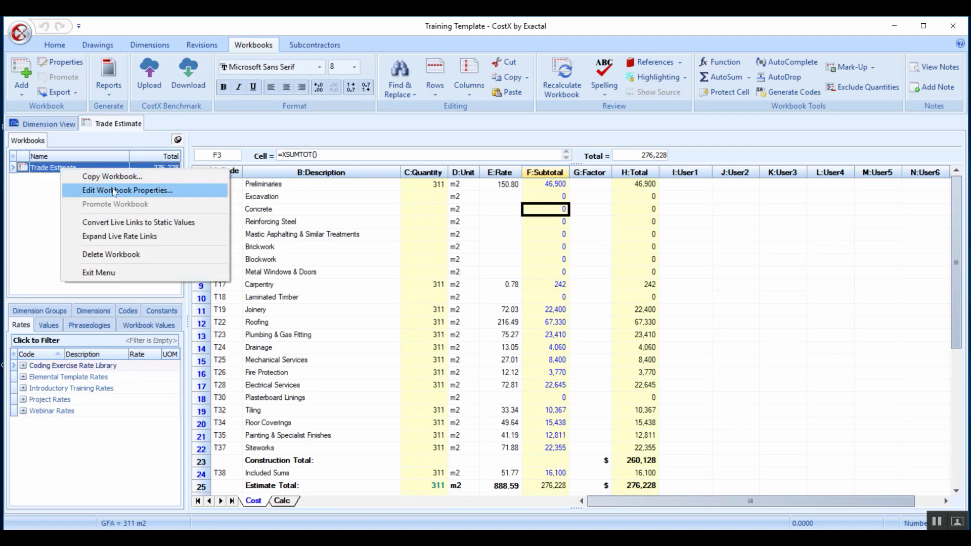
click(128, 190)
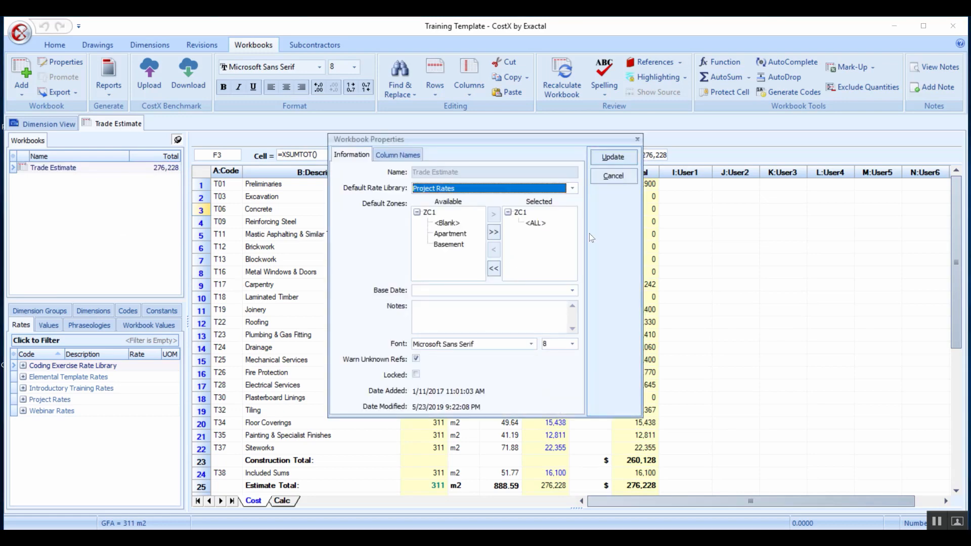
mouse_move(377, 194)
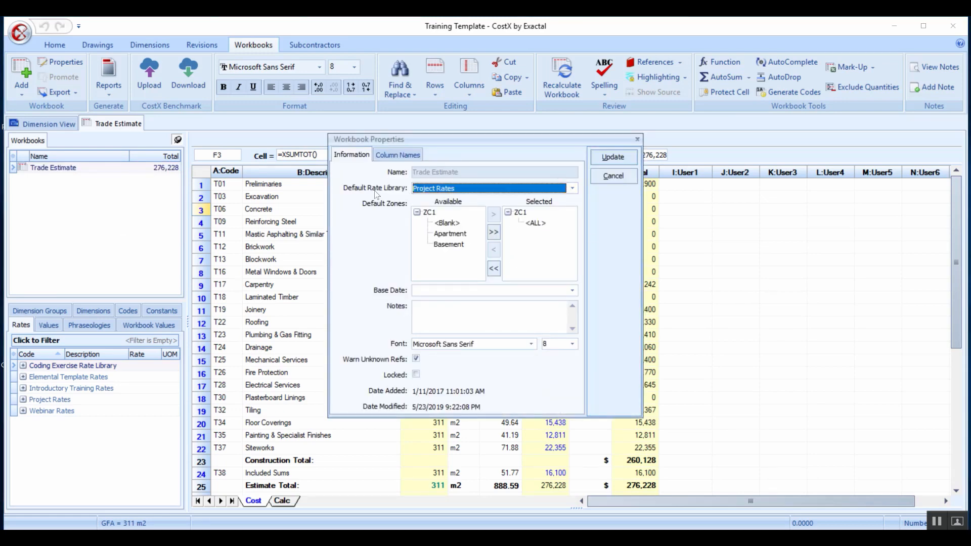
mouse_move(546, 199)
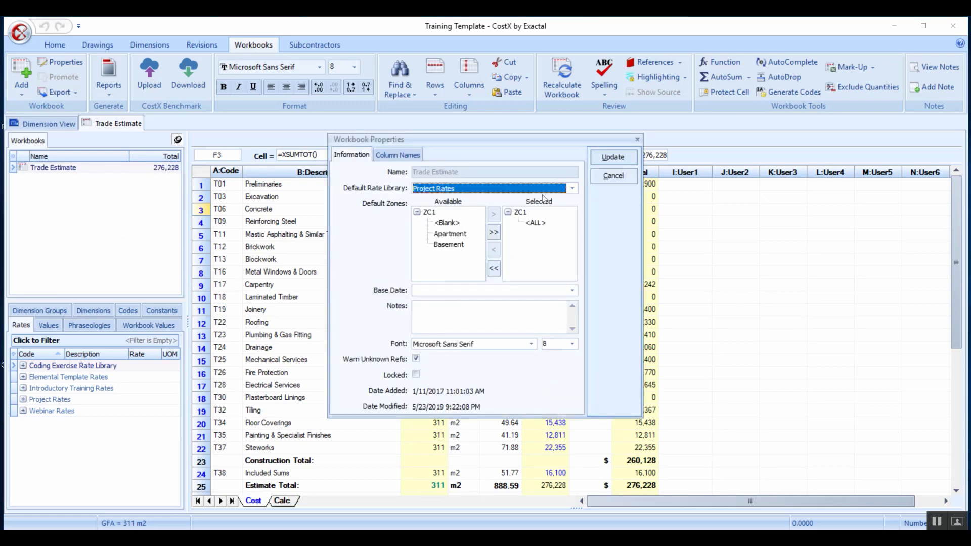
click(571, 188)
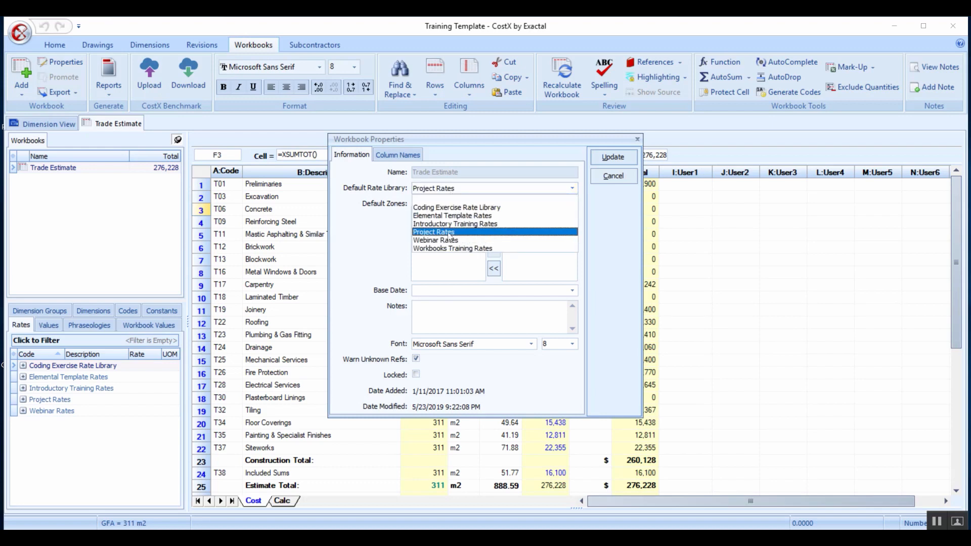
click(434, 231)
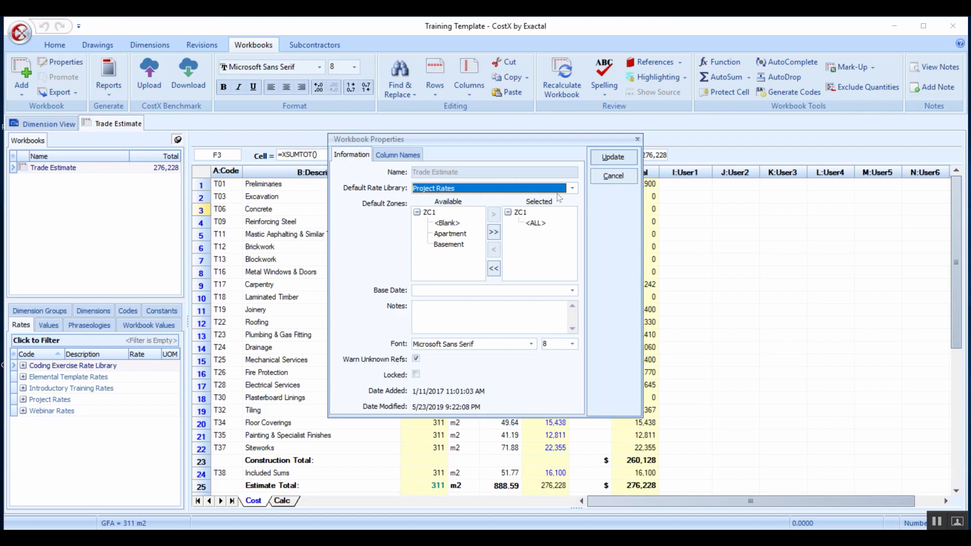
mouse_move(555, 245)
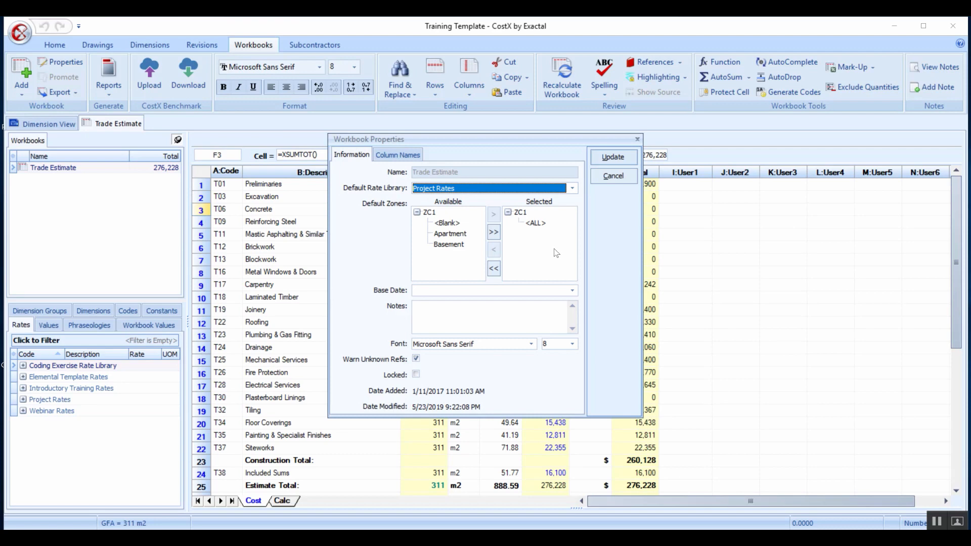
mouse_move(475, 194)
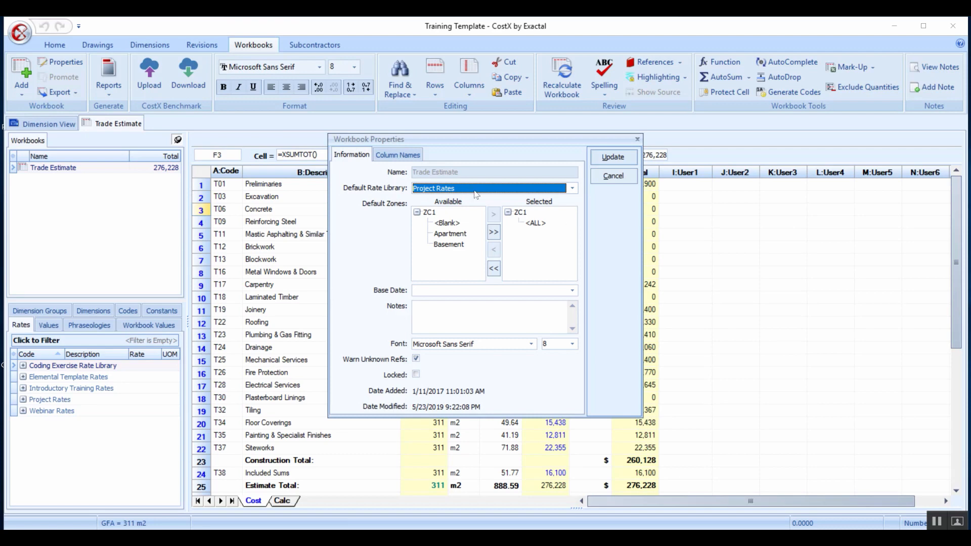
mouse_move(421, 187)
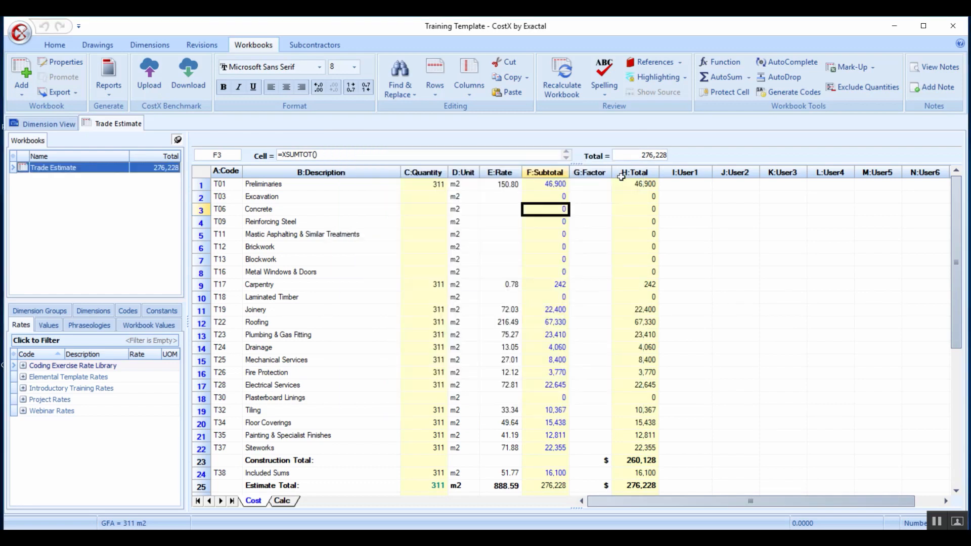
mouse_move(519, 222)
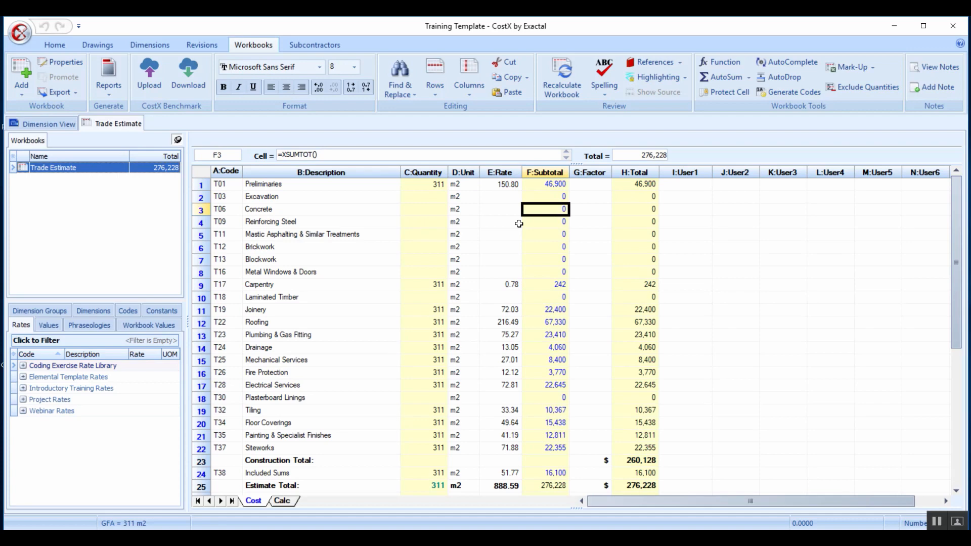
mouse_move(527, 219)
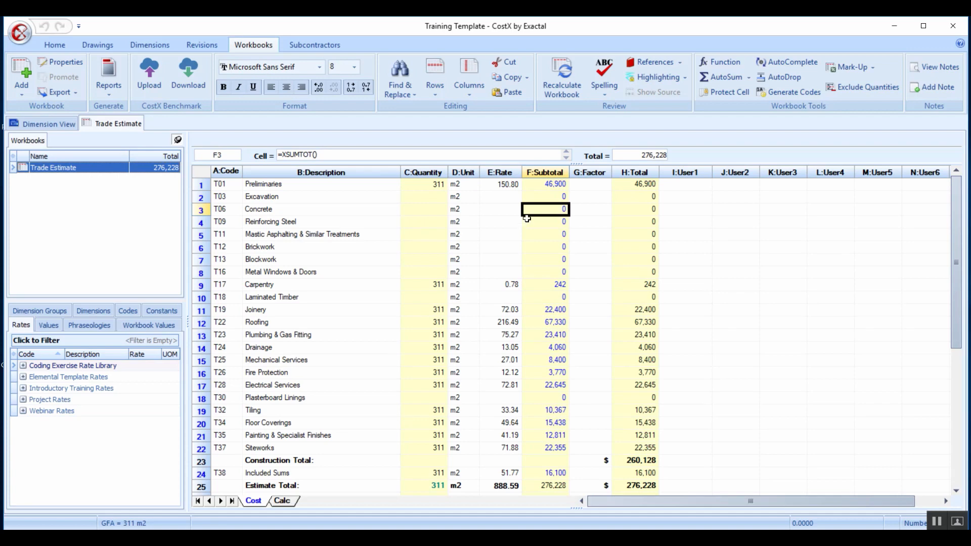
mouse_move(549, 209)
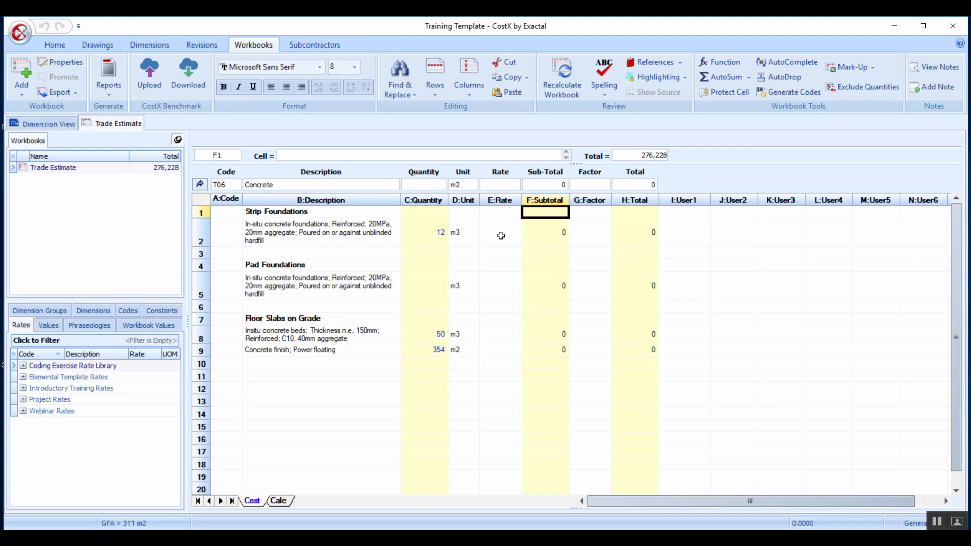
click(424, 232)
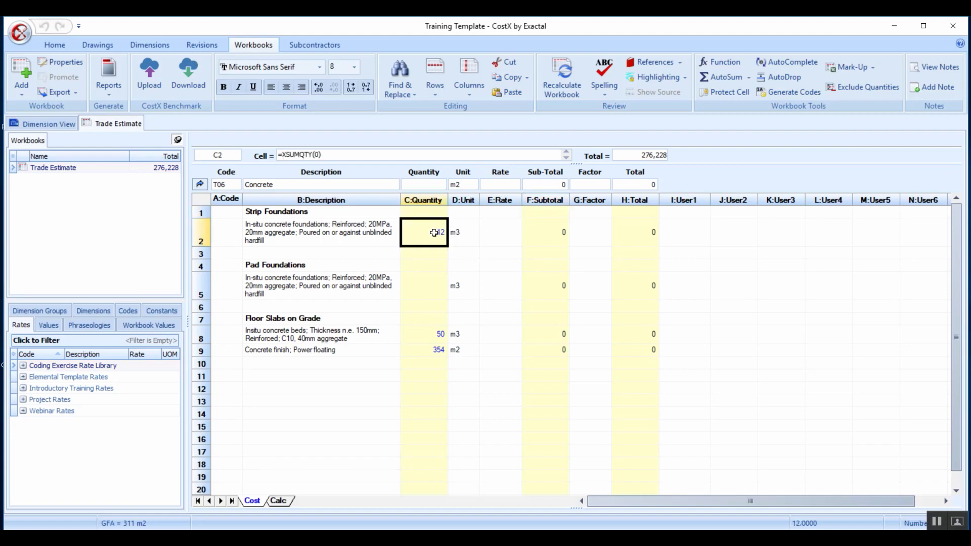
double_click(424, 233)
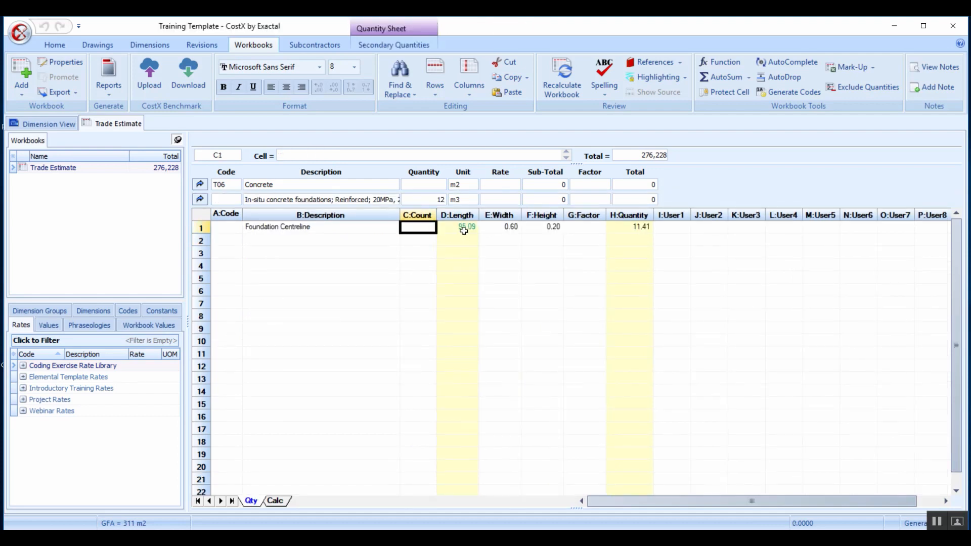
click(458, 227)
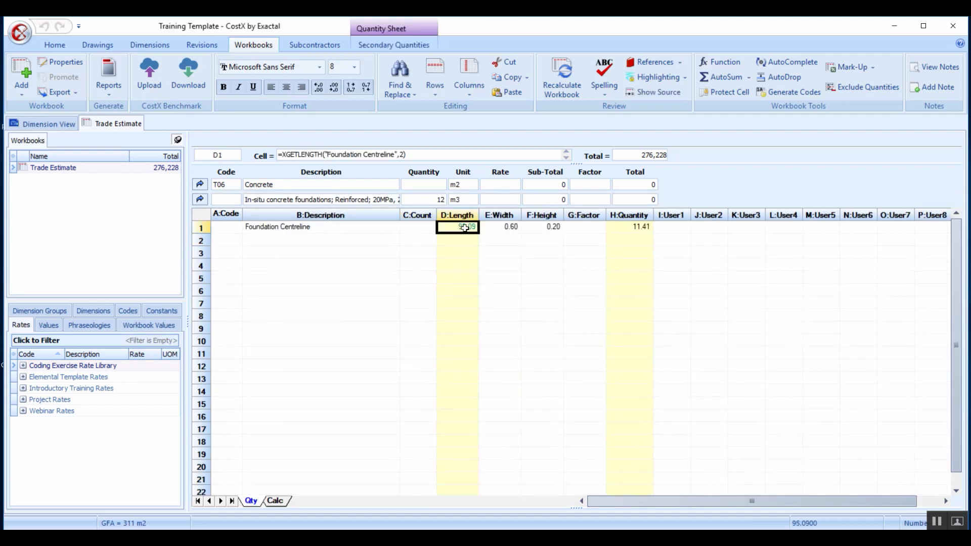
click(498, 227)
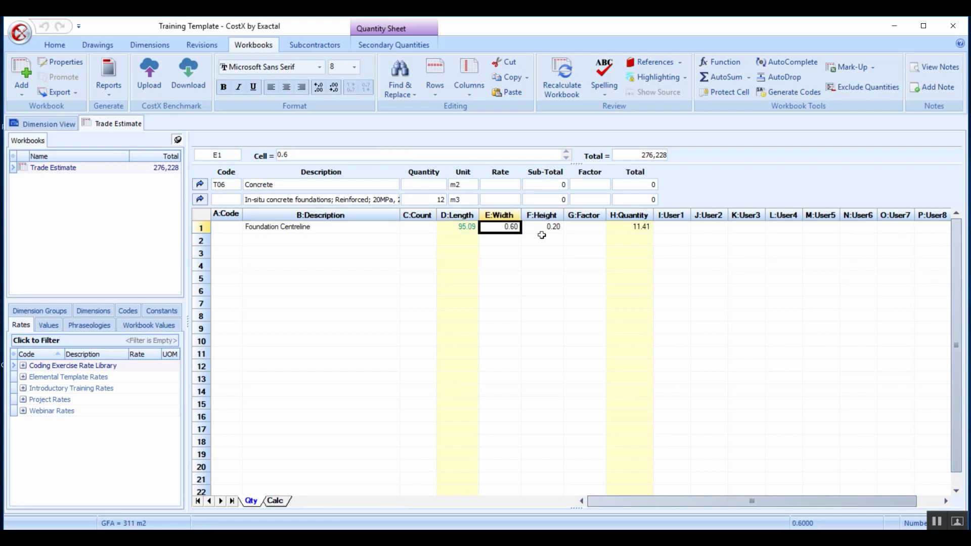
mouse_move(550, 231)
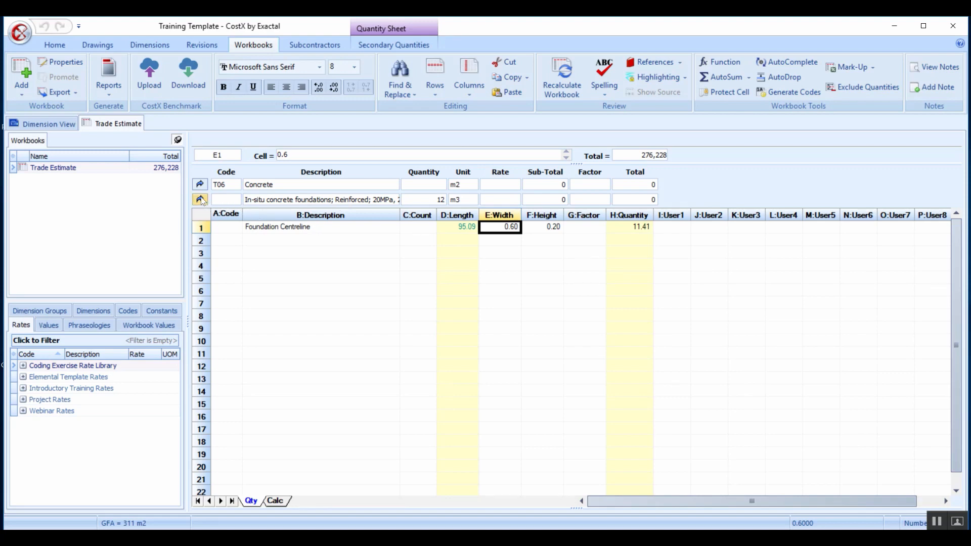
click(251, 501)
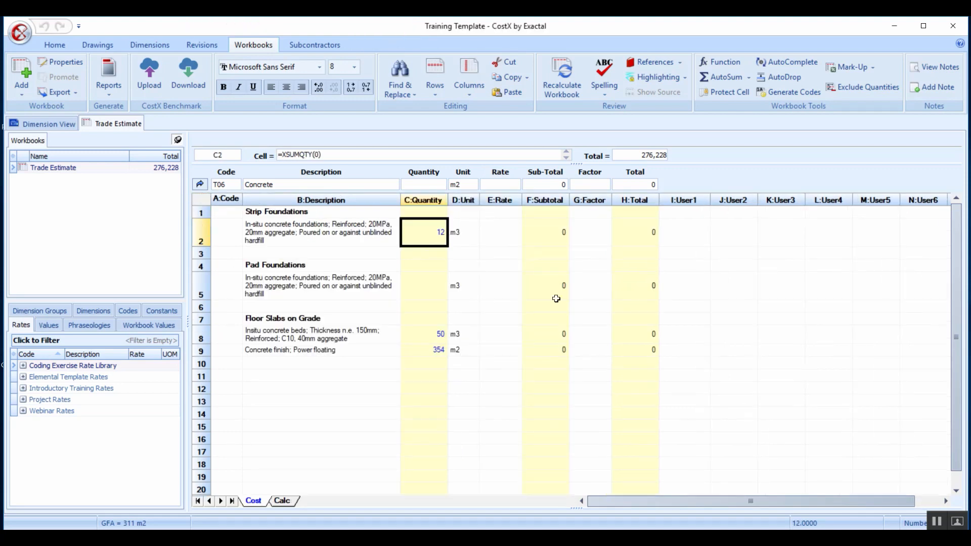
click(499, 233)
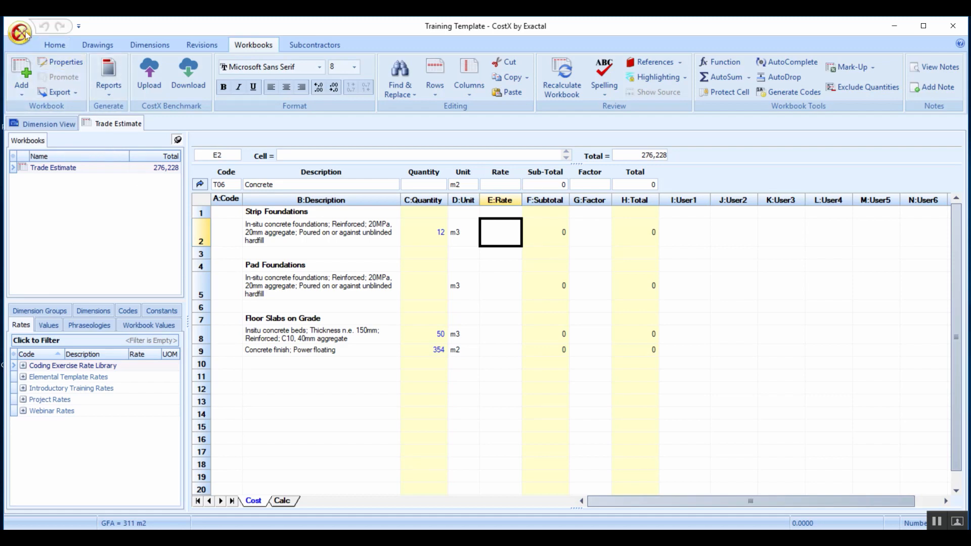
Go to Rate Libraries in System Administration > Costing and open Project Rates for editing.
click(19, 26)
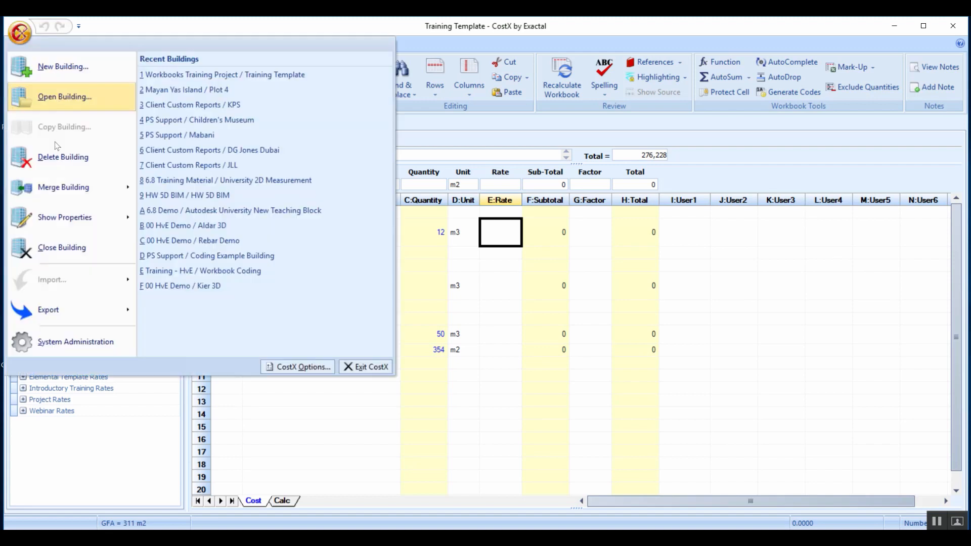
click(75, 341)
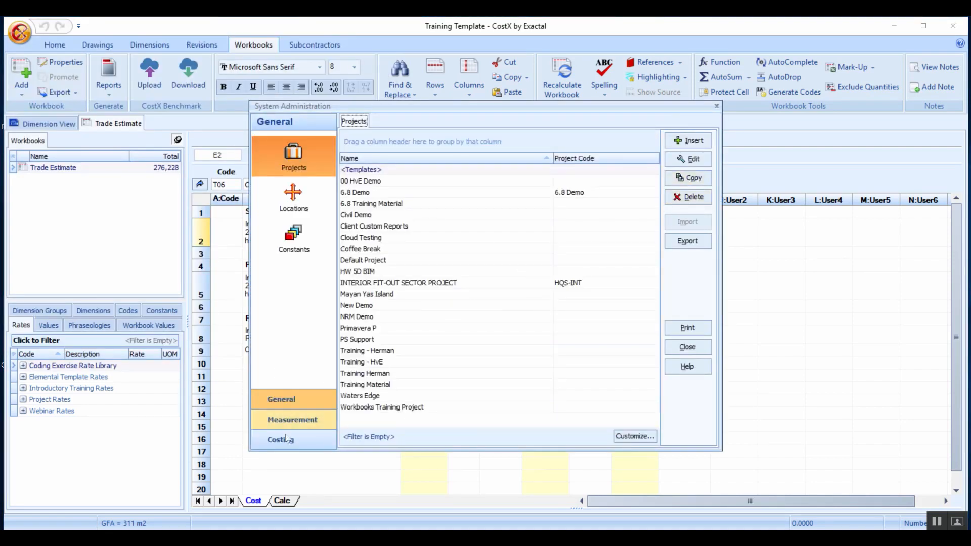
click(280, 440)
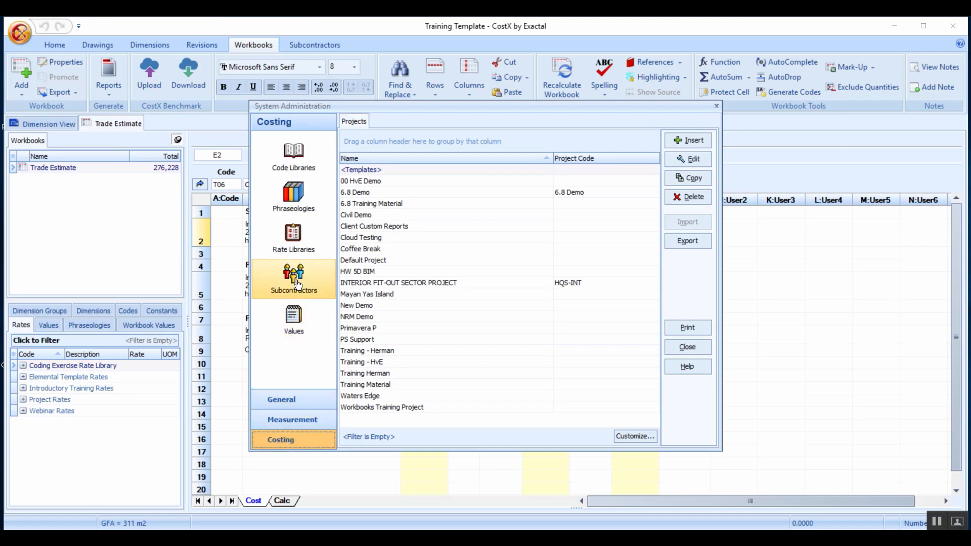
click(293, 238)
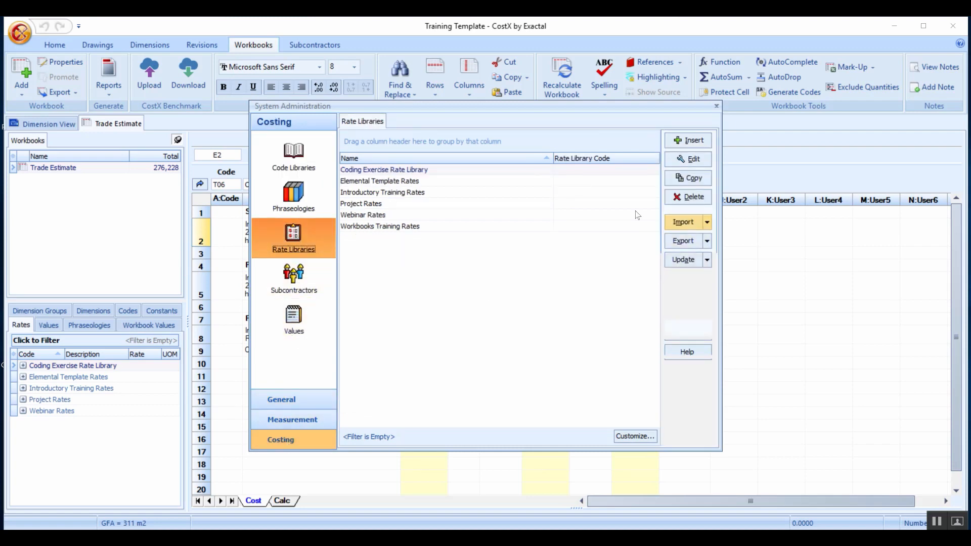
click(361, 204)
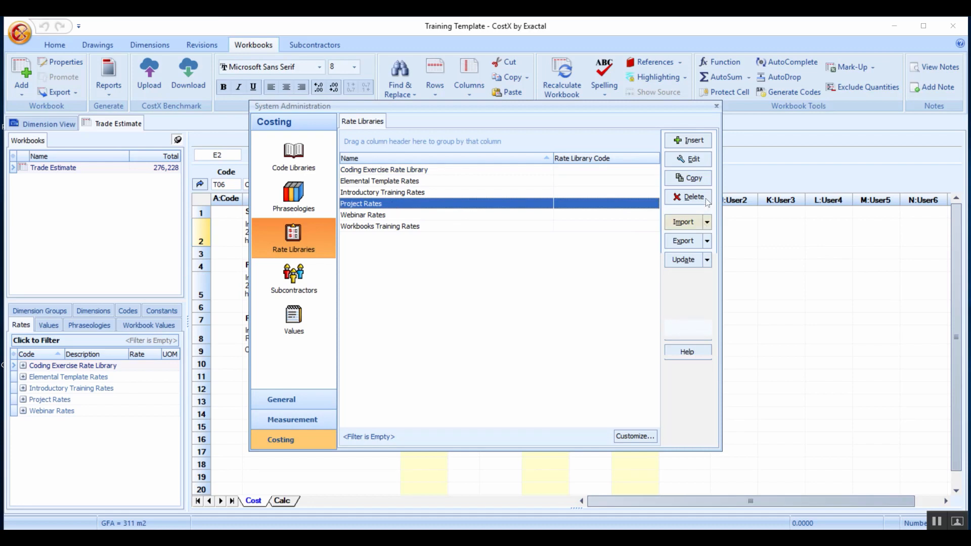
click(694, 159)
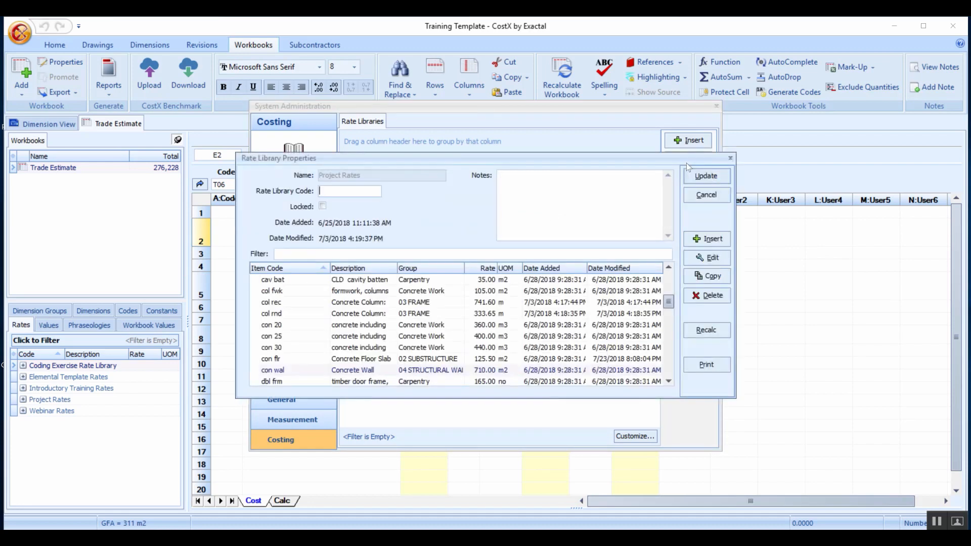
mouse_move(386, 300)
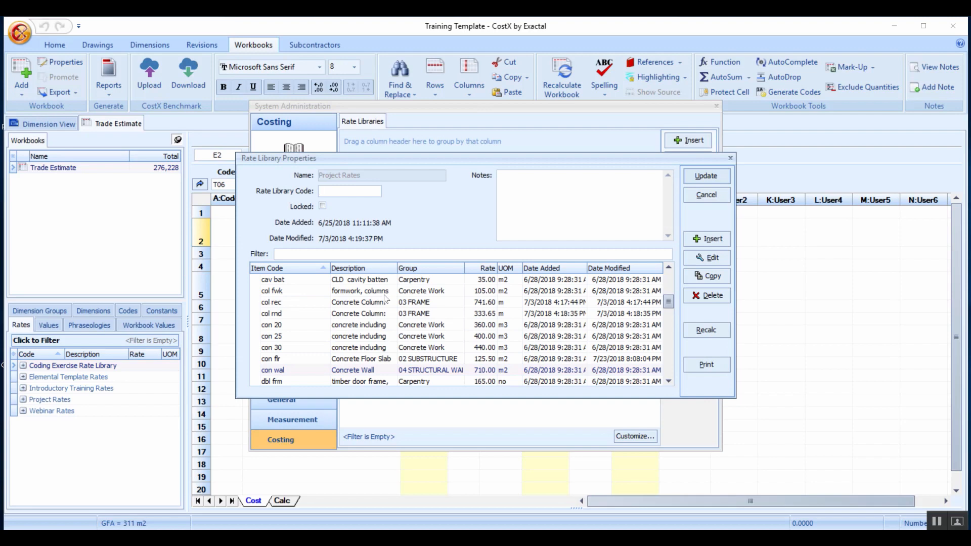
Browse the Project Rates items and open the 'stp ftg' Strip Foundation rate for editing.
click(349, 191)
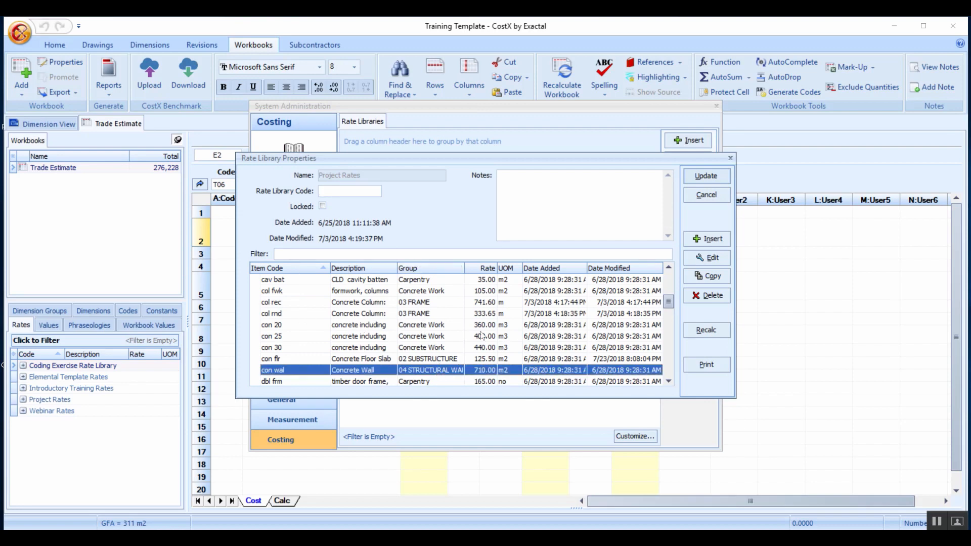
scroll(down, 3)
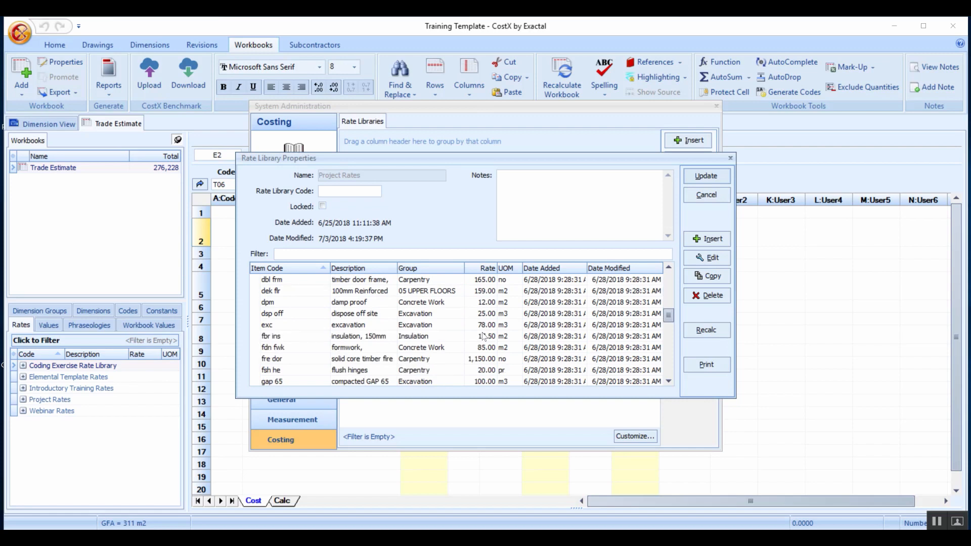
scroll(down, 3)
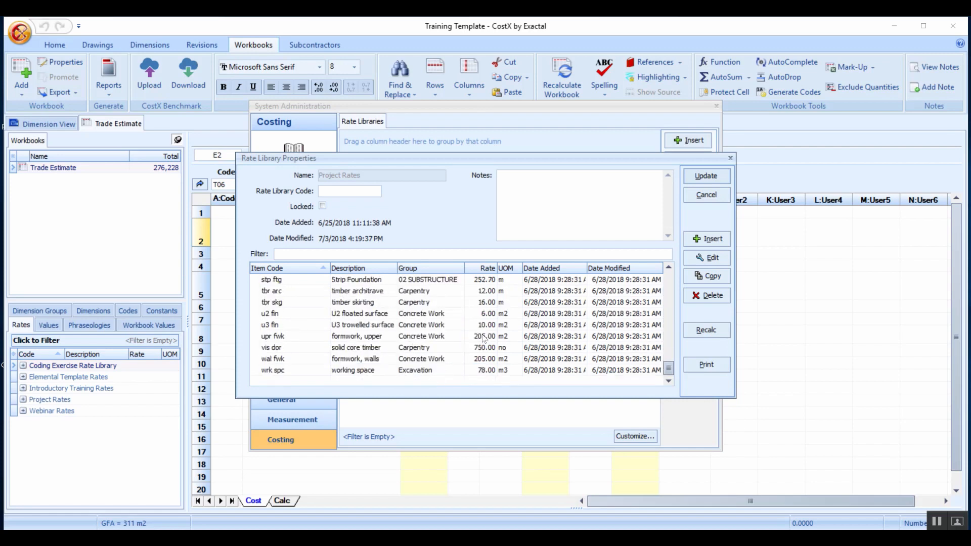
scroll(up, 3)
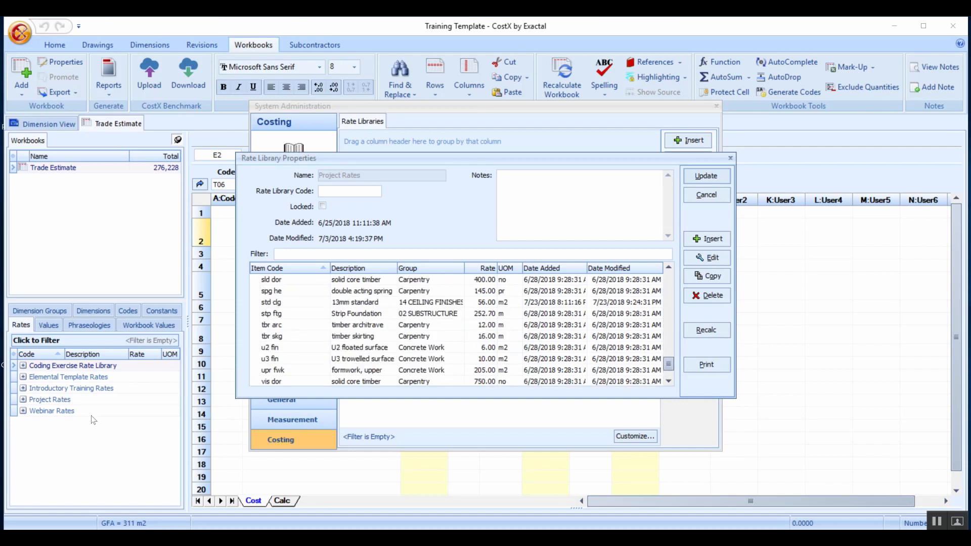
mouse_move(53, 414)
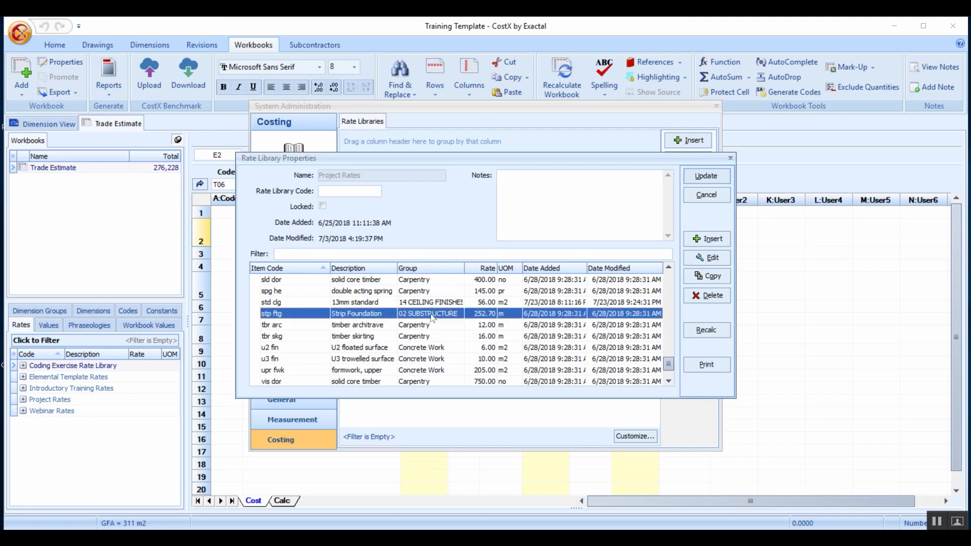
mouse_move(484, 330)
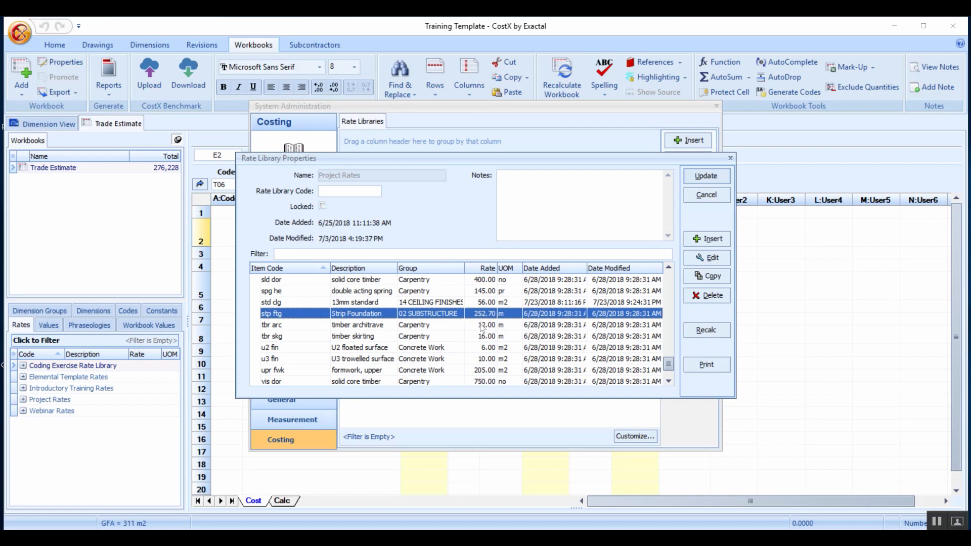
mouse_move(708, 276)
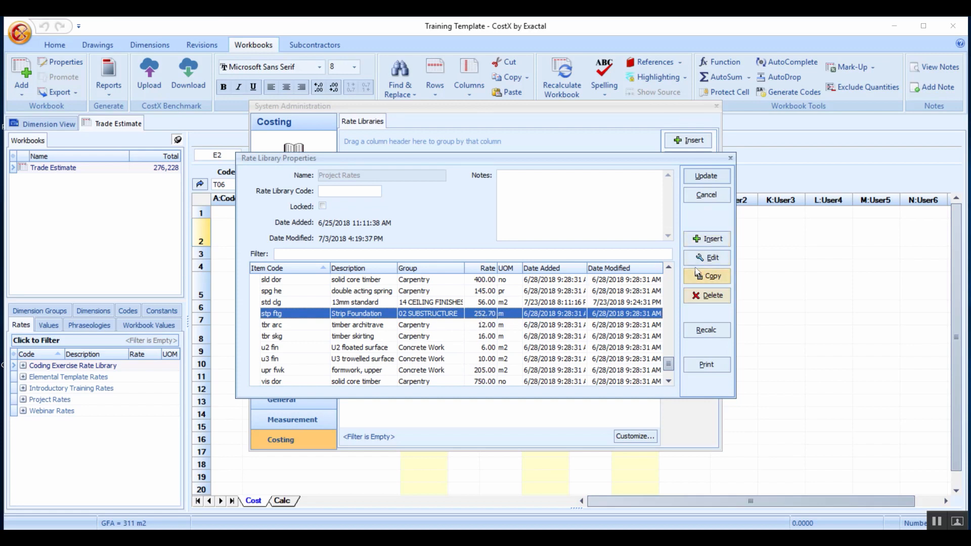
click(711, 258)
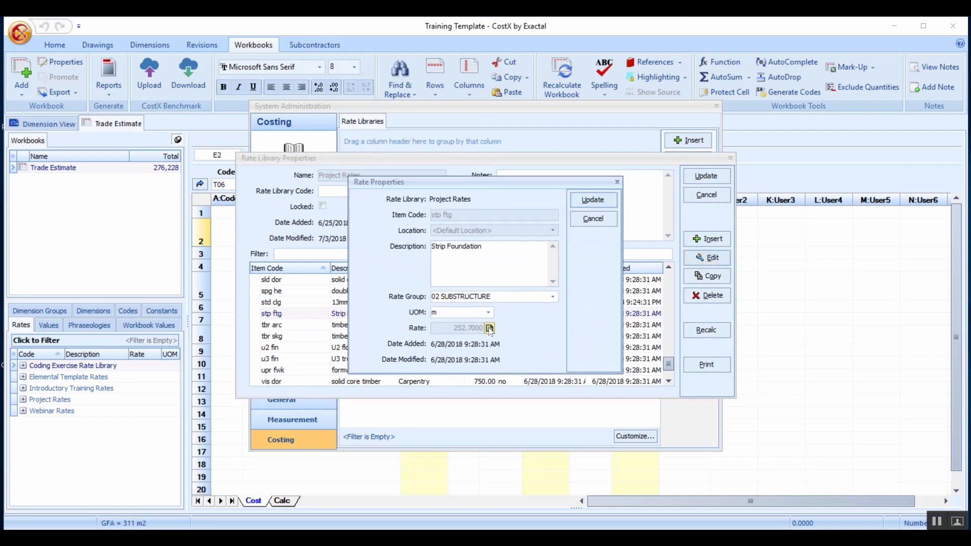
View the 252.70 rate calculation, then cancel the calculation, Rate Properties and Rate Library Properties.
click(490, 328)
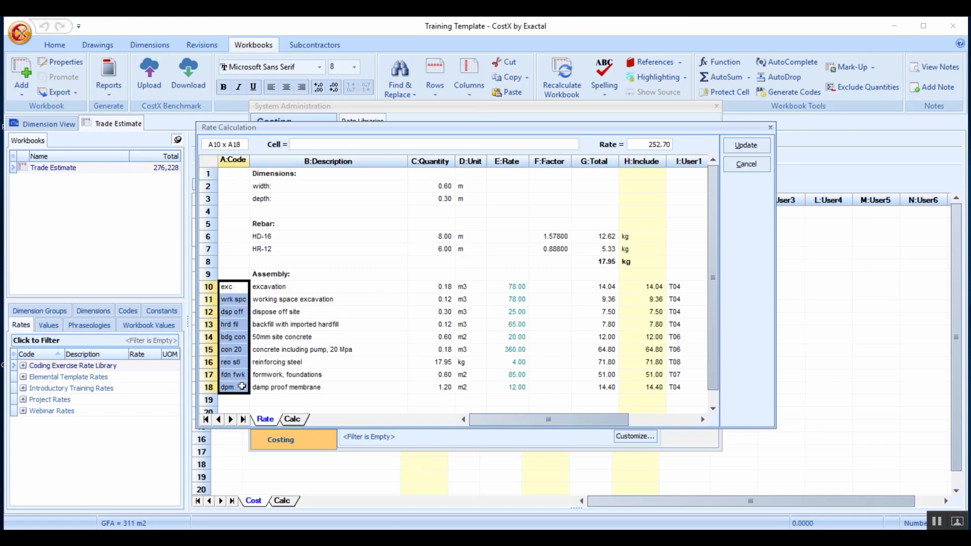
mouse_move(357, 363)
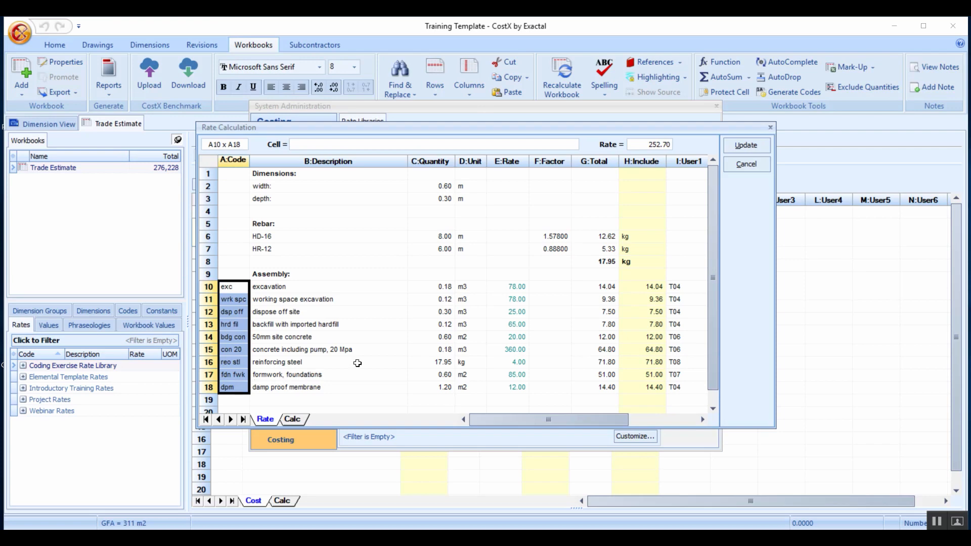
click(328, 299)
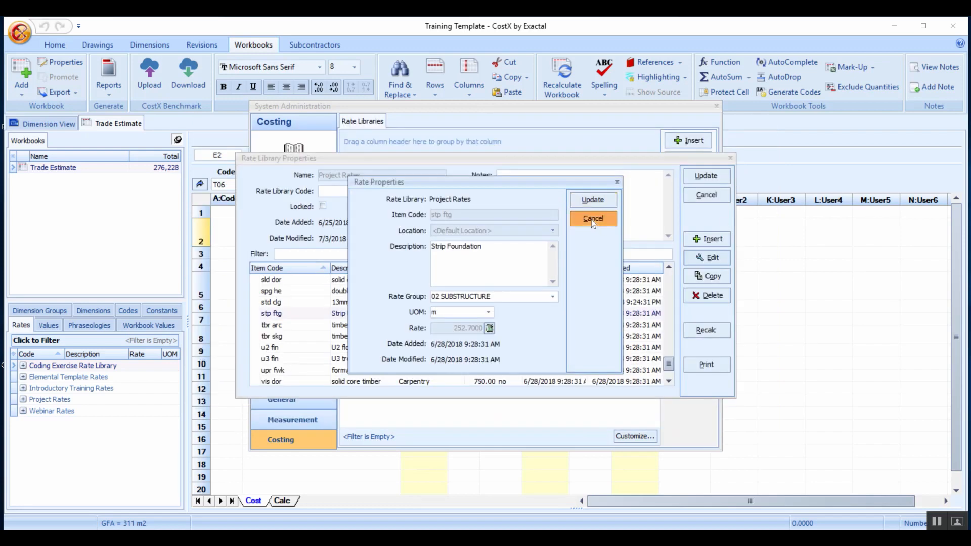
click(592, 218)
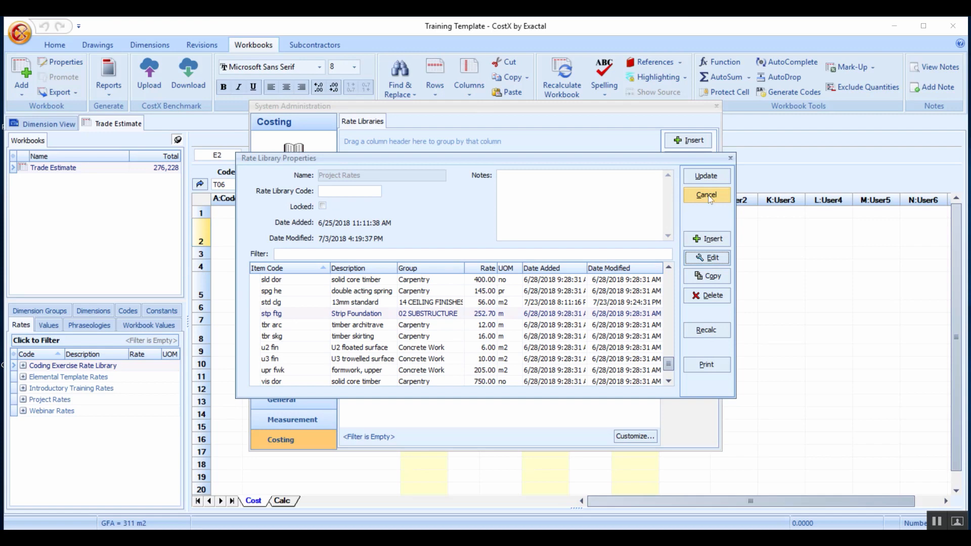
click(705, 194)
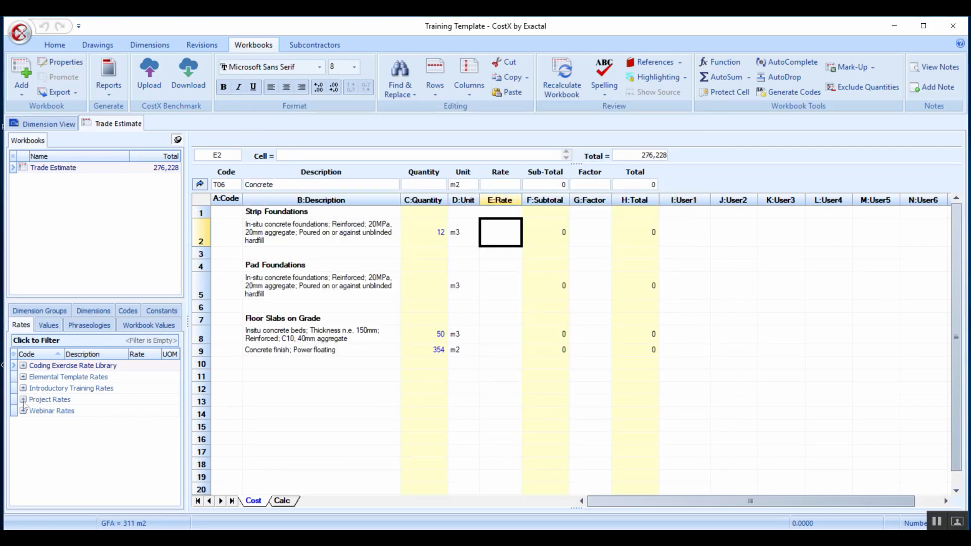
Expand Project Rates and 02 SUBSTRUCTURE in the Rates panel and pick the Strip Foundation rate (252.70 per m).
click(23, 399)
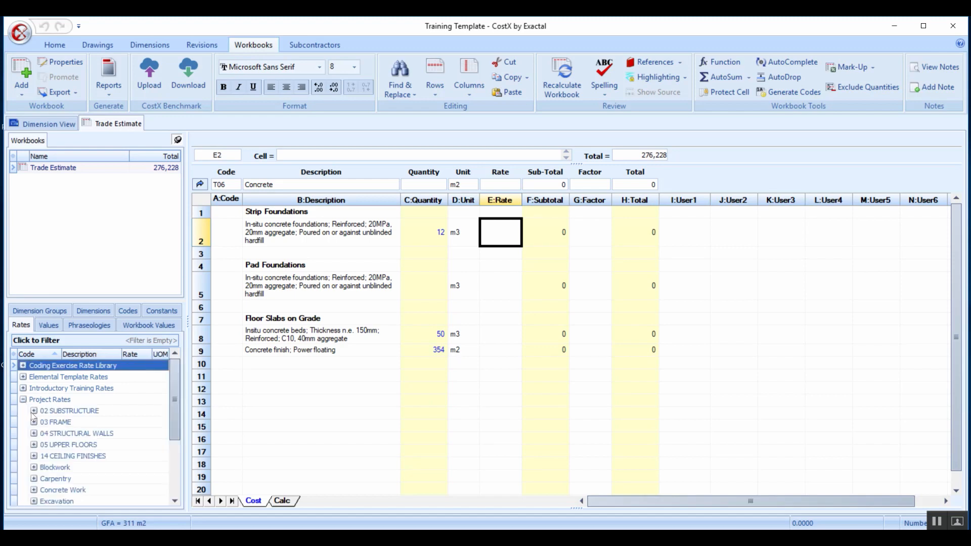
click(35, 411)
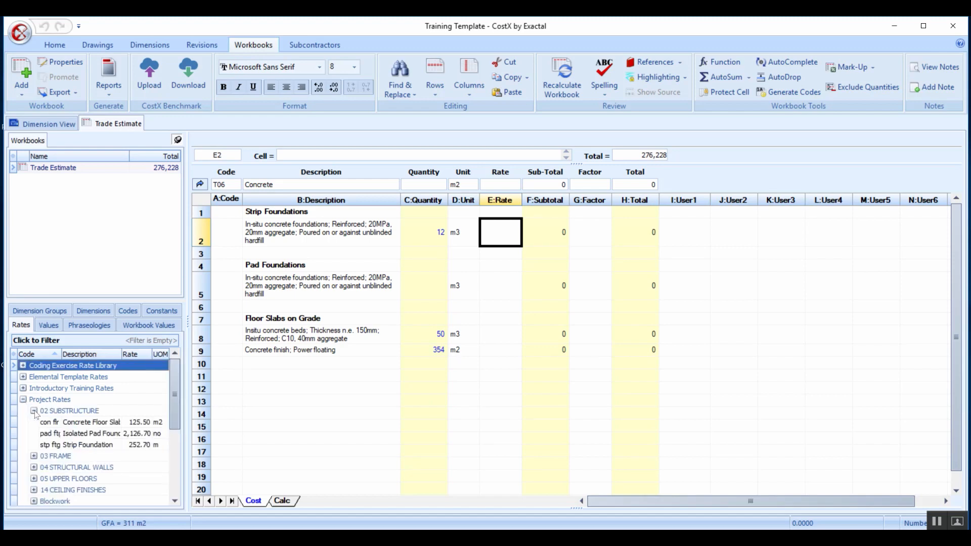
click(13, 366)
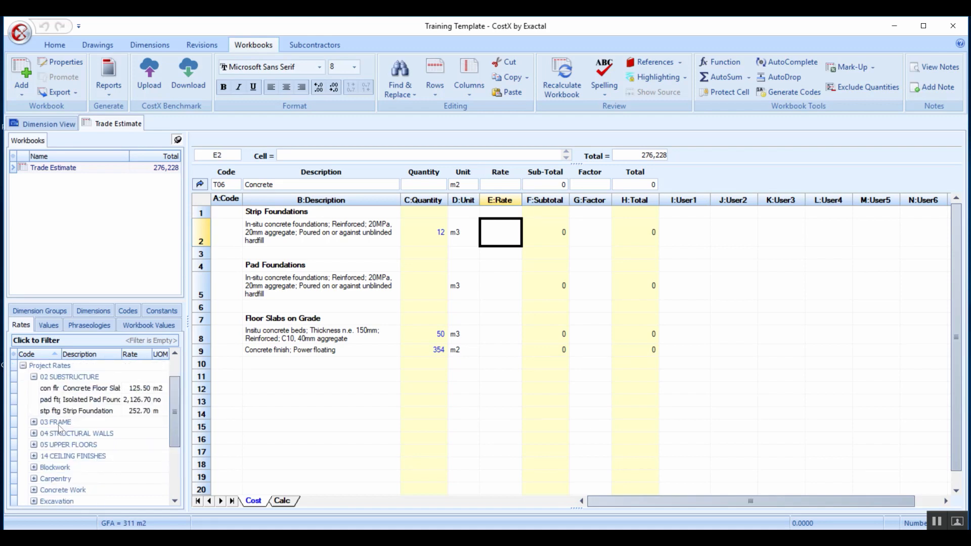
click(87, 446)
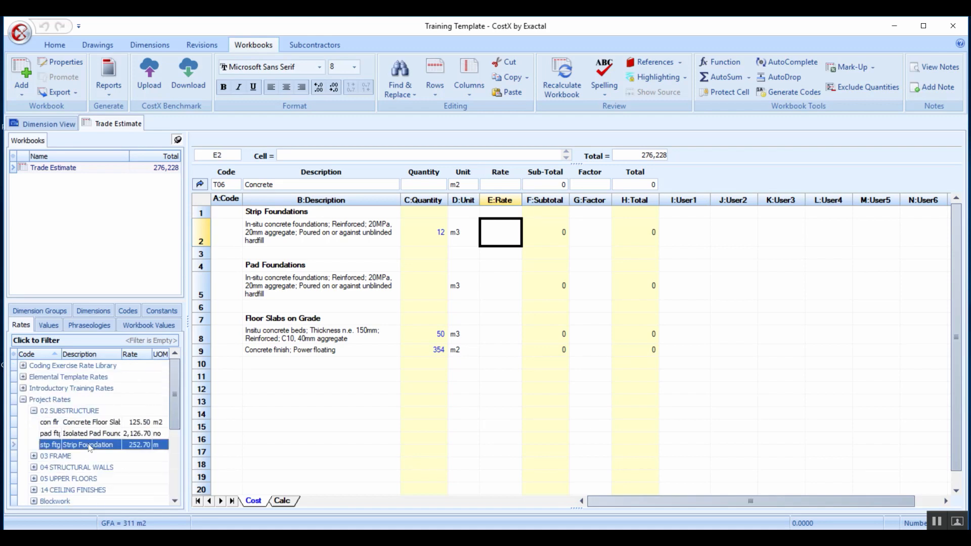
click(92, 422)
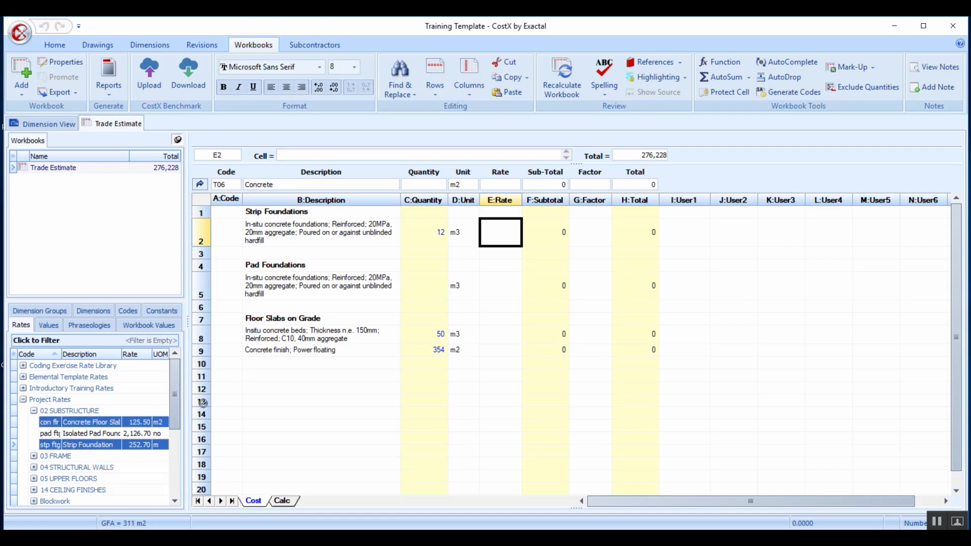
double_click(88, 445)
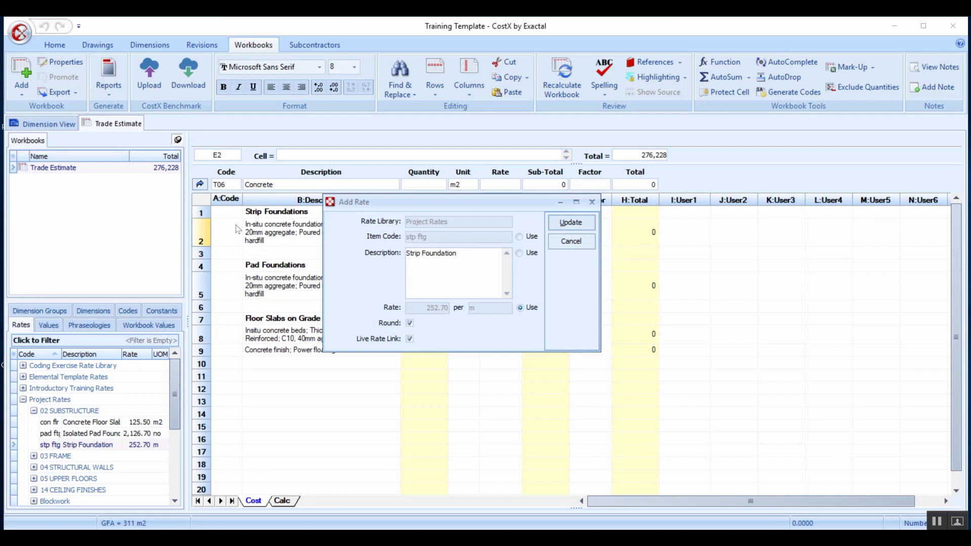
mouse_move(512, 253)
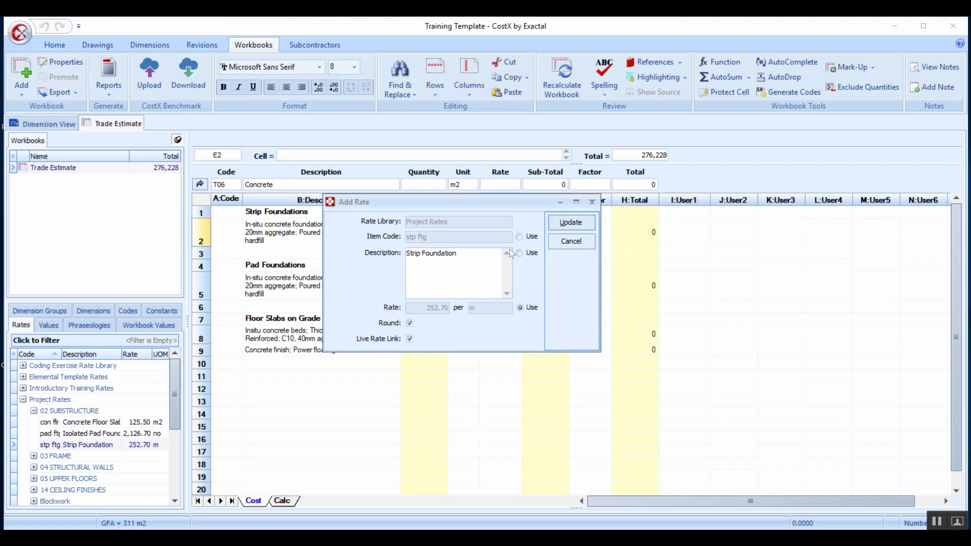
Insert the stp ftg rate as a live link, giving 252.70 and a 3,032 Strip Foundations total.
click(520, 253)
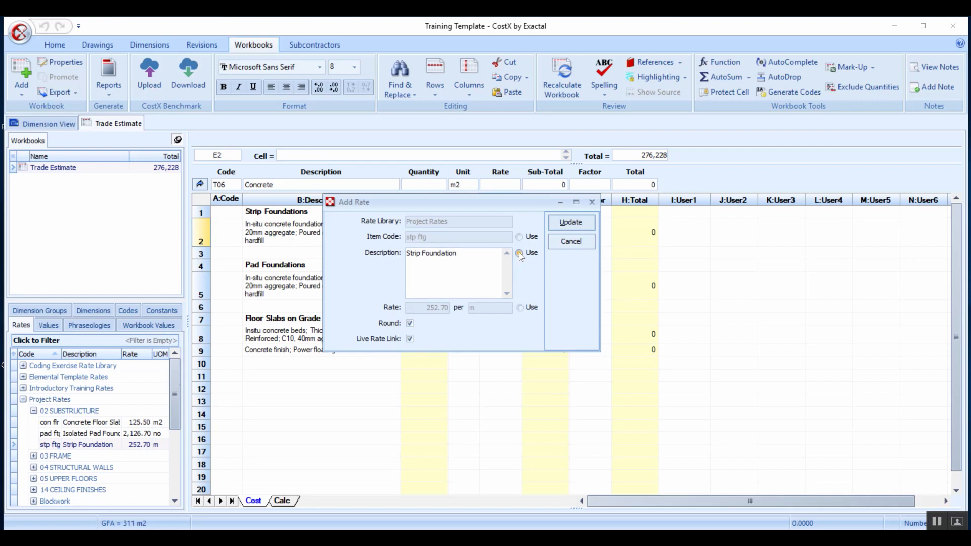
click(520, 307)
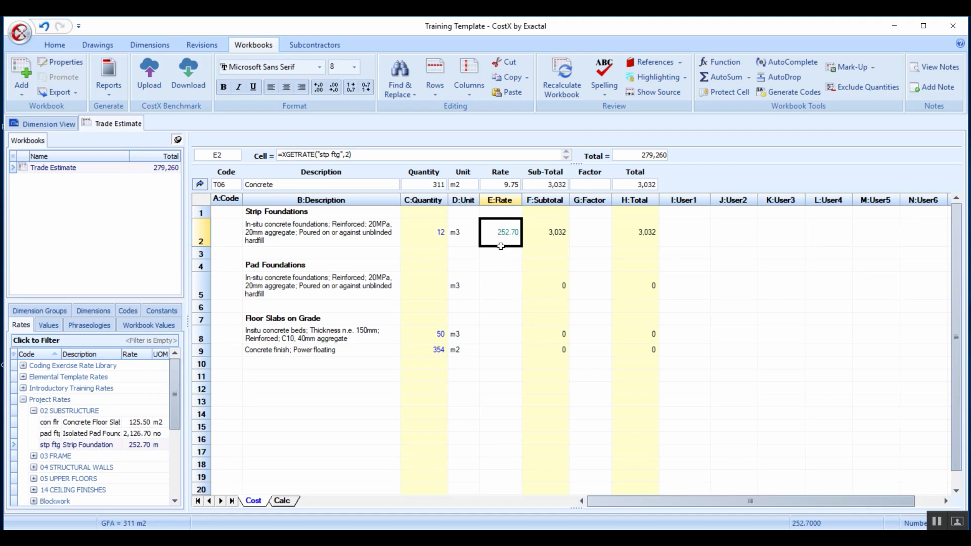
mouse_move(502, 236)
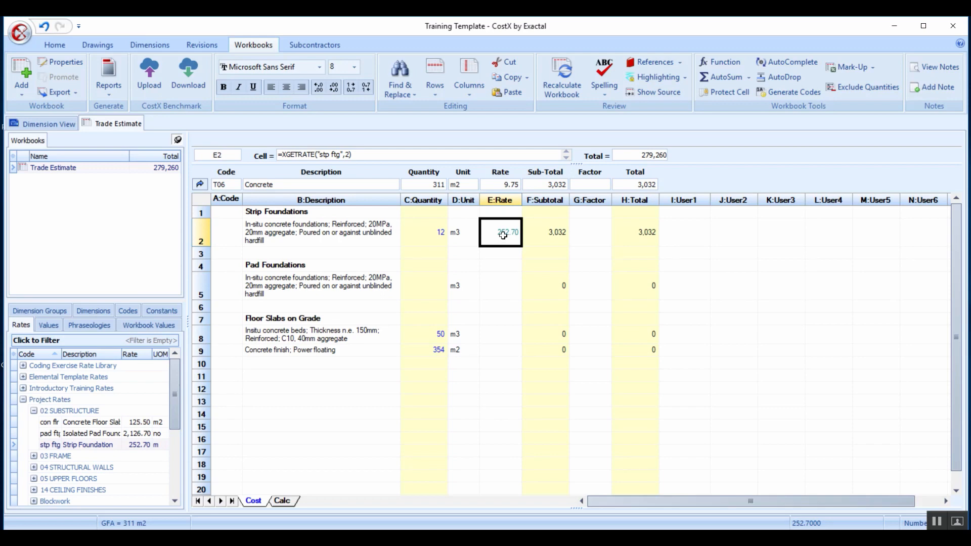
mouse_move(658, 92)
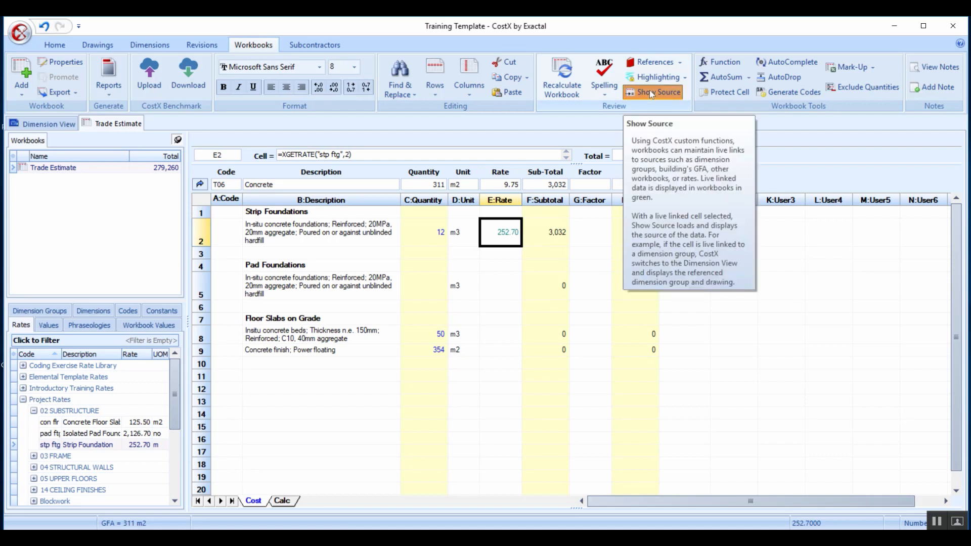
click(651, 92)
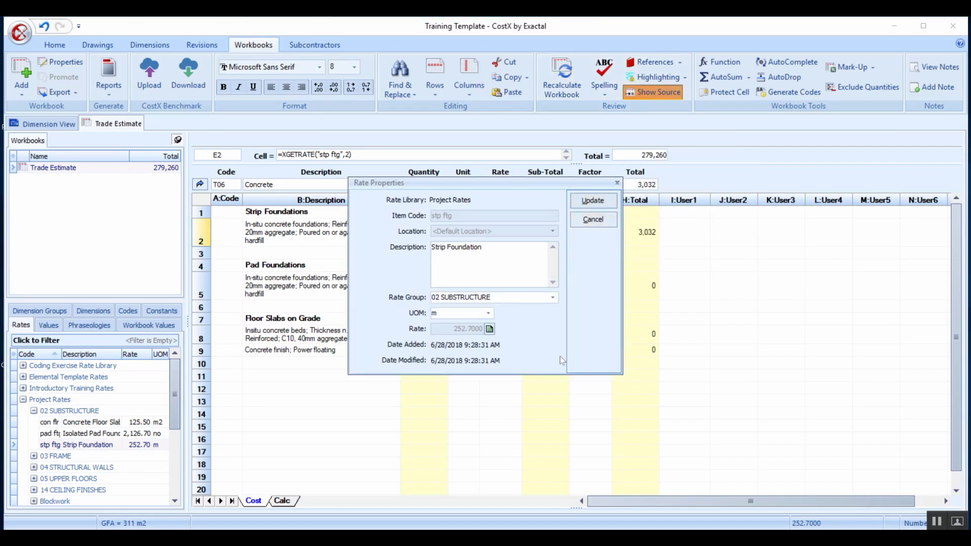
mouse_move(578, 265)
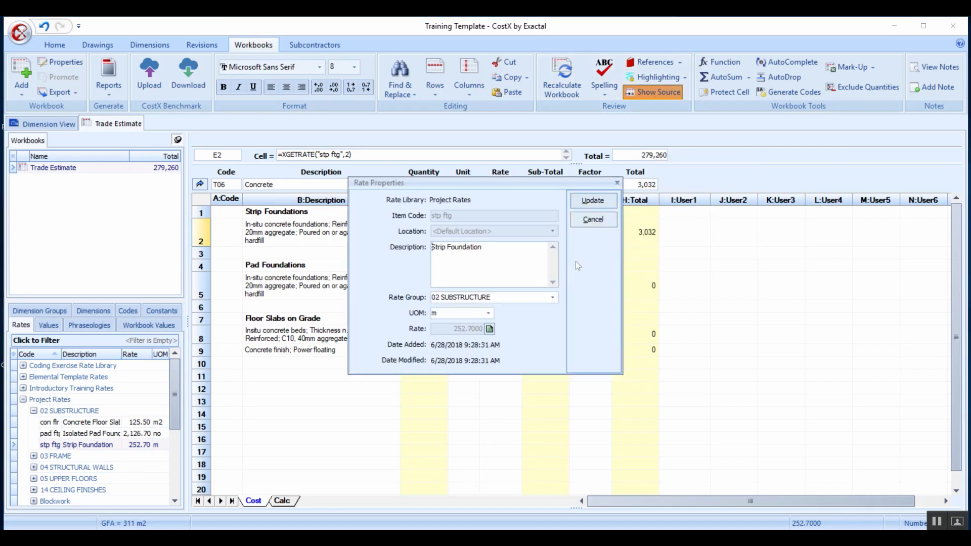
mouse_move(455, 204)
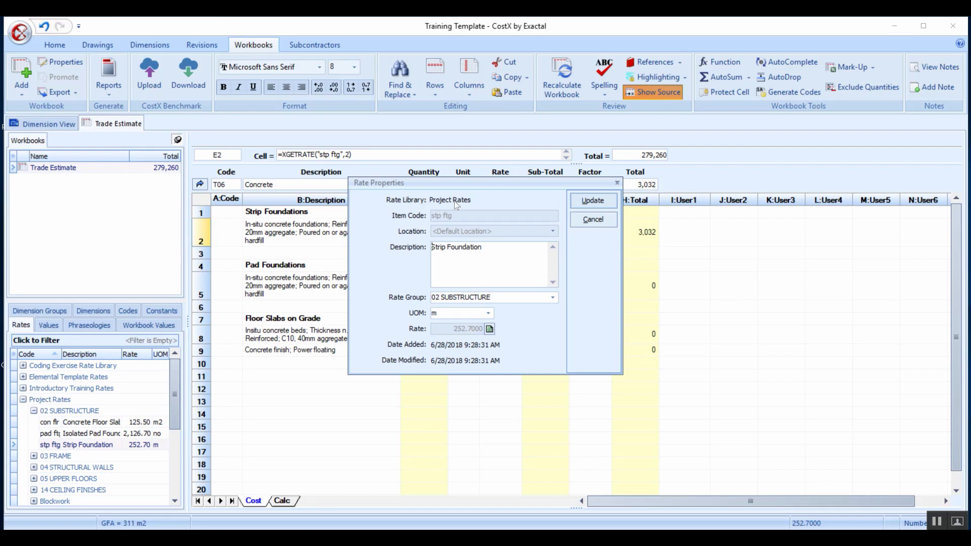
mouse_move(390, 247)
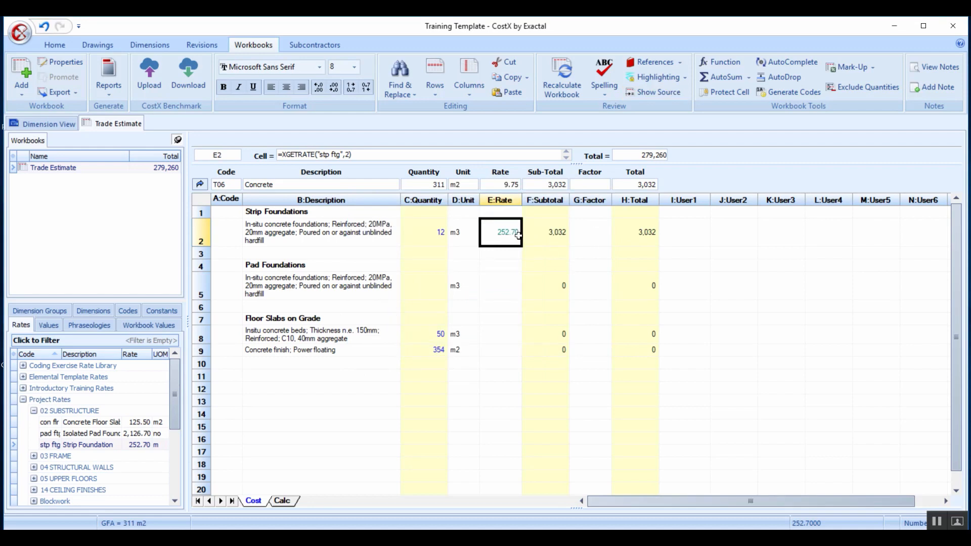
mouse_move(507, 246)
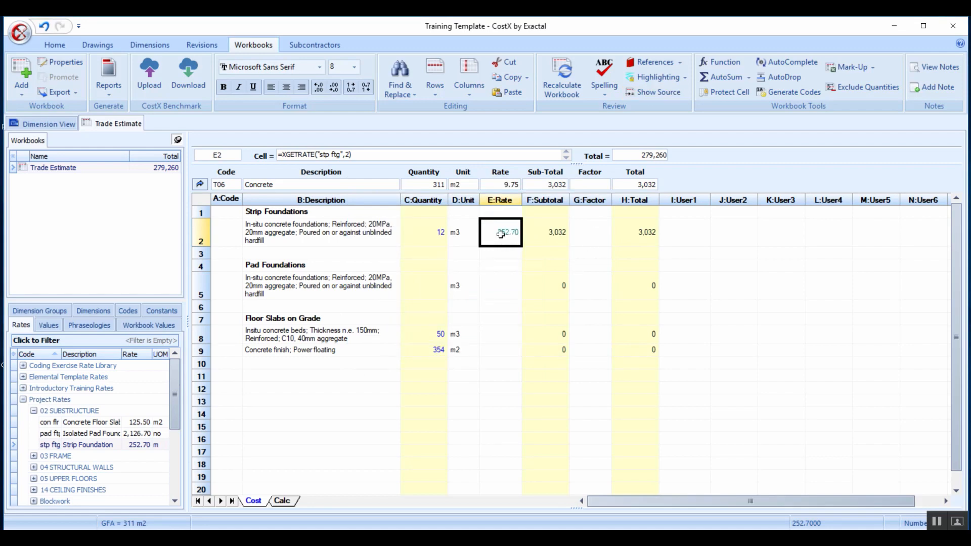
Delete the Strip Foundations rate and re-add stp ftg from Project Rates at 252.70, restoring 3,032.
key(Delete)
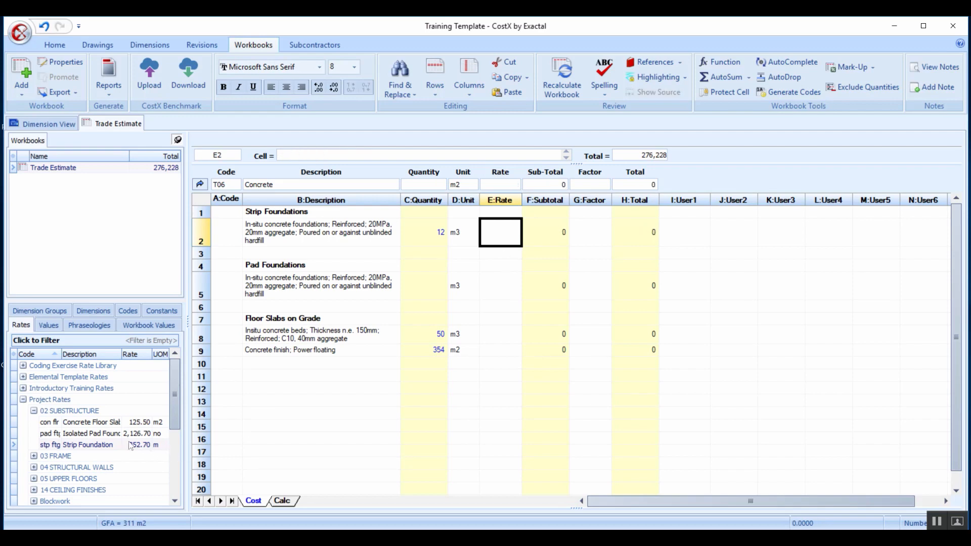
mouse_move(117, 434)
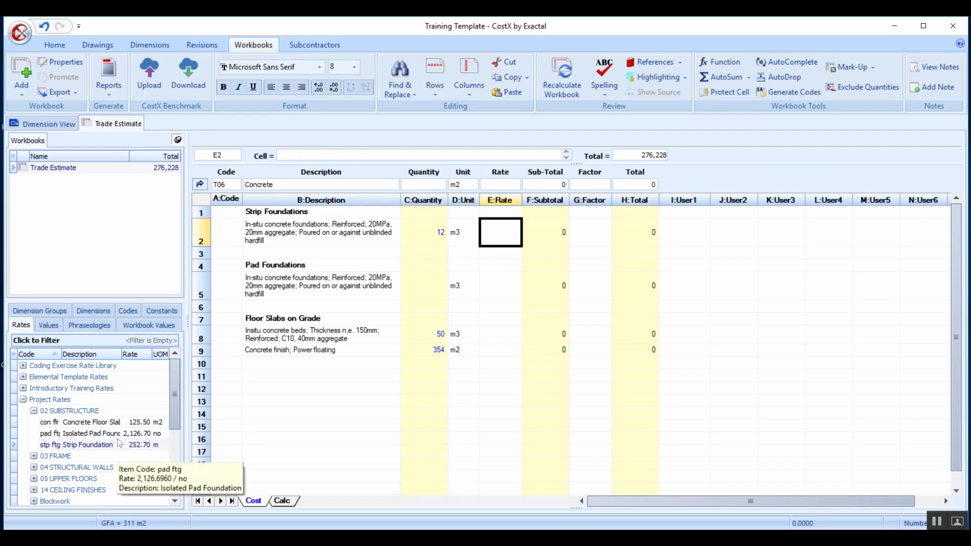
mouse_move(97, 447)
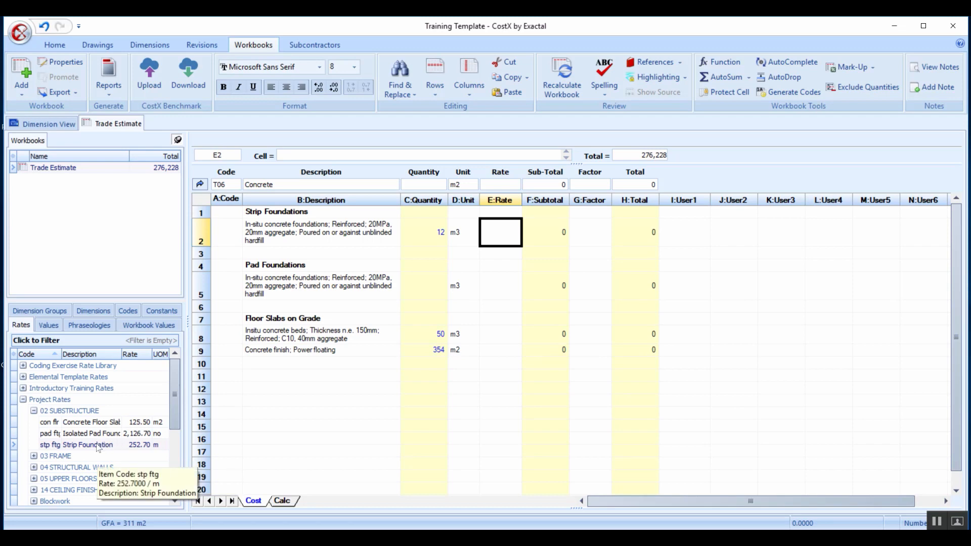
click(87, 445)
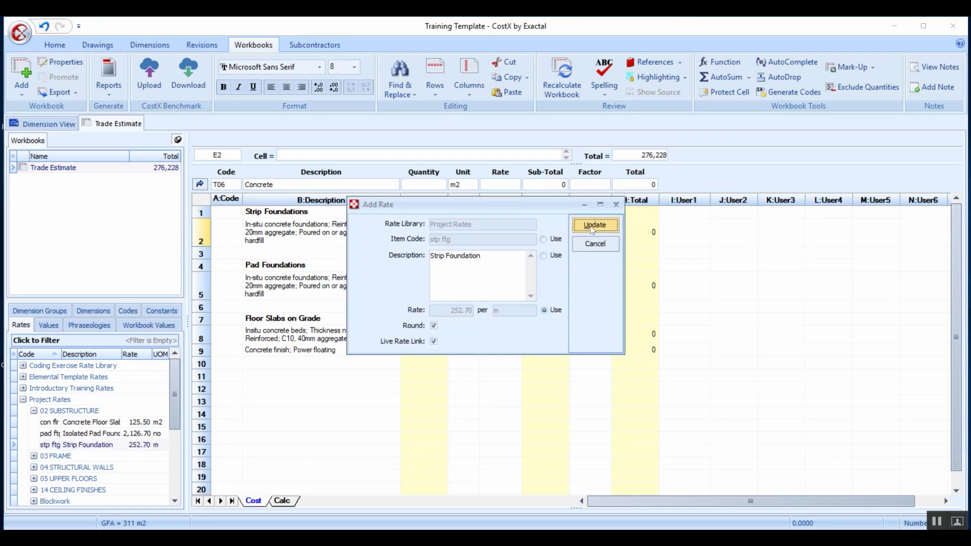
click(594, 225)
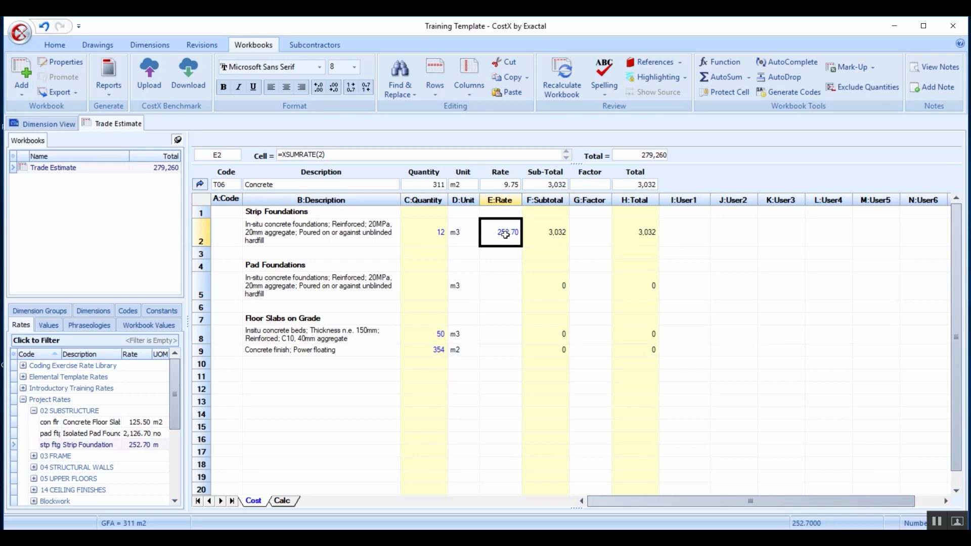
In the Strip Foundations build-up, change the footing depth from 0.30 to 0.2, recalculating the rate to 196.44.
double_click(500, 233)
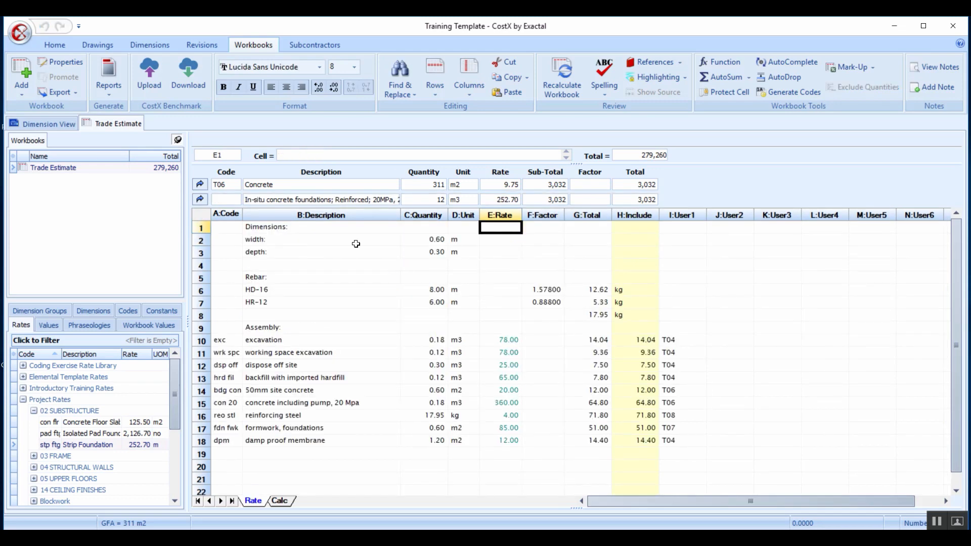
mouse_move(473, 340)
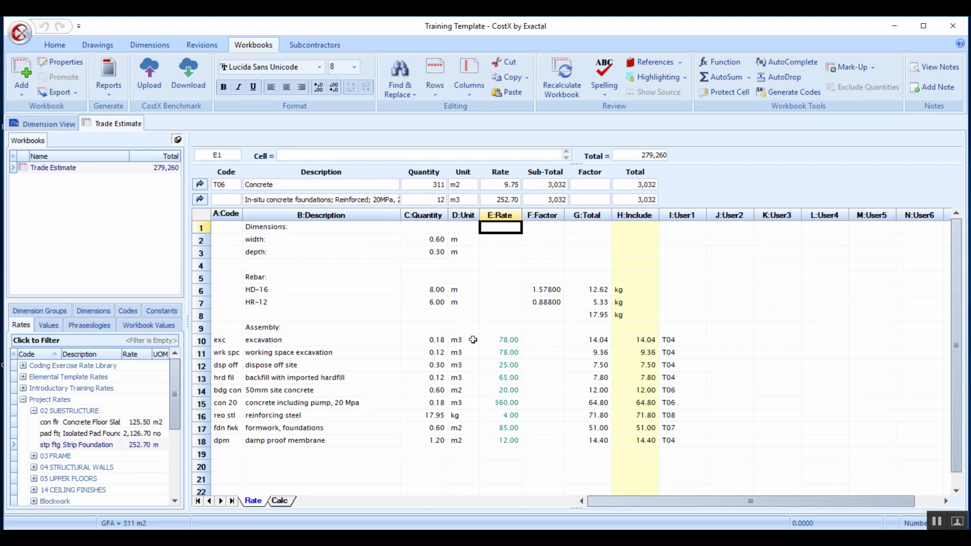
mouse_move(473, 328)
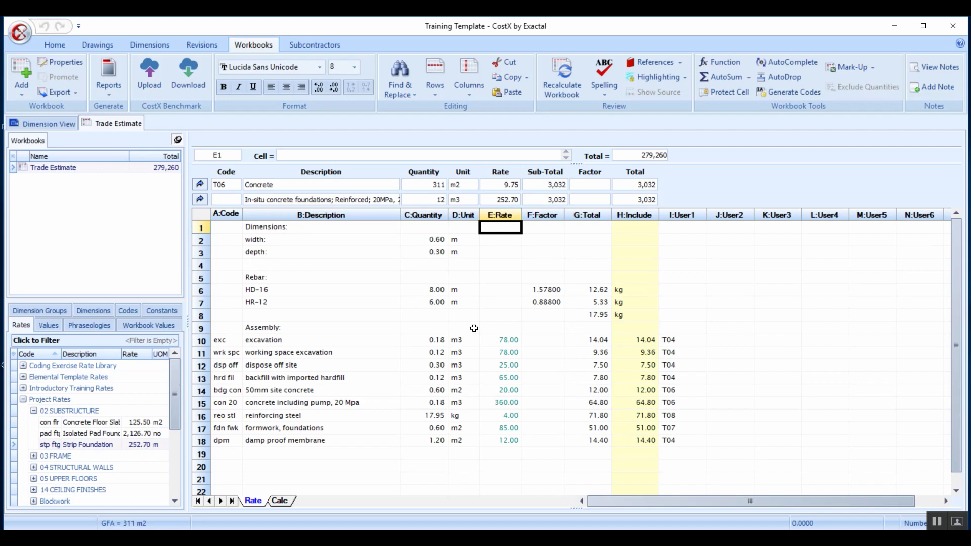
mouse_move(471, 290)
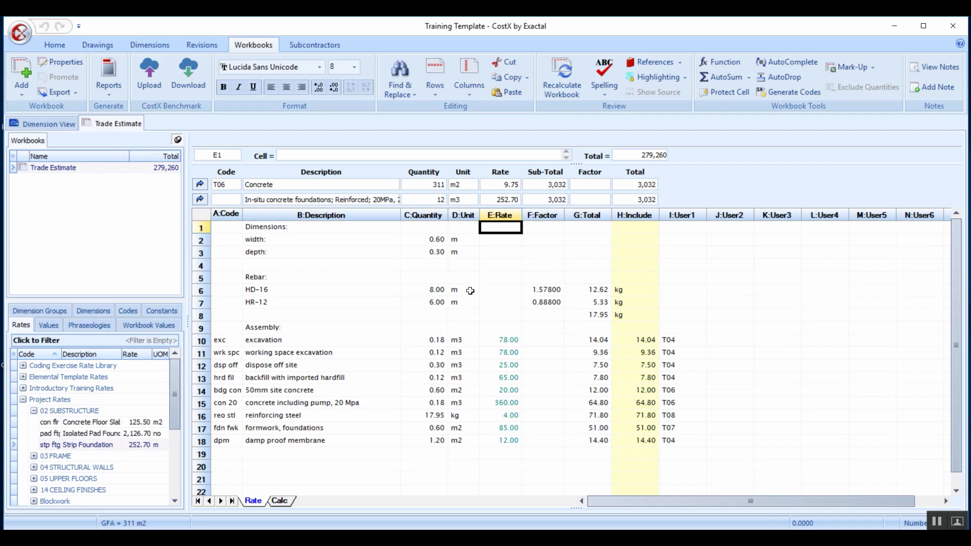
mouse_move(435, 252)
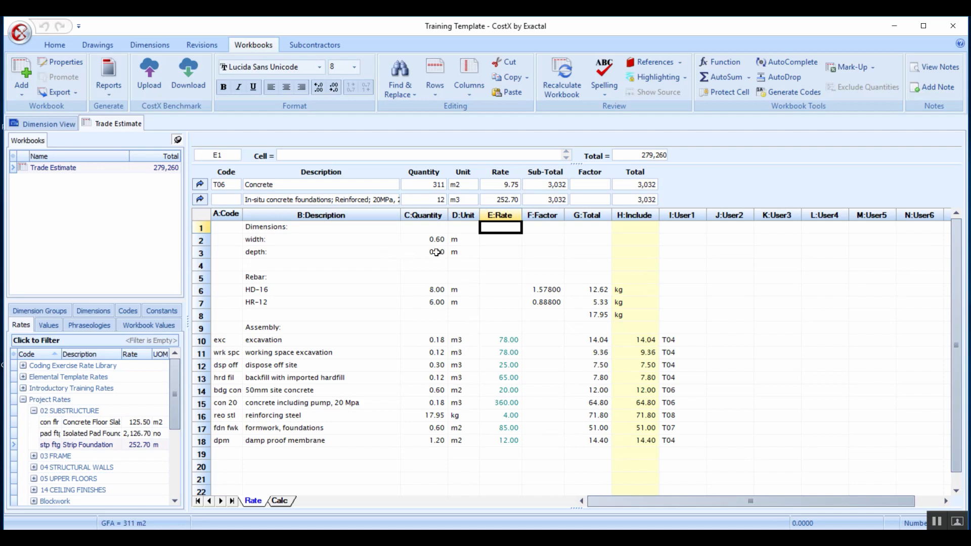
click(424, 252)
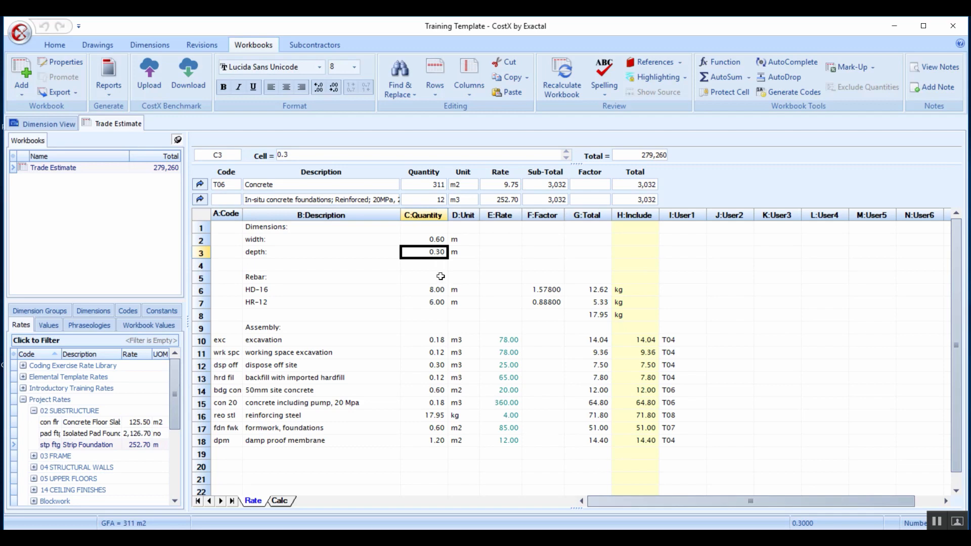
double_click(424, 252)
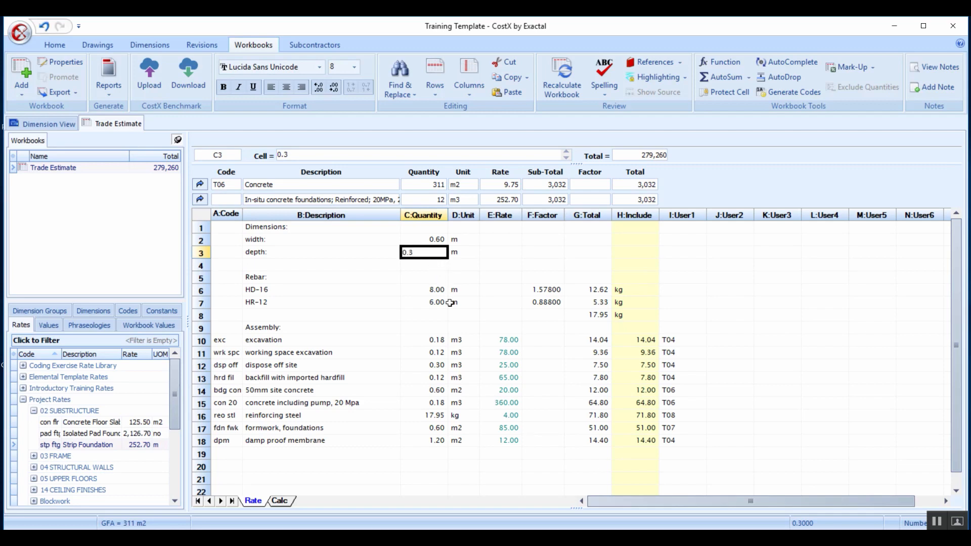
text(0.2)
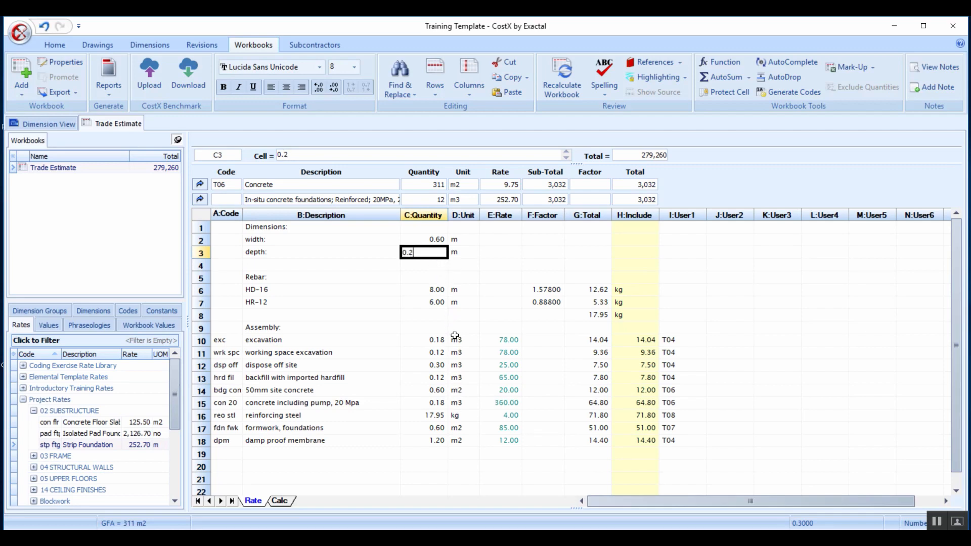
key(Return)
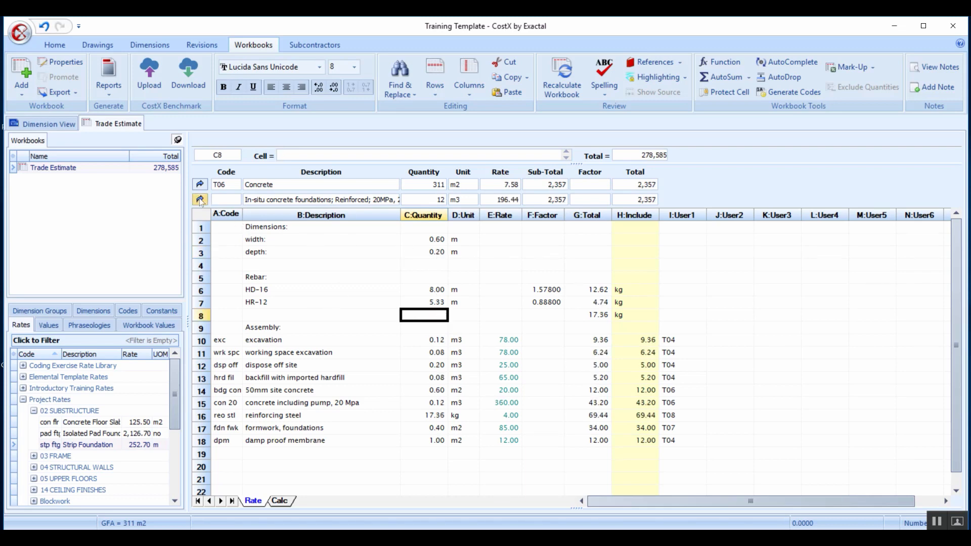
mouse_move(201, 199)
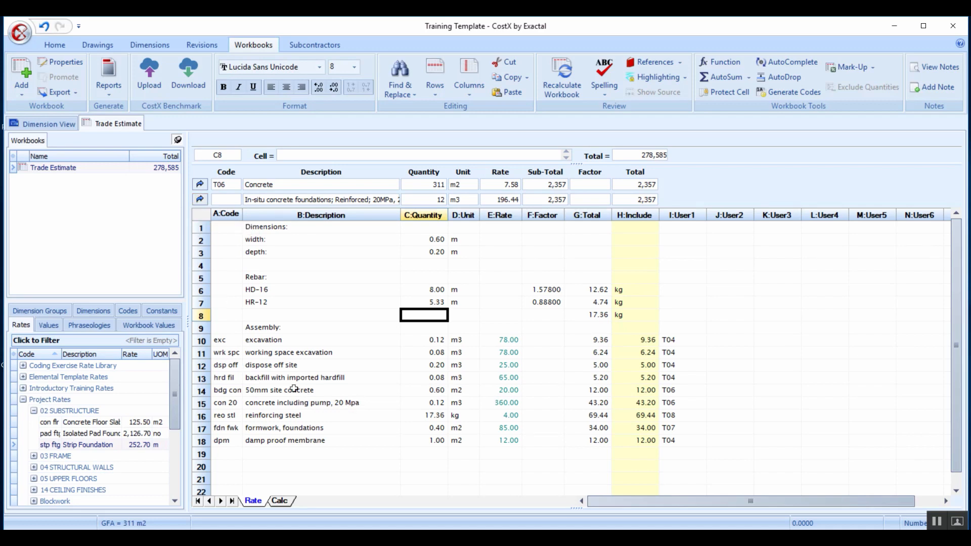
mouse_move(244, 340)
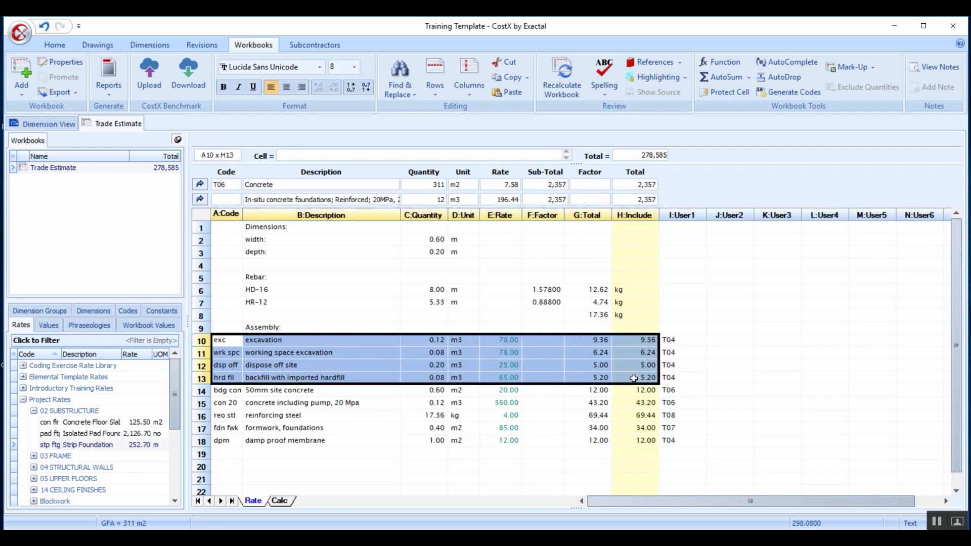
Delete the excavation, working space, disposal and backfill rows, lowering the rate to 170.64.
click(682, 377)
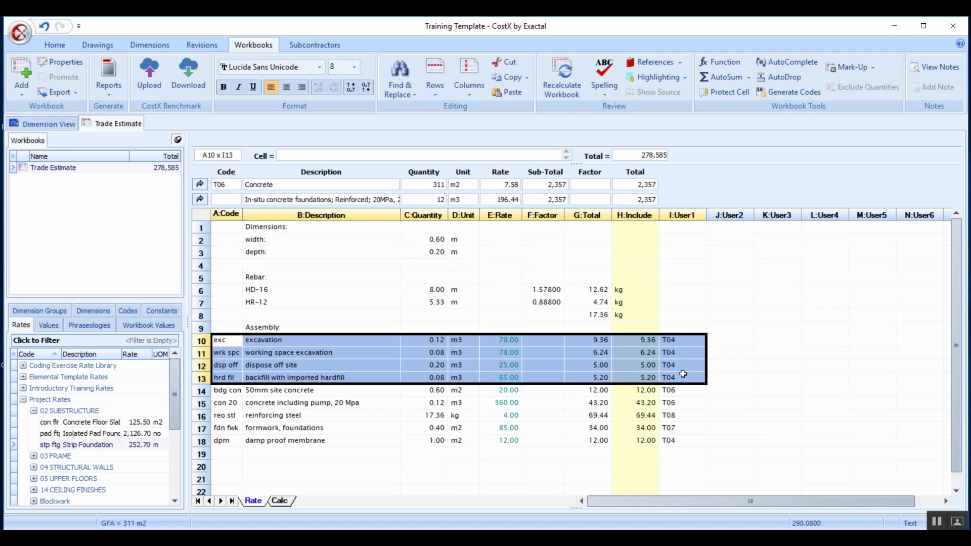
mouse_move(348, 312)
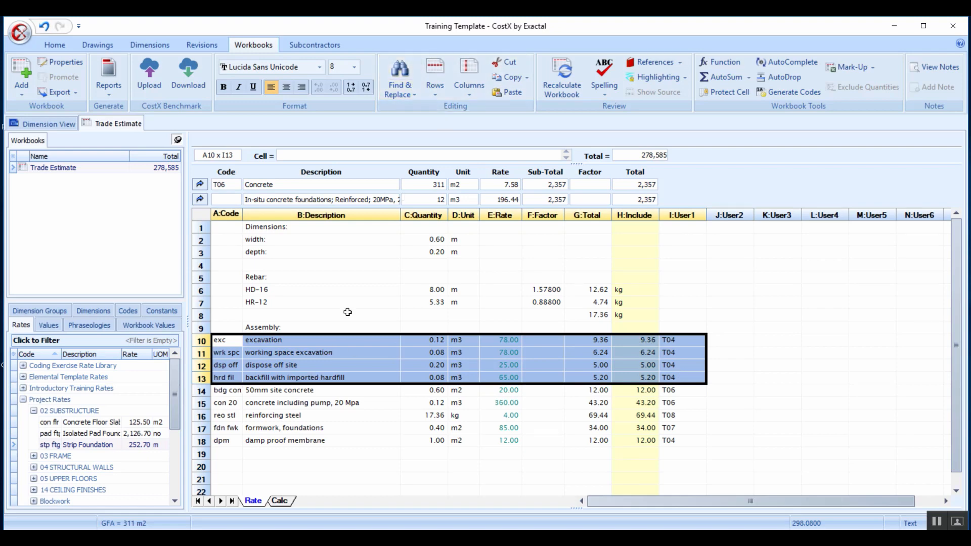
click(434, 73)
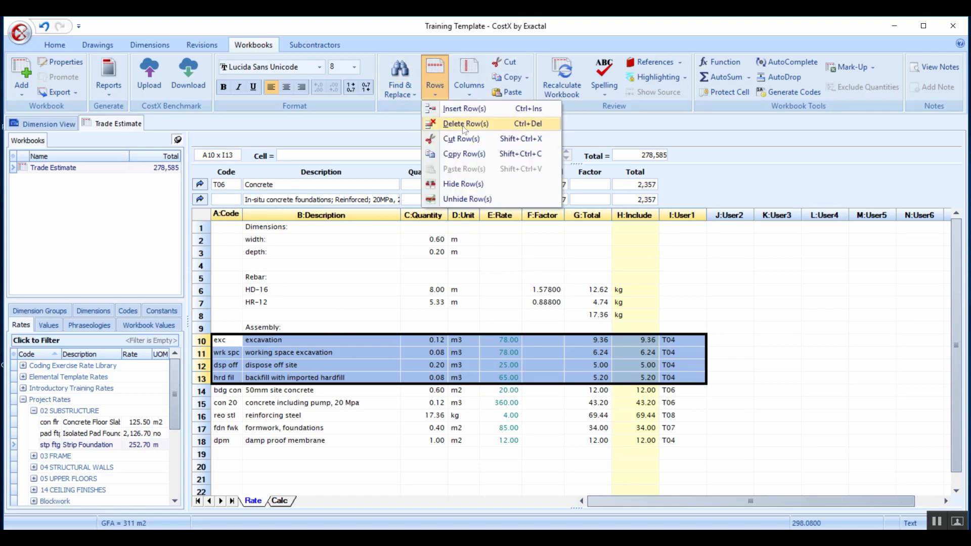
click(464, 123)
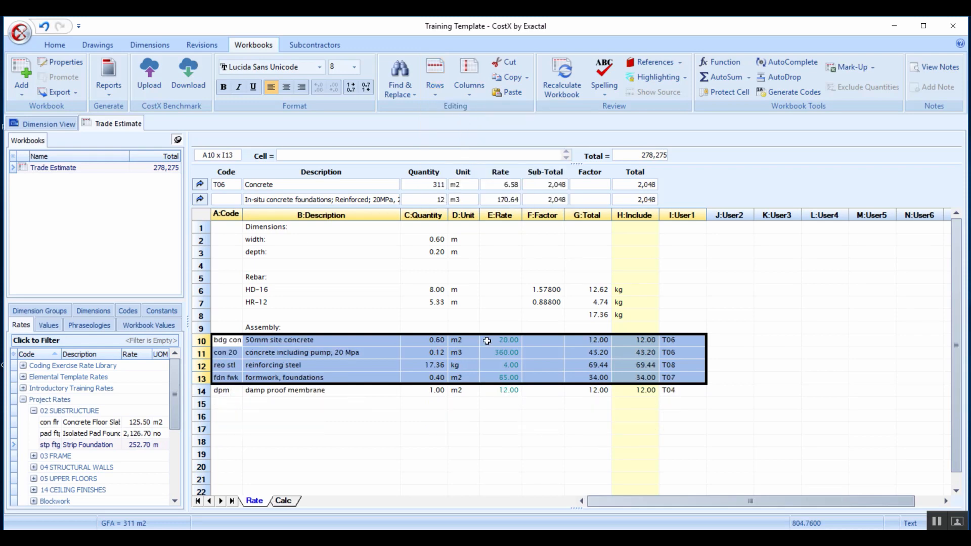
mouse_move(445, 398)
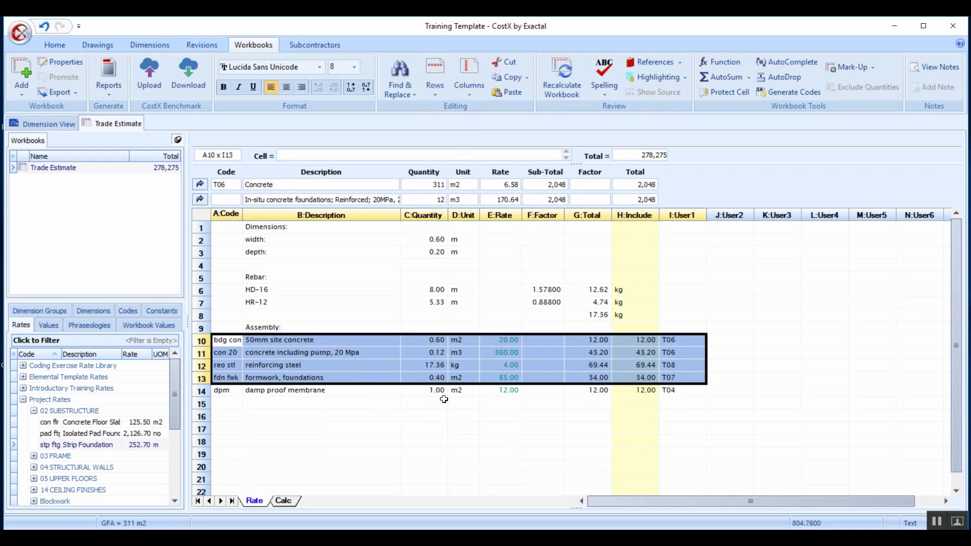
Review the damp proof membrane, HD-16 and HR-12 bar length quantity formulas in the build-up.
click(424, 390)
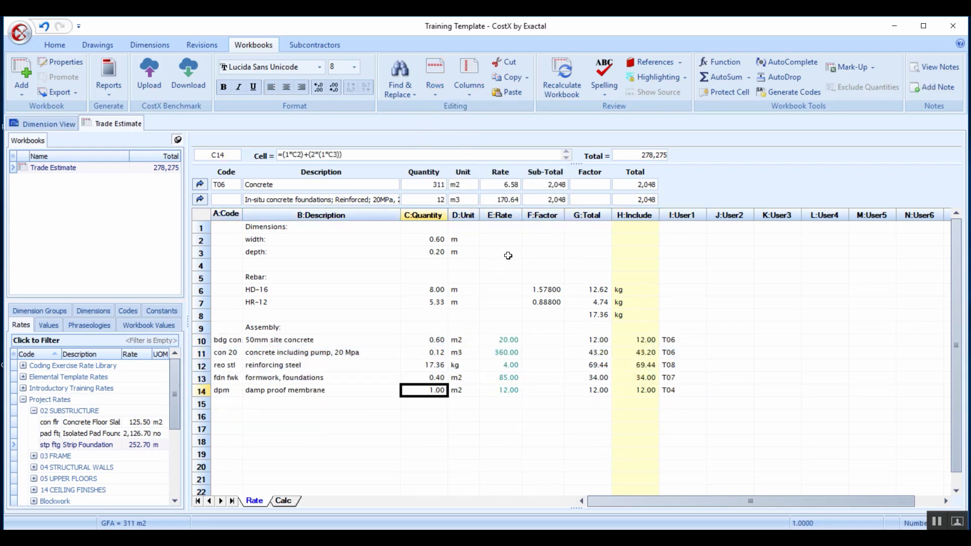
mouse_move(353, 233)
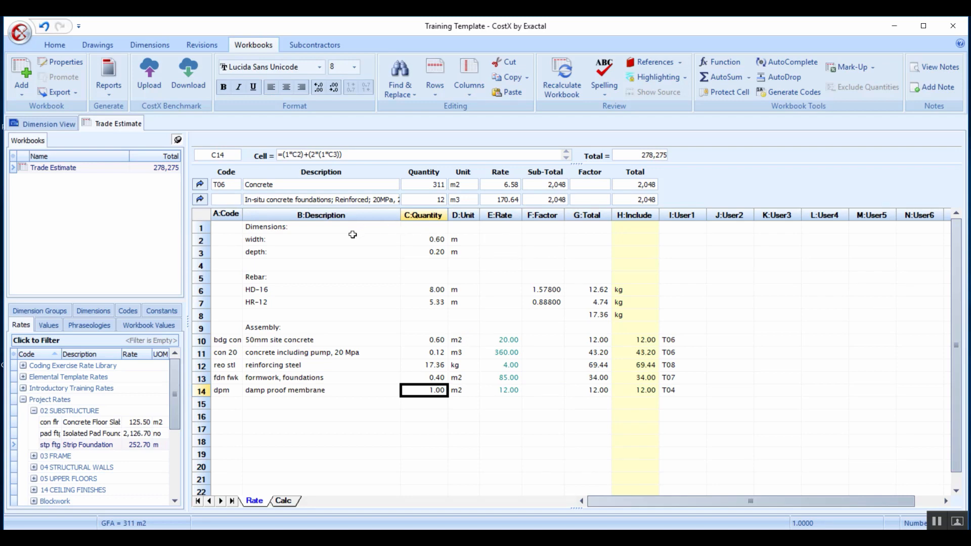
mouse_move(405, 249)
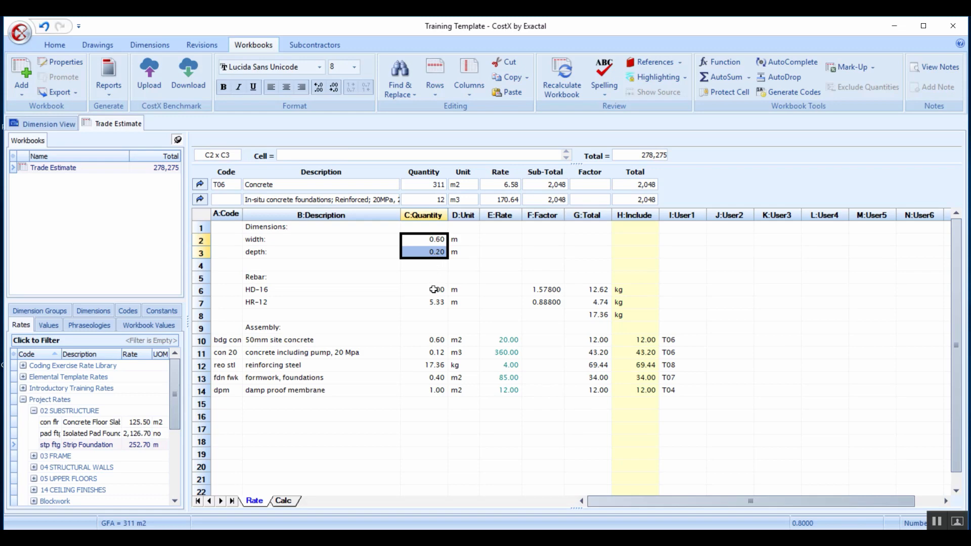
click(423, 290)
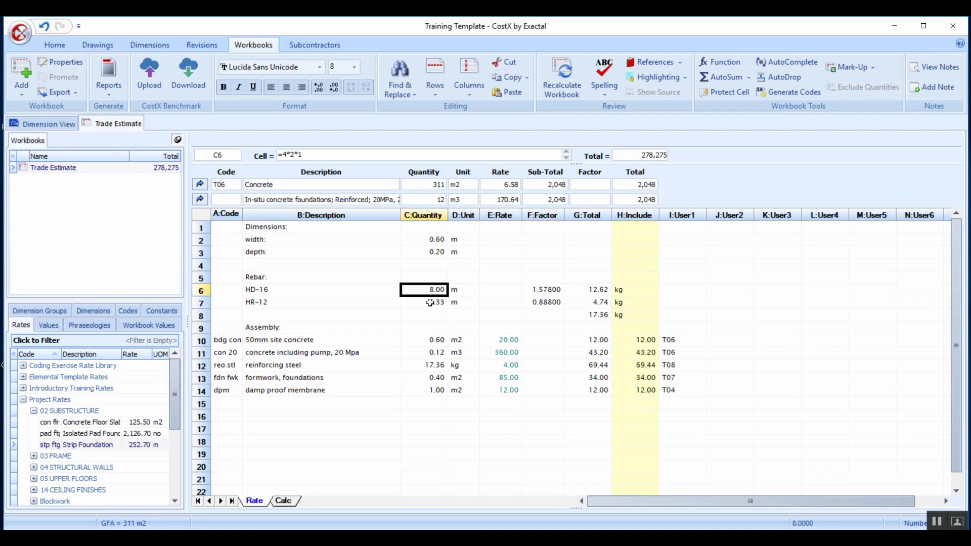
click(424, 303)
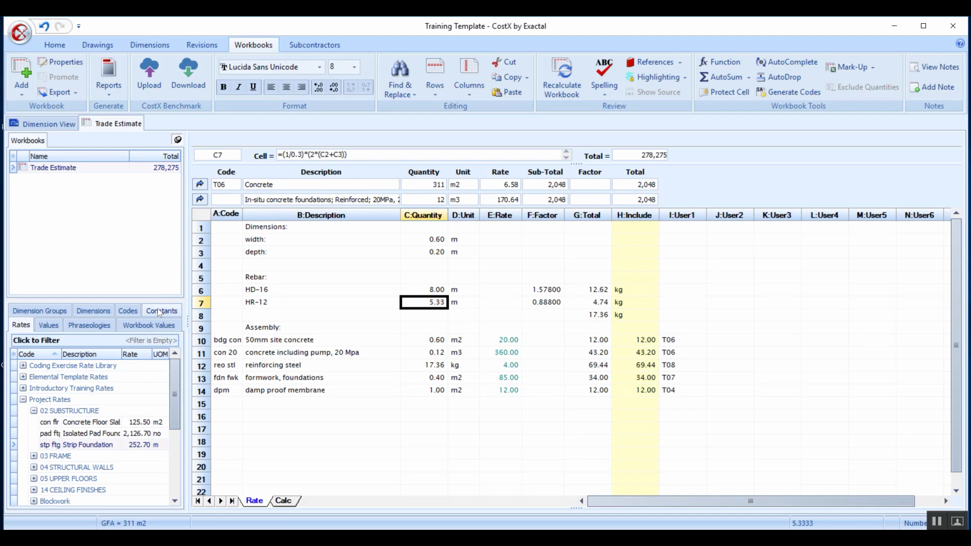
Show the Constants library and expand Round Bars to list weights per metre, e.g. 12 mm at 0.887.
click(160, 325)
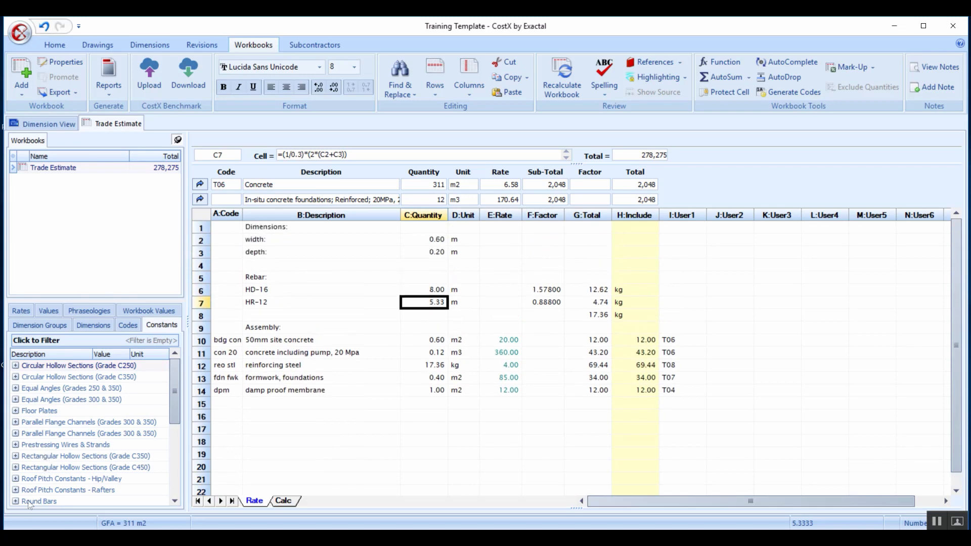
click(79, 365)
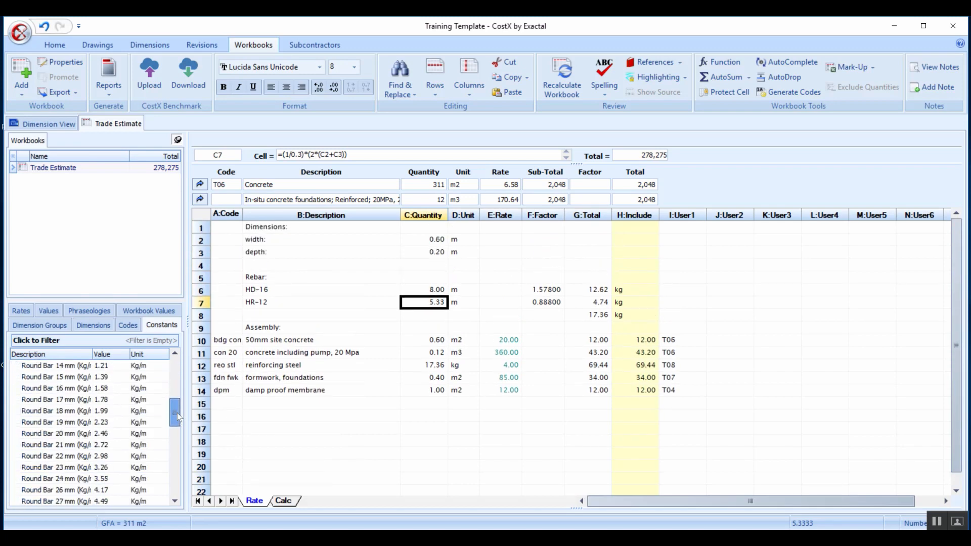
scroll(up, 3)
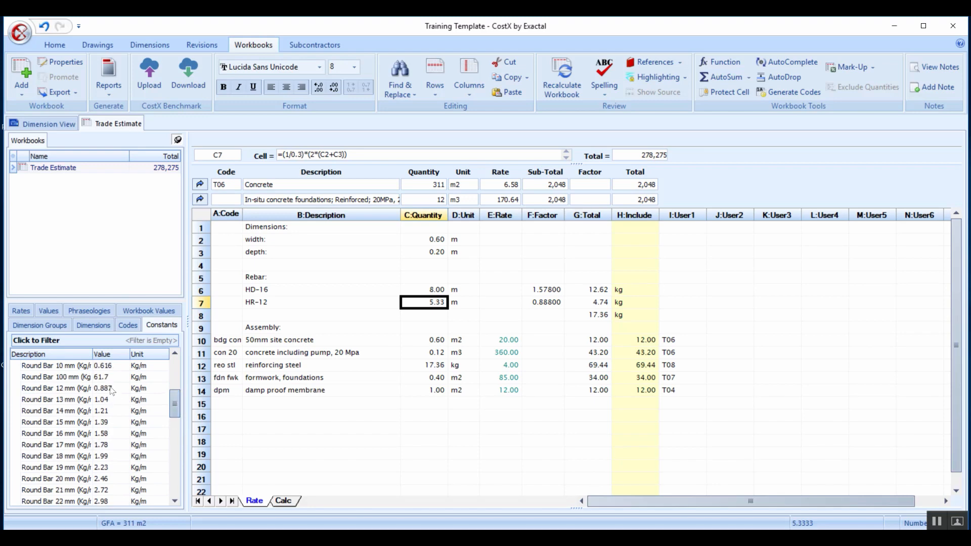
mouse_move(549, 303)
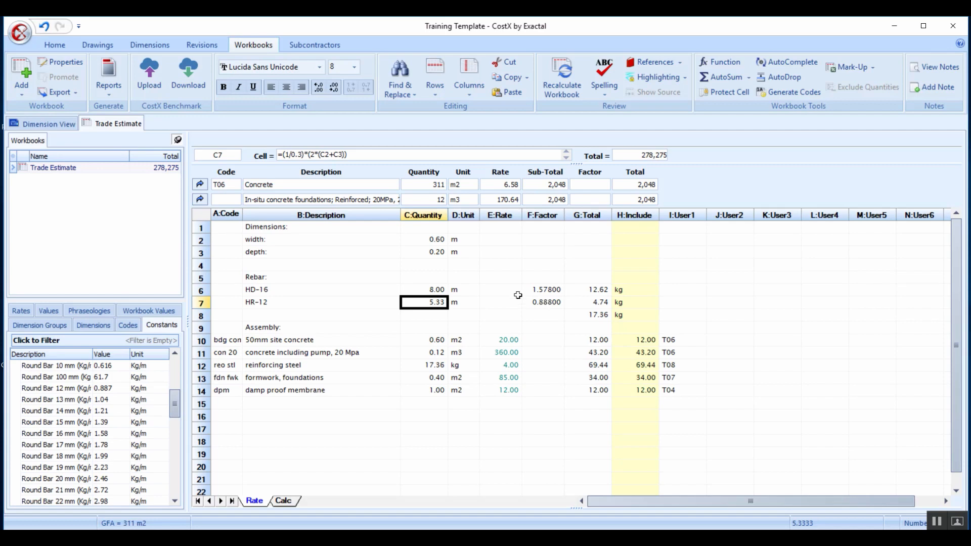
mouse_move(111, 437)
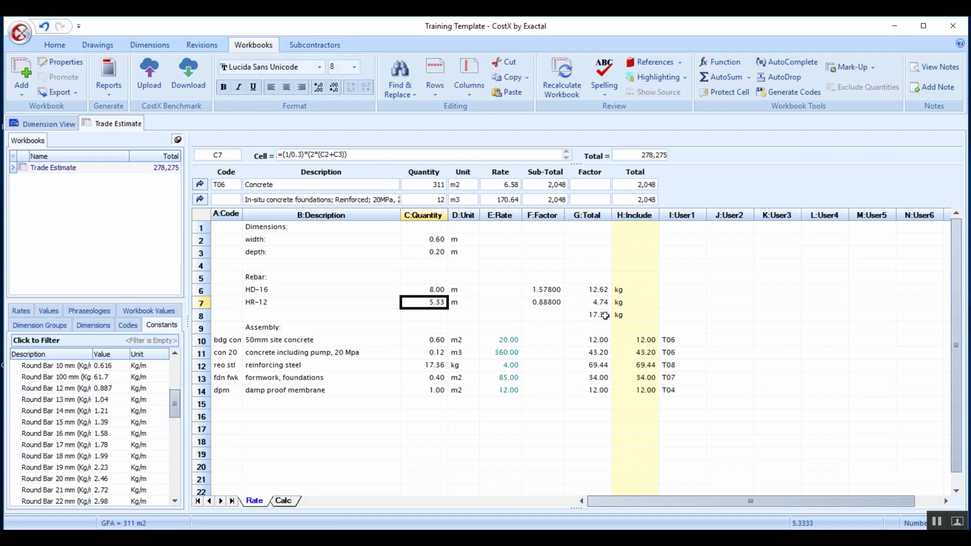
Trace the 17.36 kg rebar total and concrete quantity formulas, then bring back the Project Rates list.
click(587, 315)
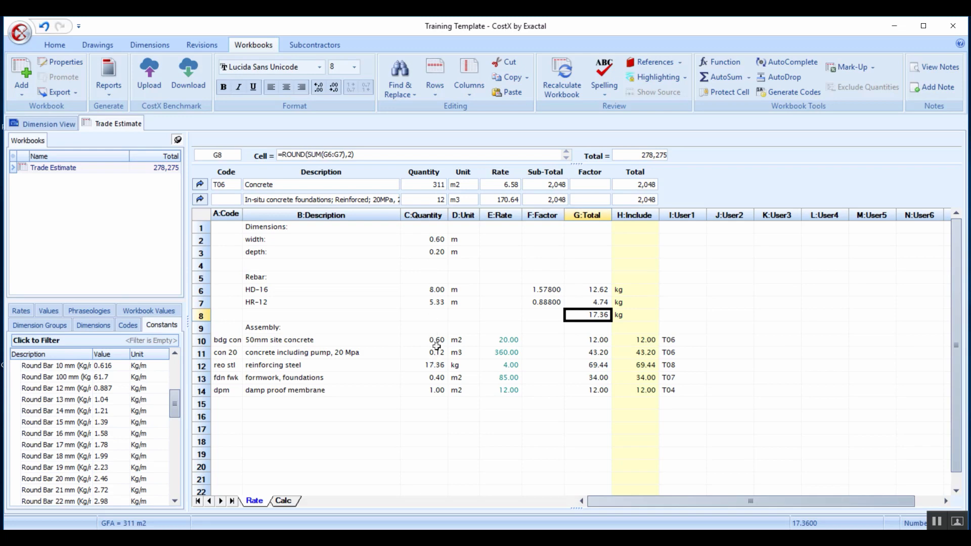
click(424, 352)
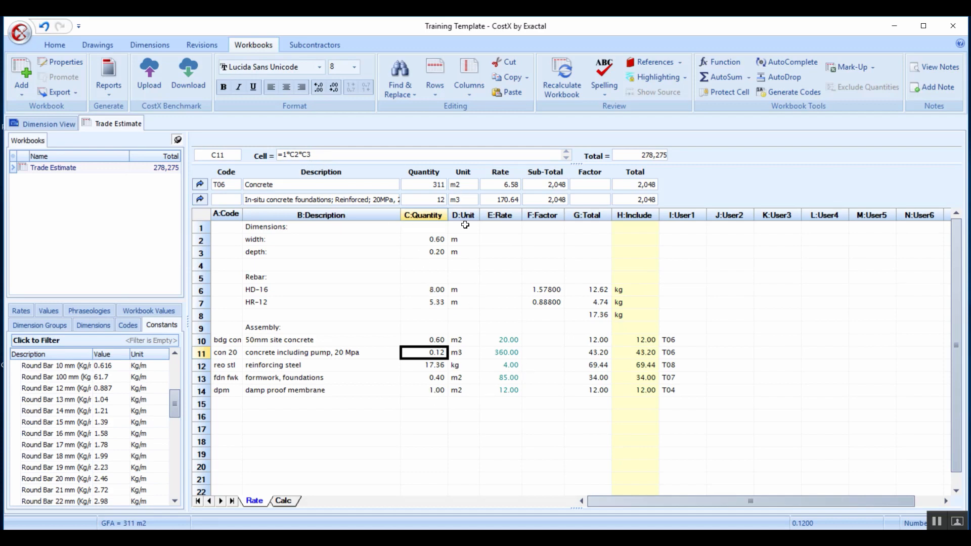
click(424, 326)
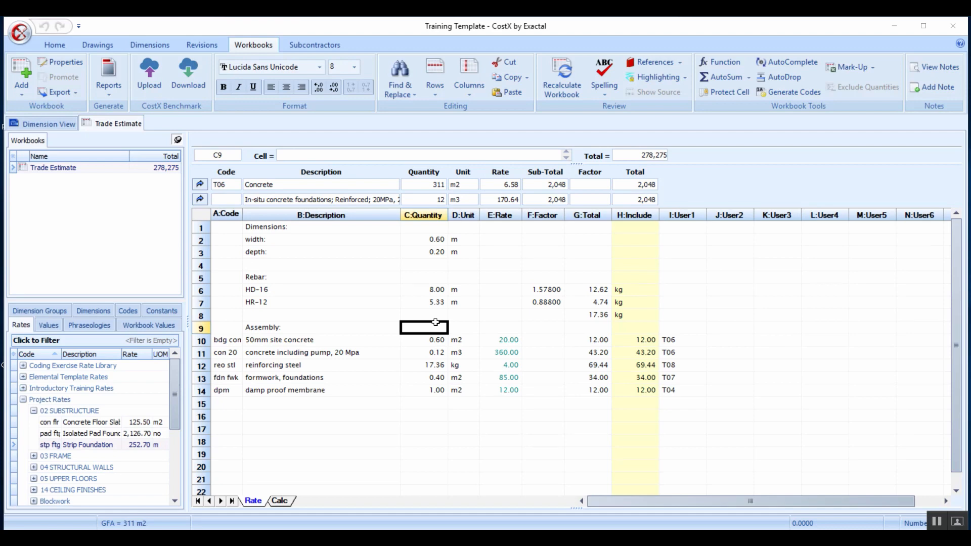
mouse_move(437, 342)
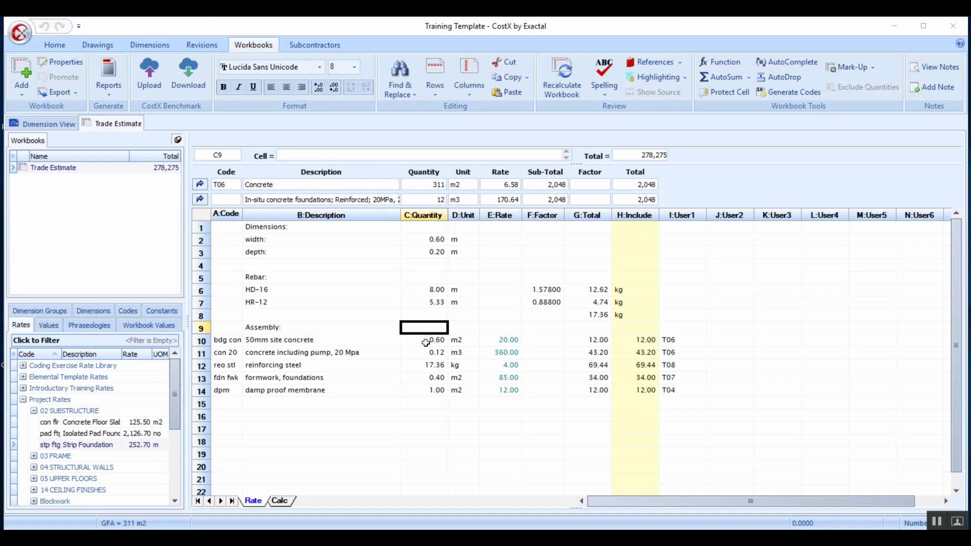
mouse_move(476, 349)
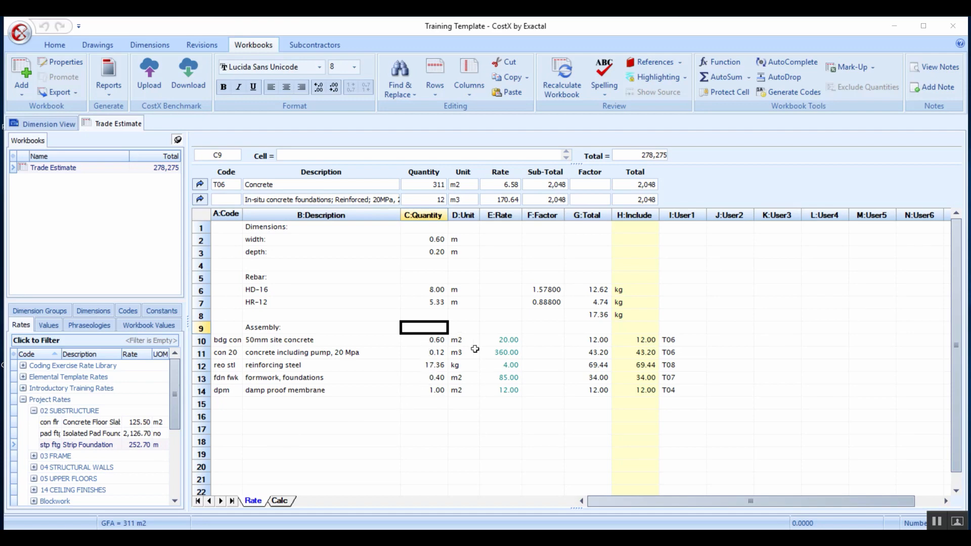
click(424, 340)
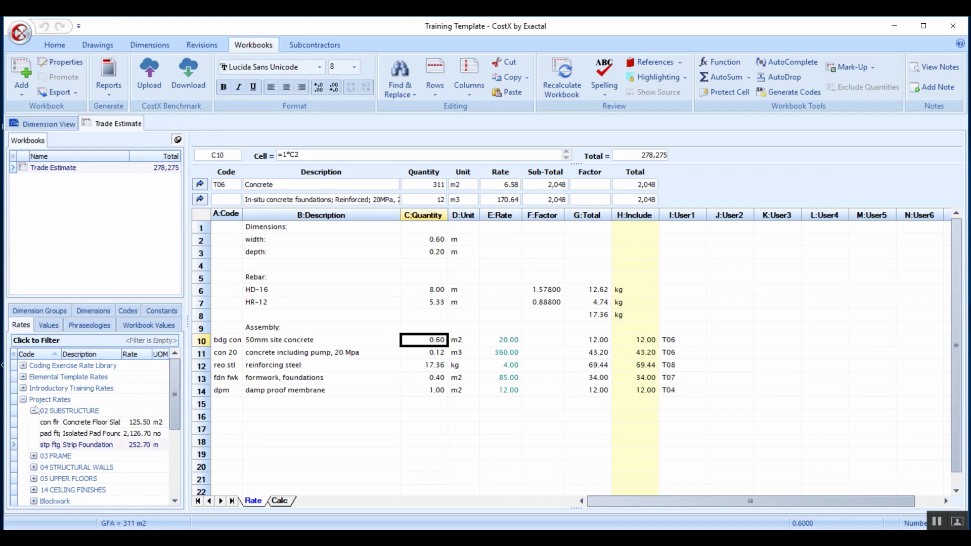
Link the 50mm site concrete line live to the bdg con rate under Concrete Work at 20.00.
click(24, 411)
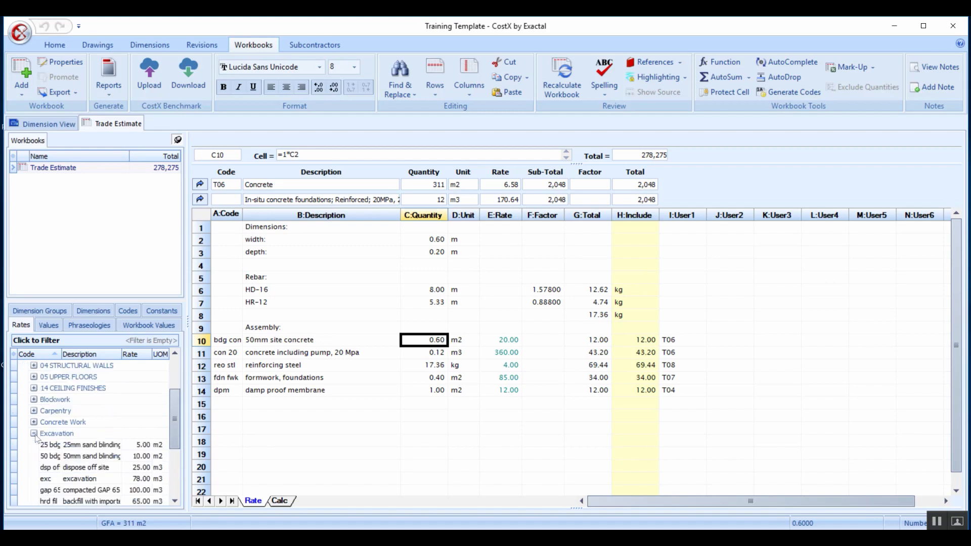
mouse_move(129, 467)
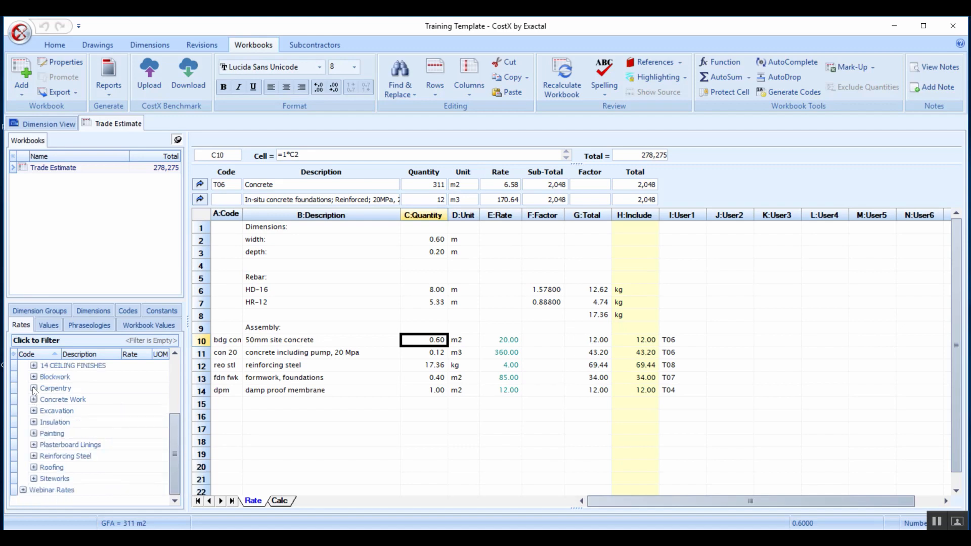
click(33, 398)
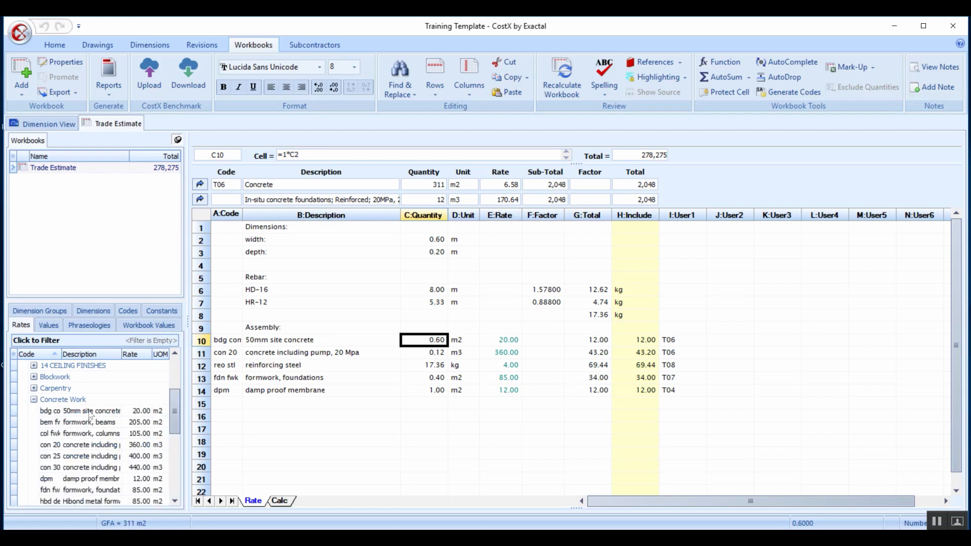
mouse_move(81, 411)
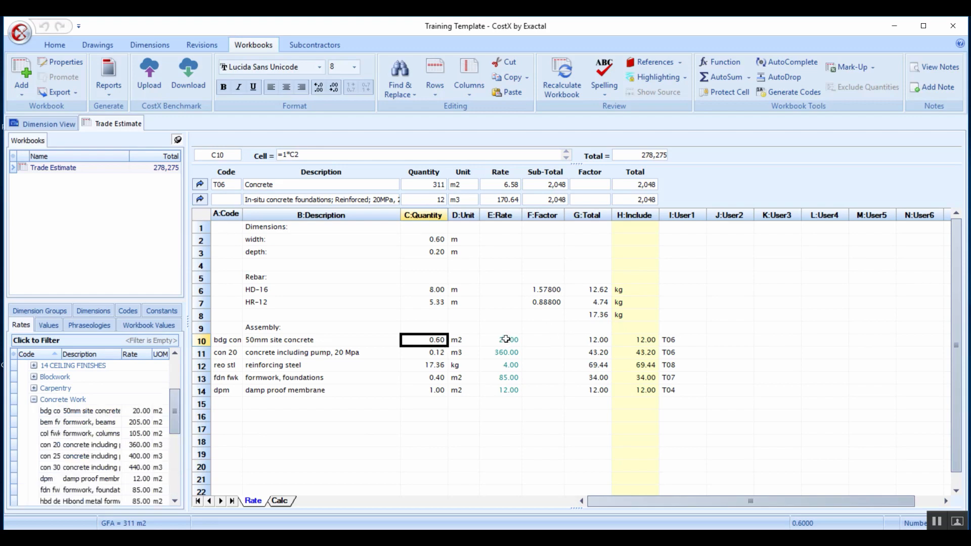
click(508, 340)
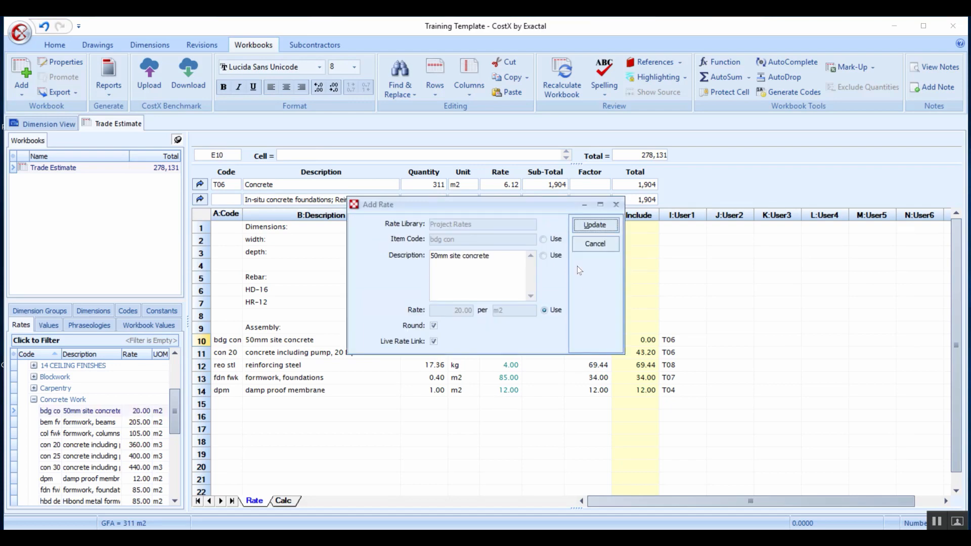
click(593, 225)
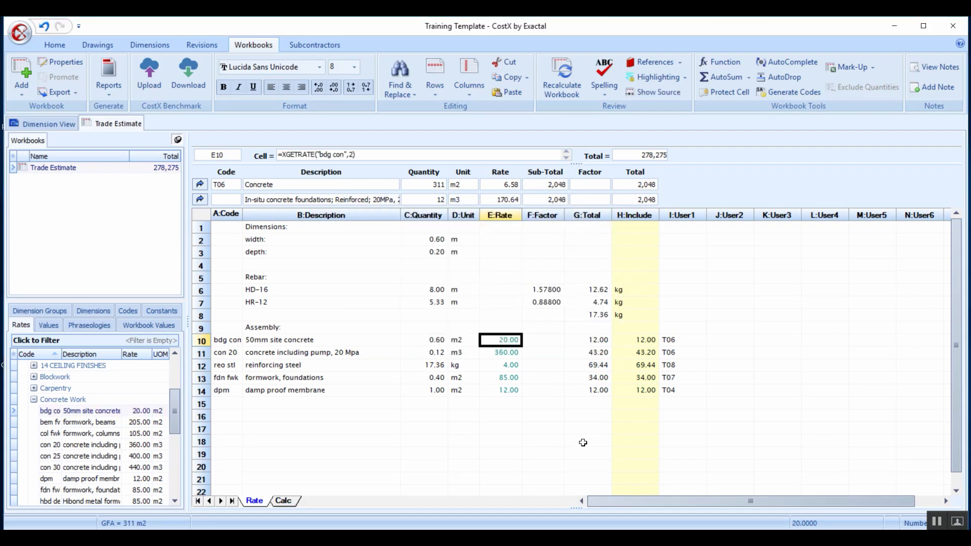
mouse_move(528, 438)
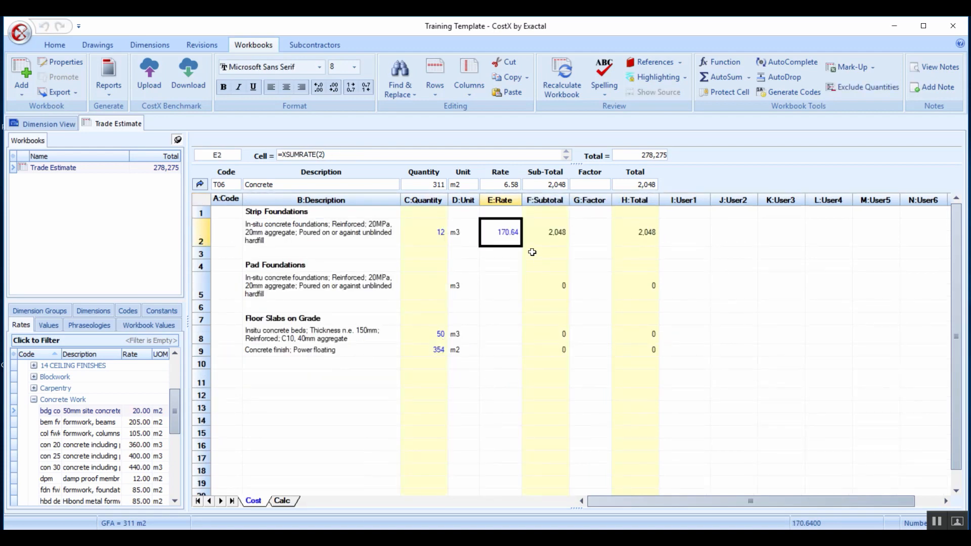
mouse_move(492, 240)
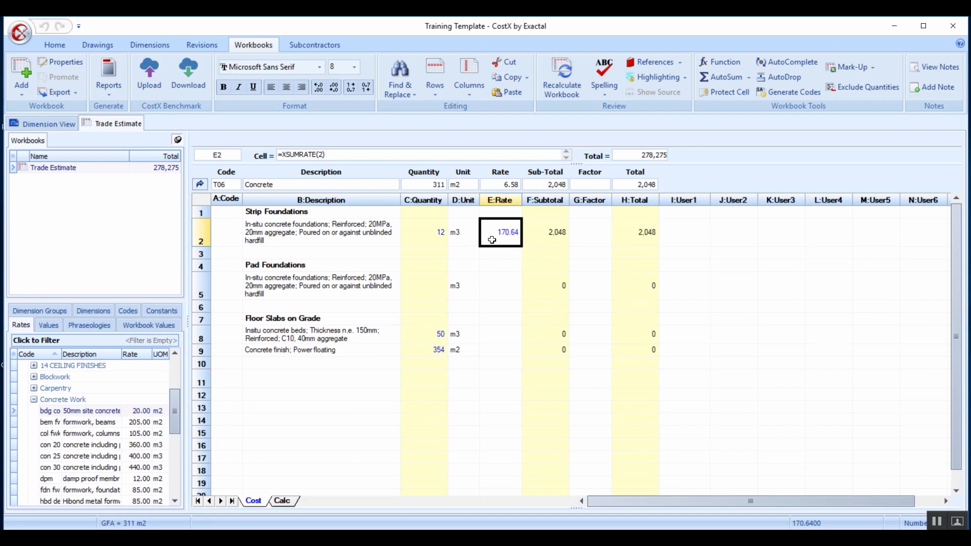
mouse_move(502, 234)
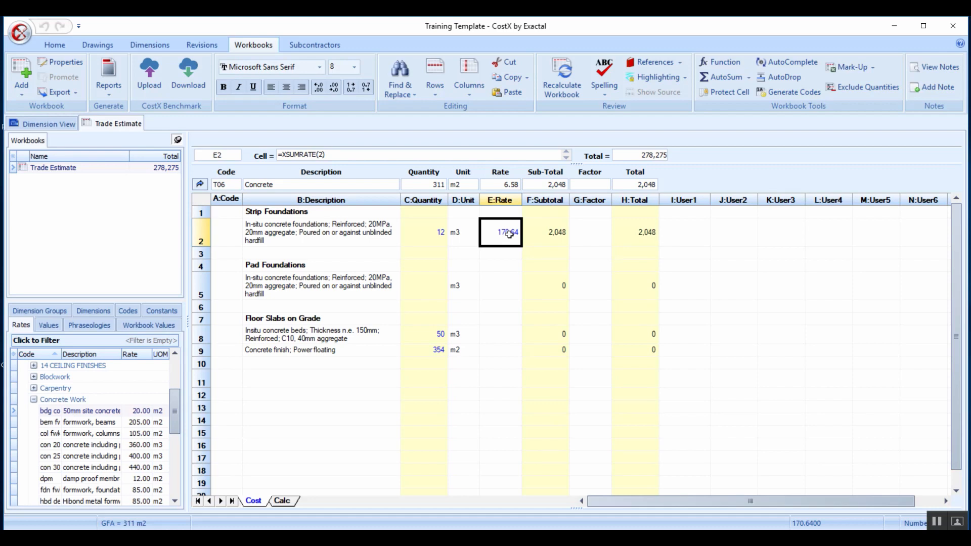
Change the strip foundation unit from m3 to m and open its quantity build-up showing the 95.09 centreline.
click(462, 232)
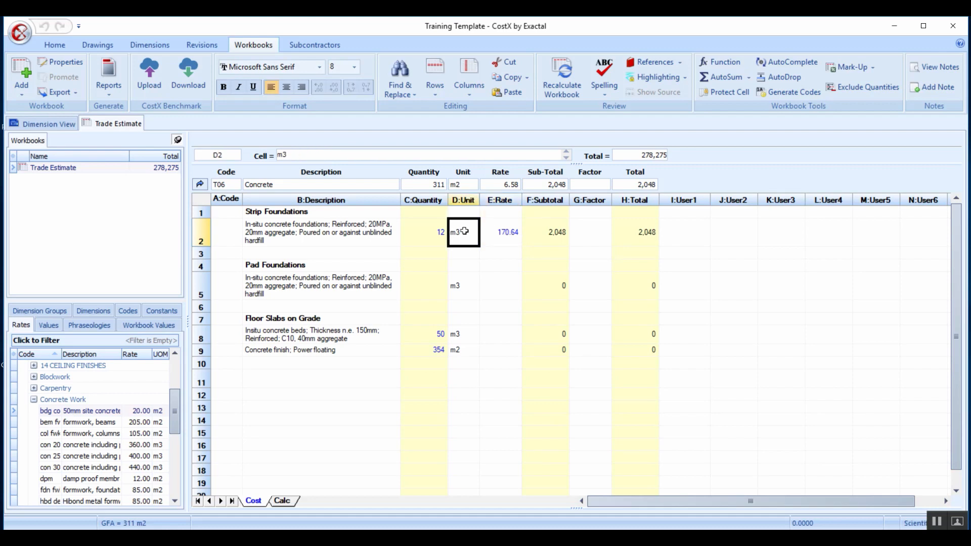
key(Backspace)
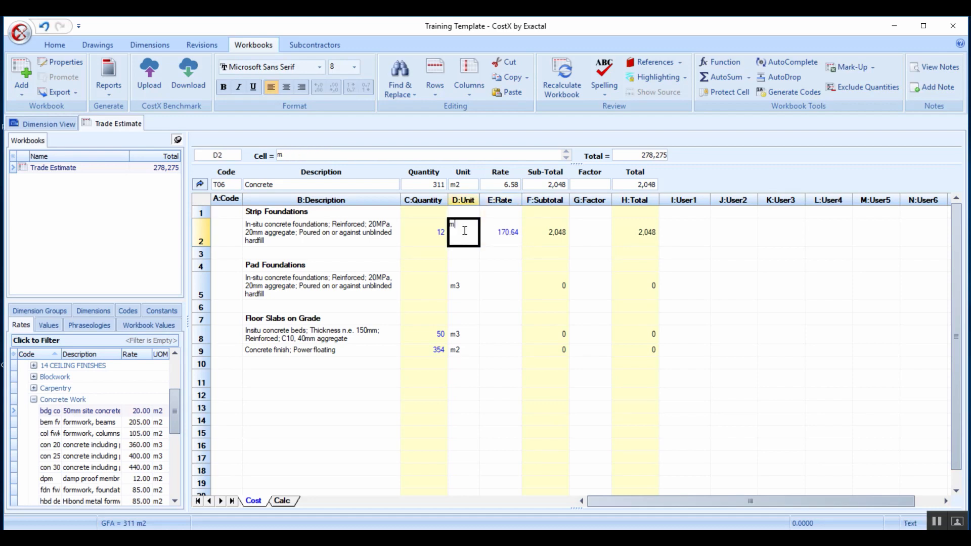
click(424, 233)
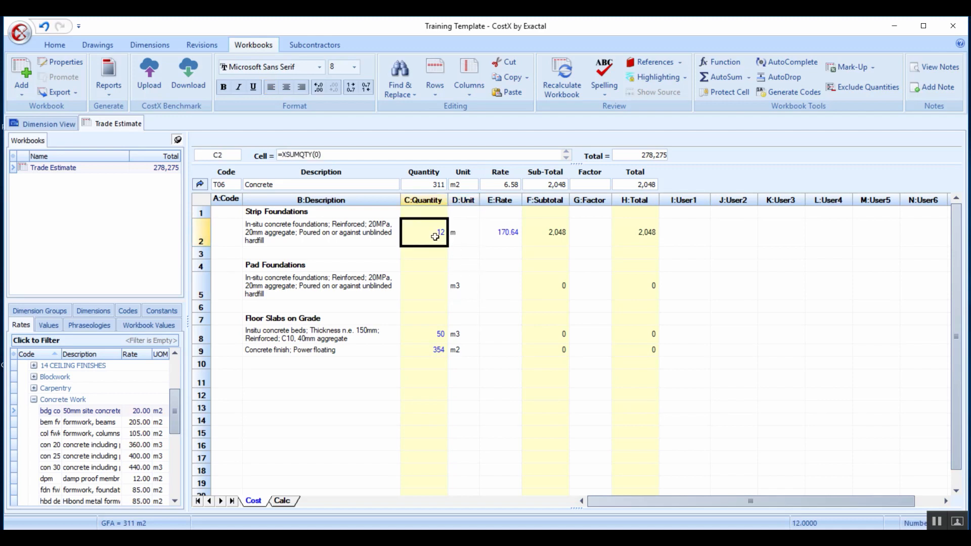
double_click(424, 233)
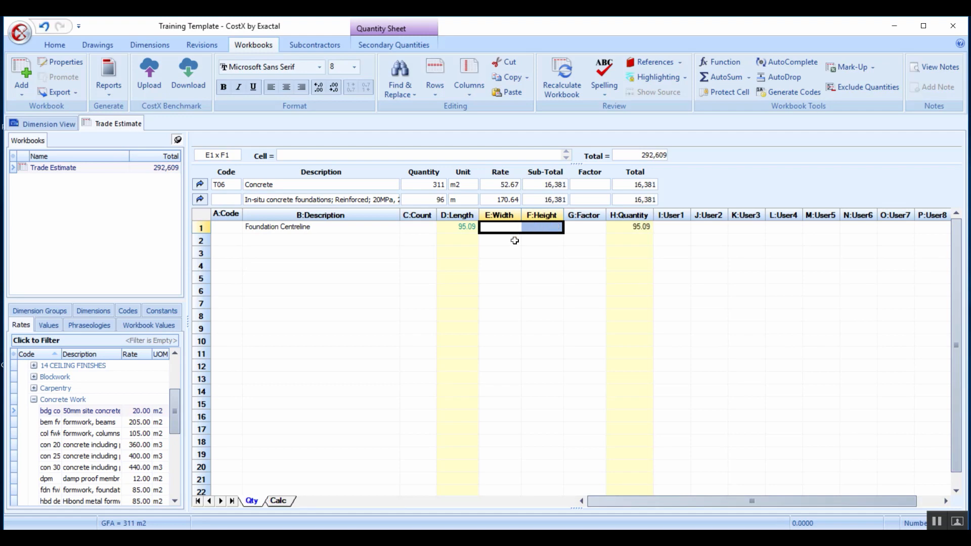
Go back up to the Concrete cost sheet showing 96 m at 170.64 and collapse the Concrete Work rates.
click(499, 226)
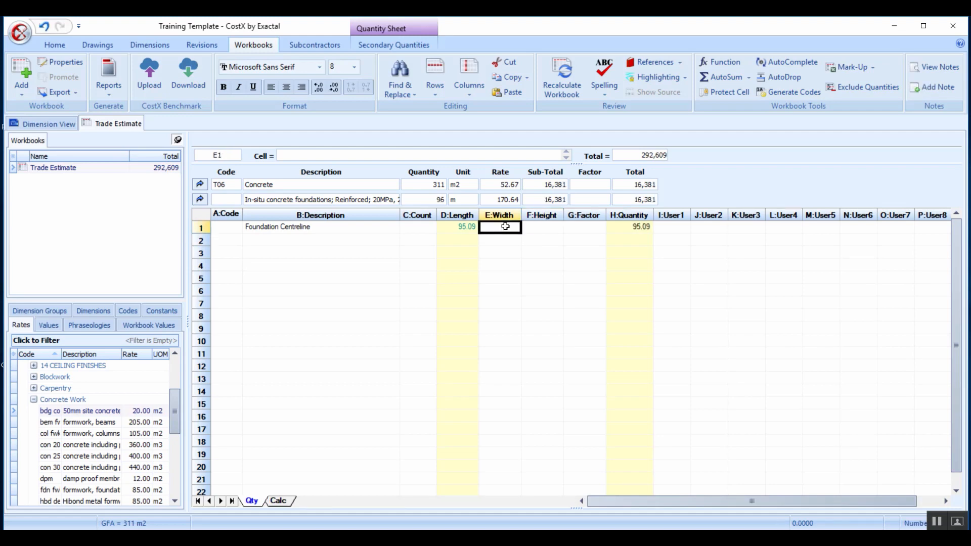
click(499, 264)
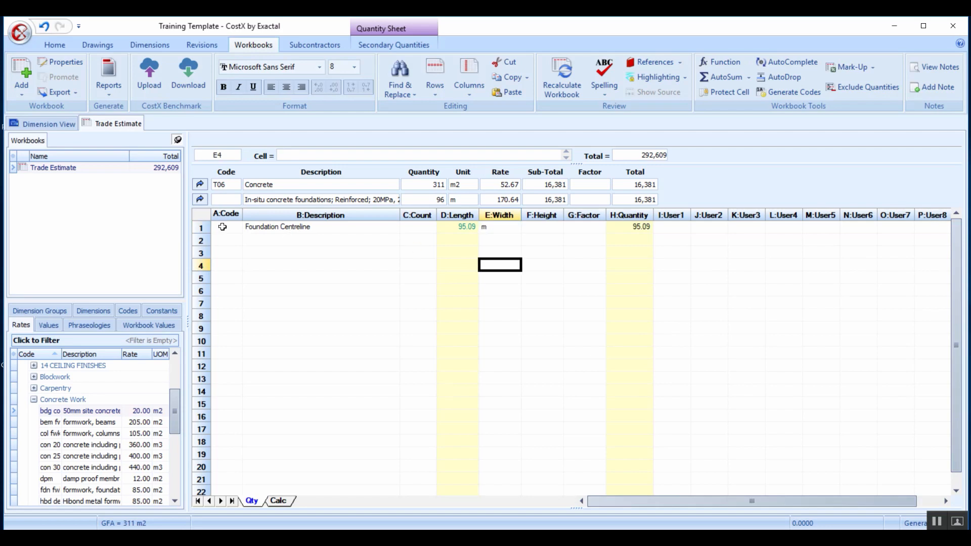
click(253, 501)
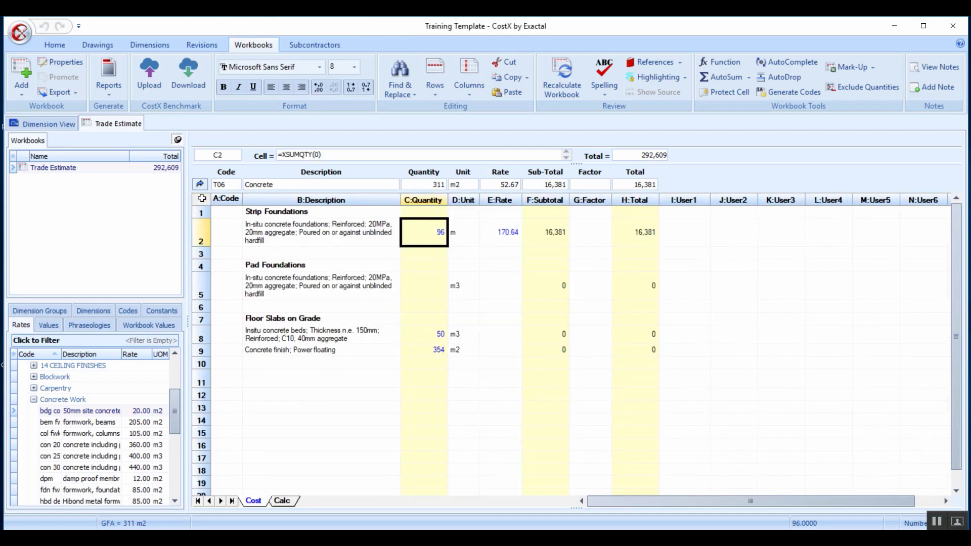
mouse_move(465, 236)
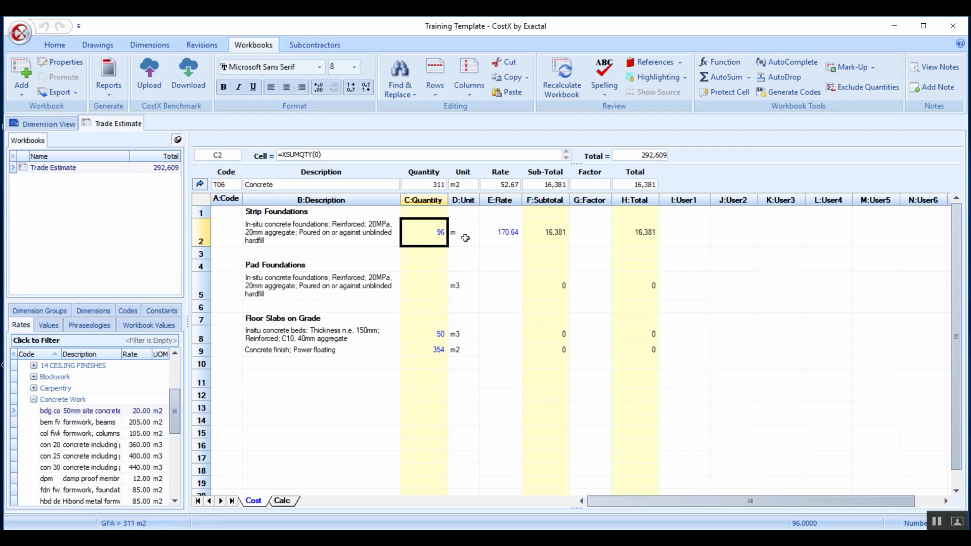
mouse_move(522, 244)
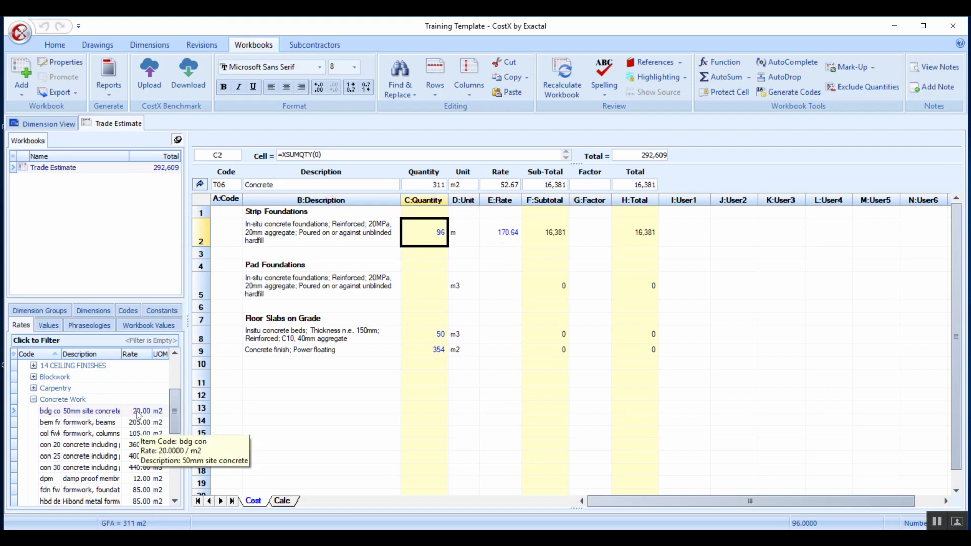
click(34, 400)
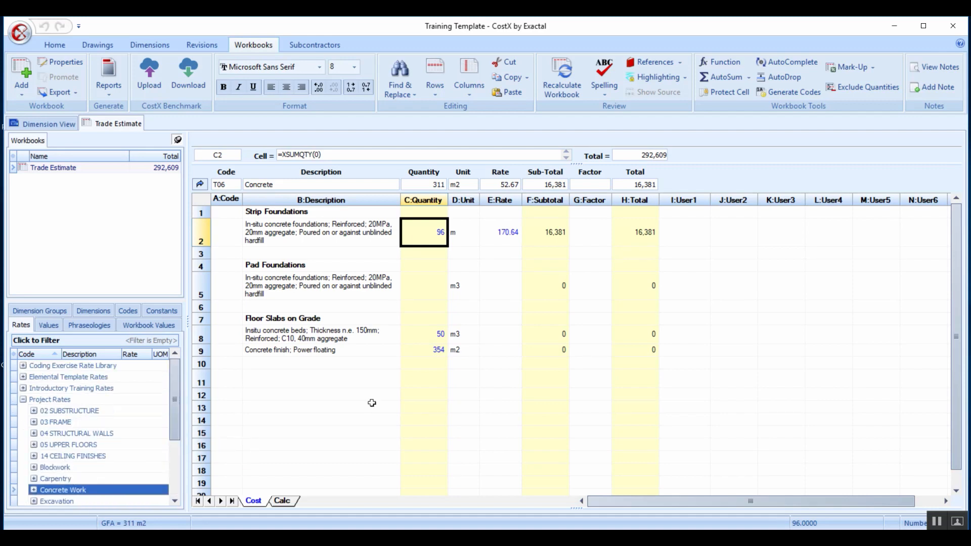
mouse_move(502, 231)
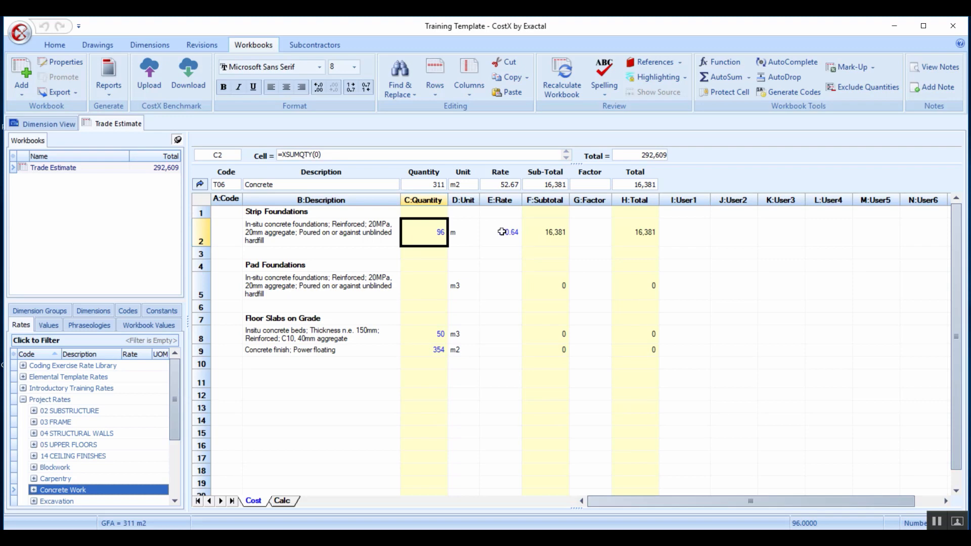
Start copying the 170.64 strip foundation rate to the rate library, then cancel the Rate Properties dialog unsaved.
right_click(500, 233)
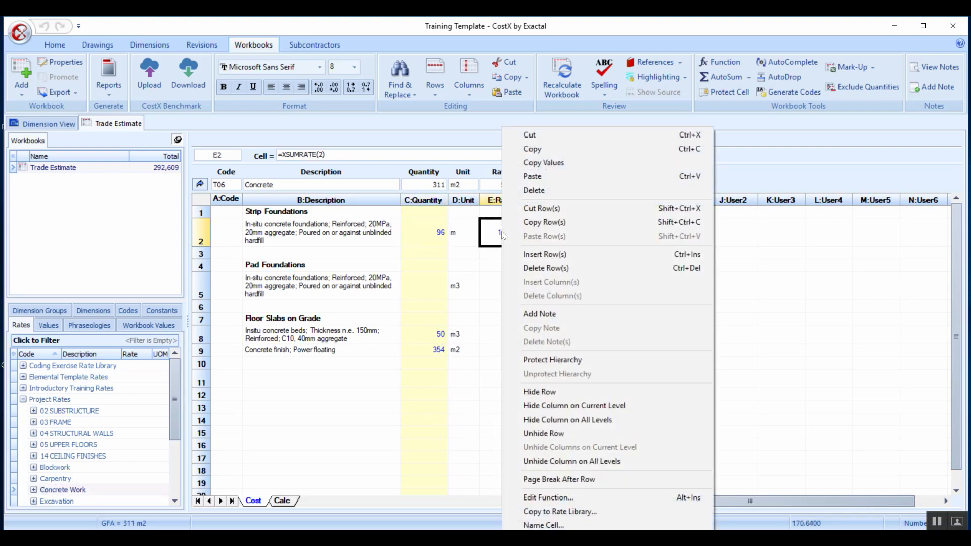
mouse_move(560, 511)
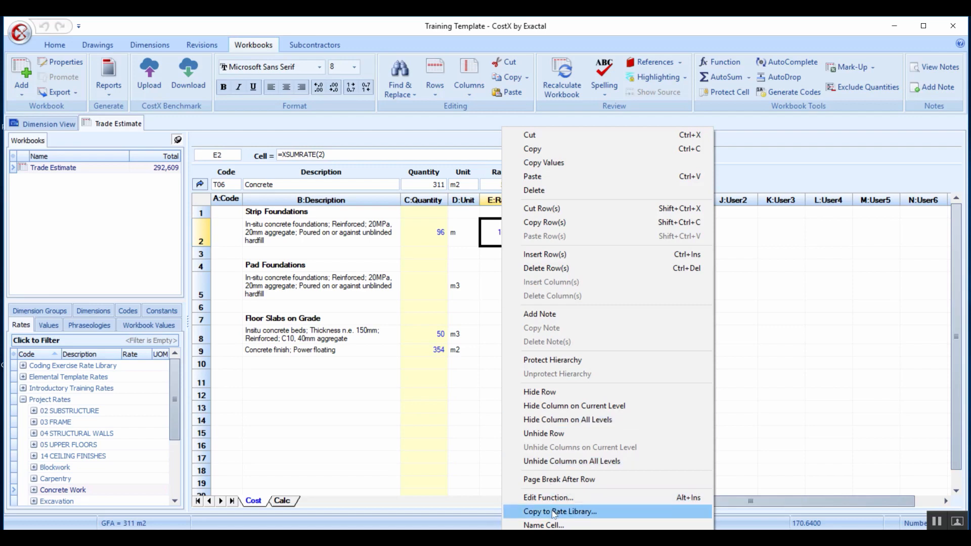
click(560, 512)
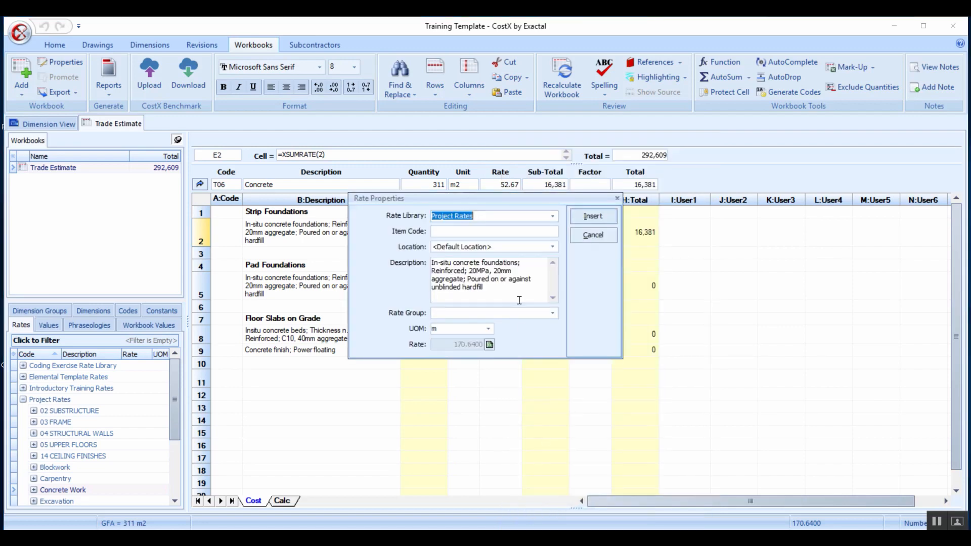
mouse_move(482, 227)
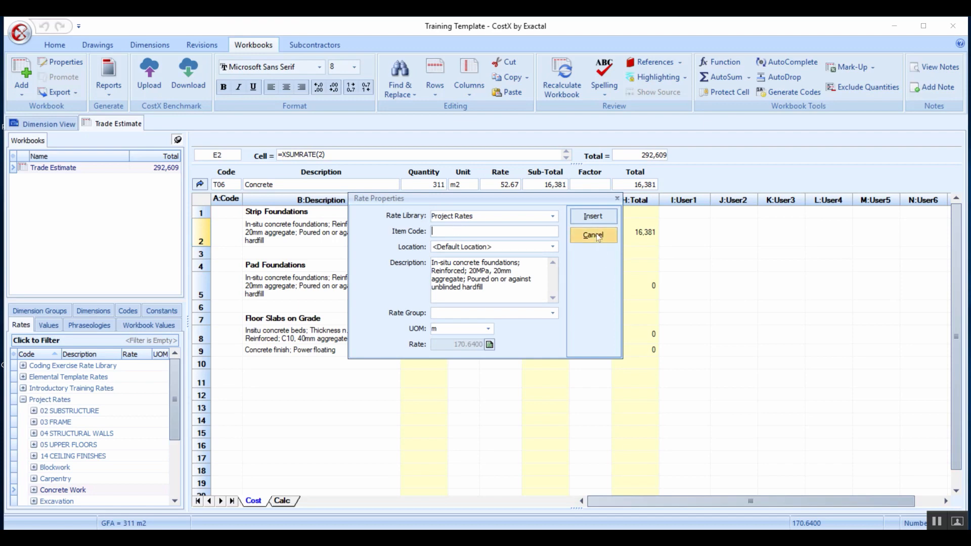
click(592, 234)
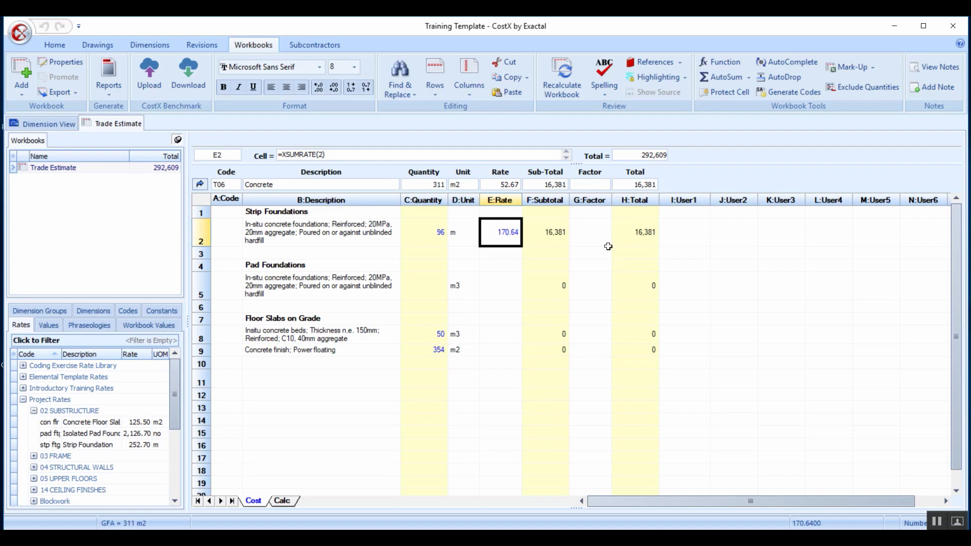
Save the strip foundation rate to the library as a new item coded 'stng'.
right_click(501, 233)
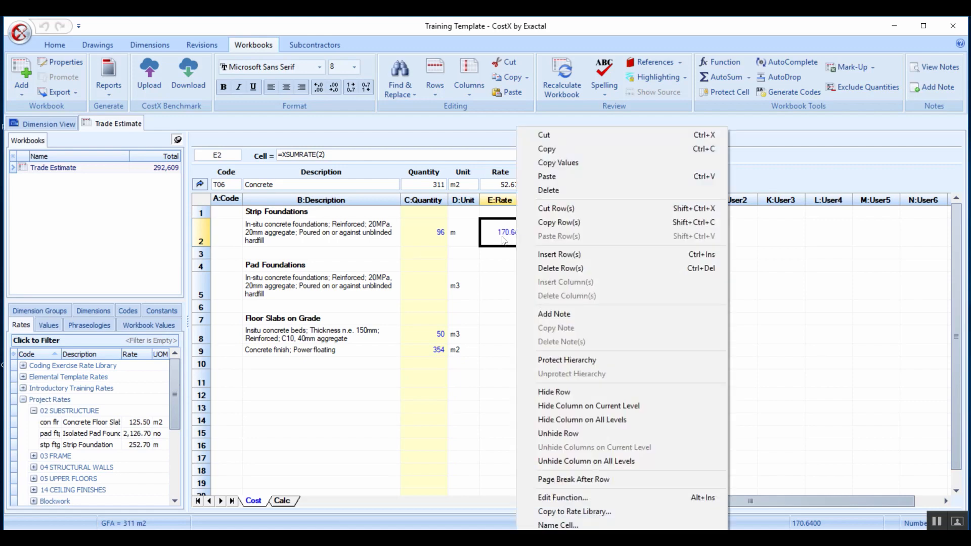
mouse_move(558, 254)
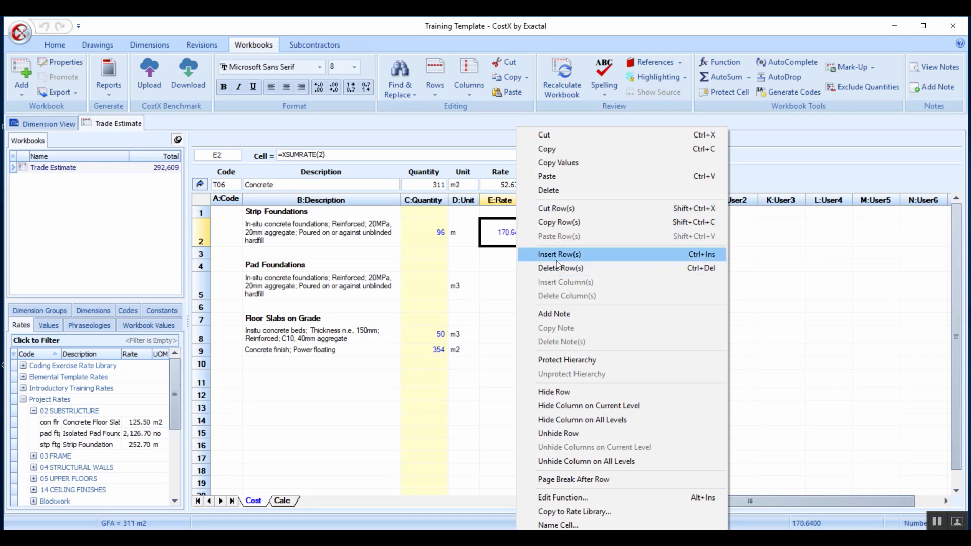
mouse_move(573, 511)
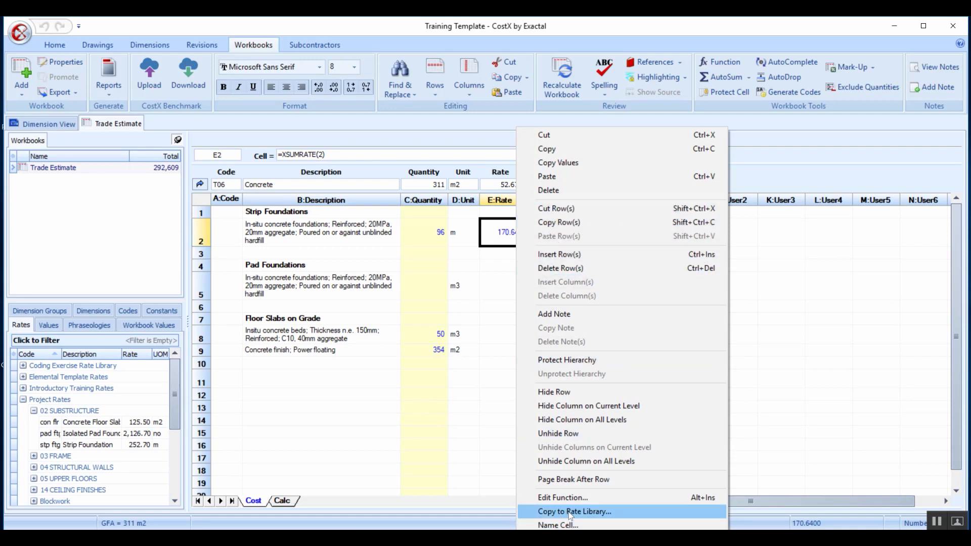
click(573, 511)
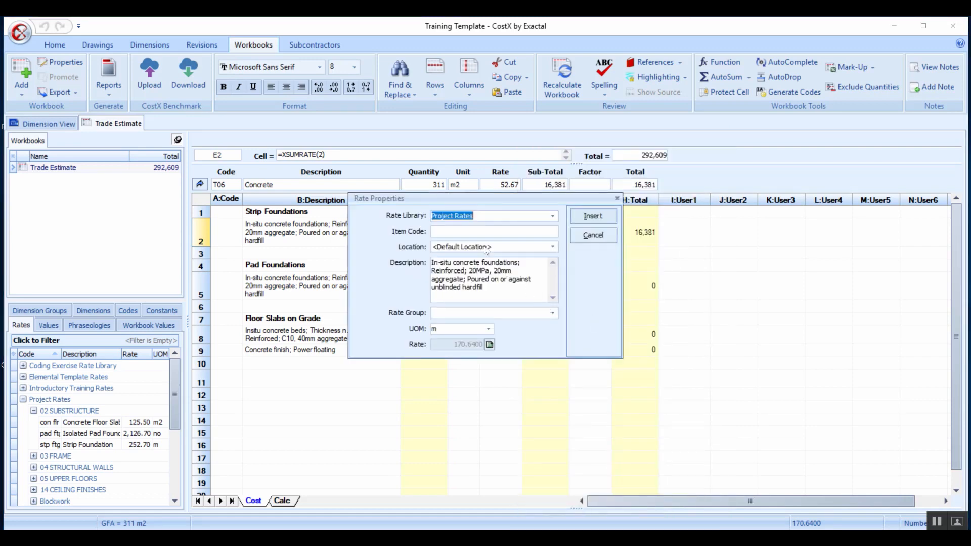
click(492, 231)
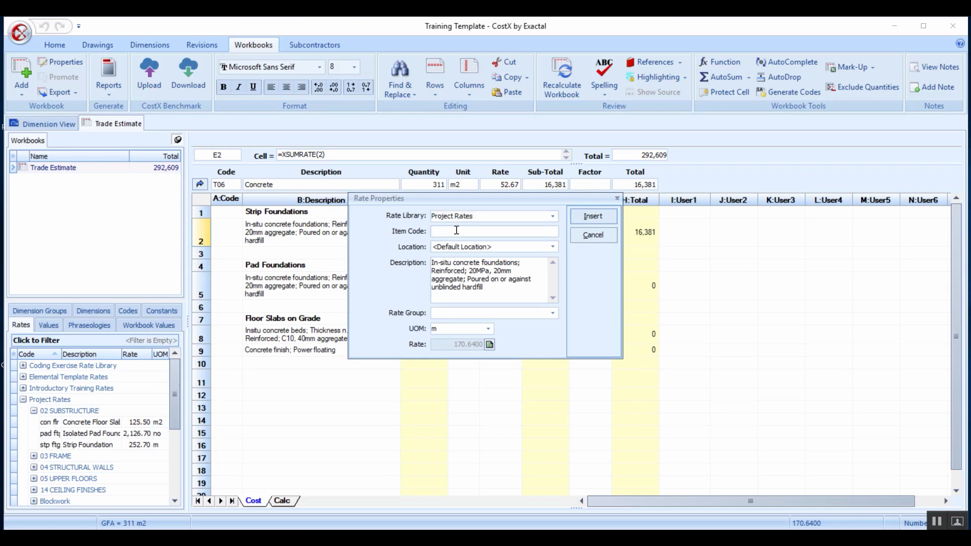
text(stp footi)
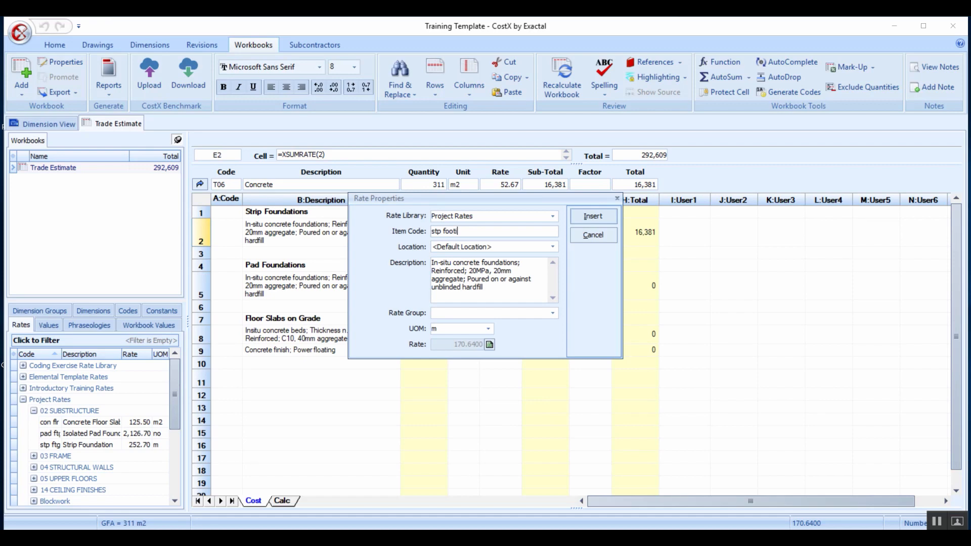
text(ng)
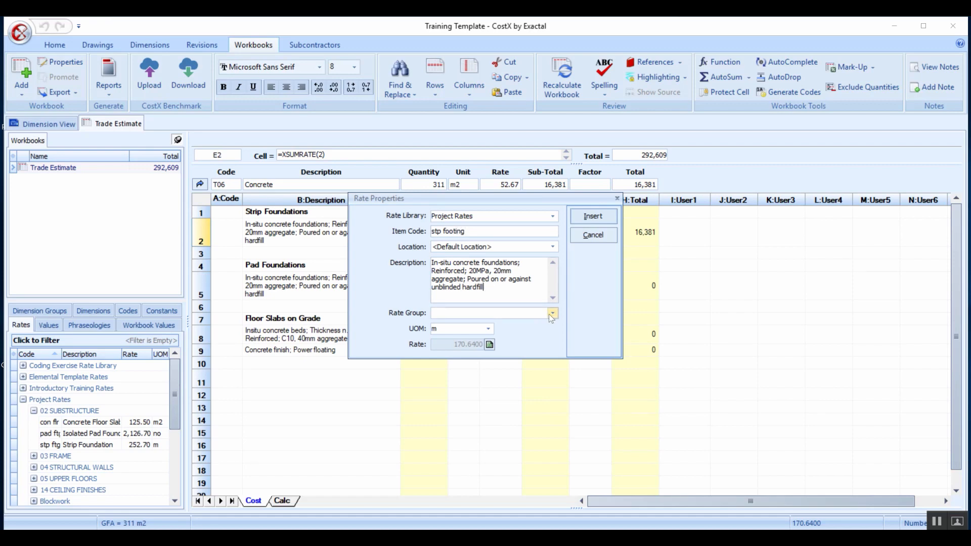
File the 170.64 per m rate under 02 SUBSTRUCTURE and insert it into Project Rates.
click(550, 312)
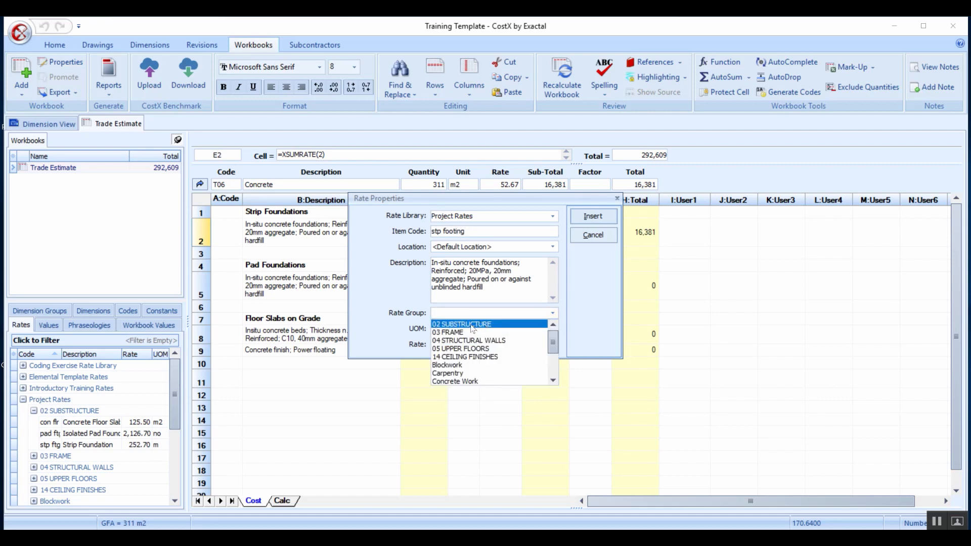
click(462, 324)
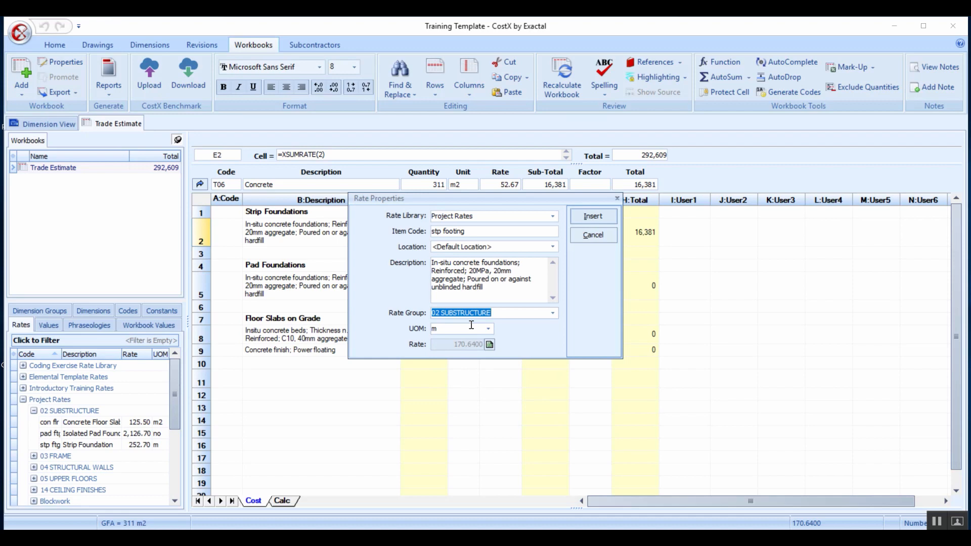
mouse_move(559, 255)
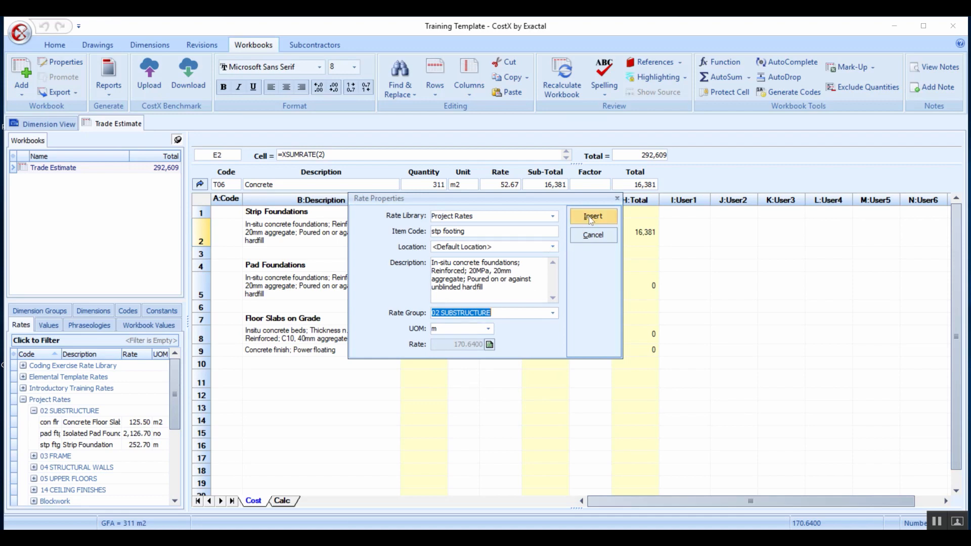
click(593, 217)
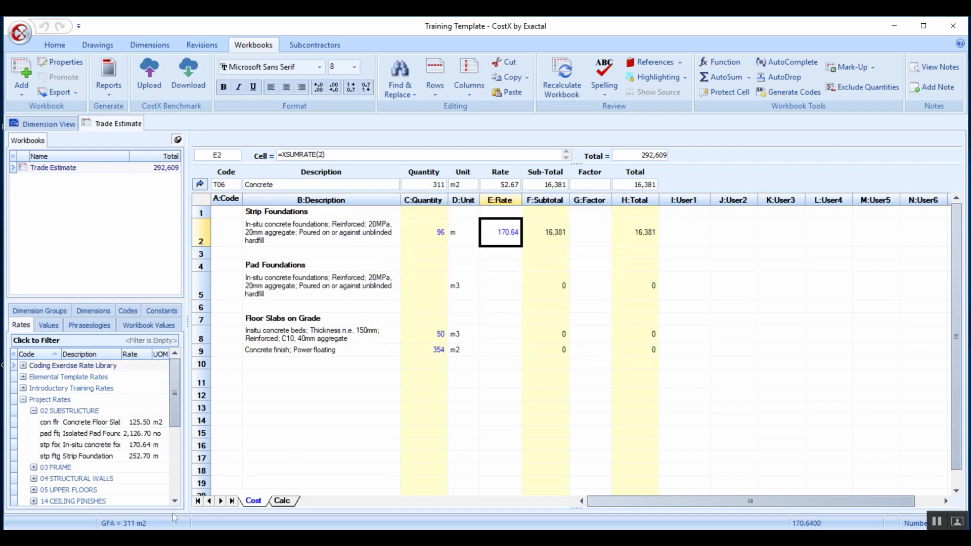
mouse_move(93, 445)
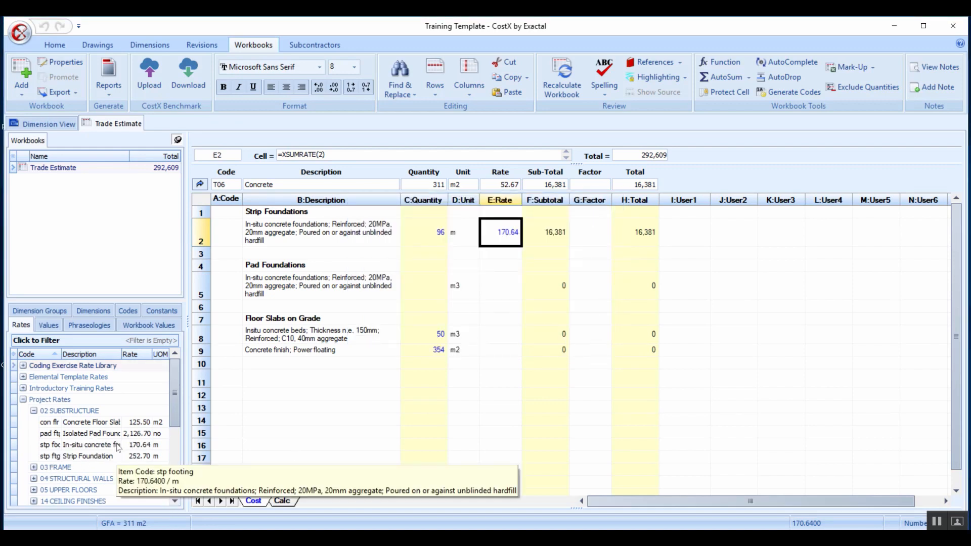
click(87, 445)
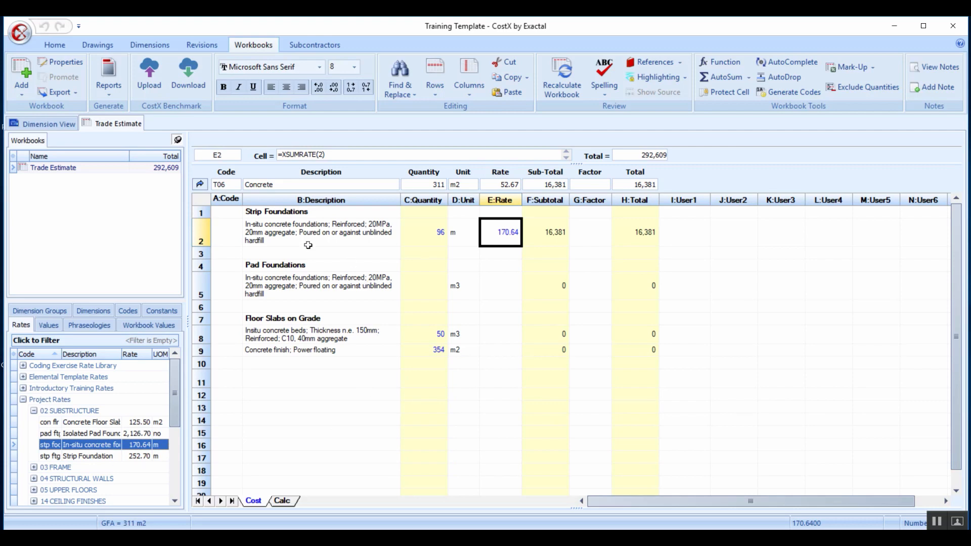
mouse_move(234, 212)
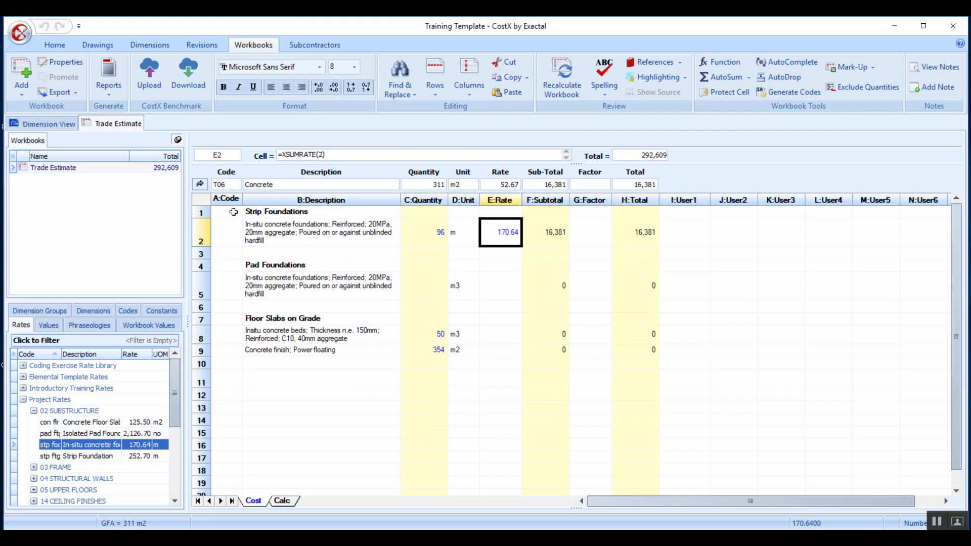
mouse_move(249, 288)
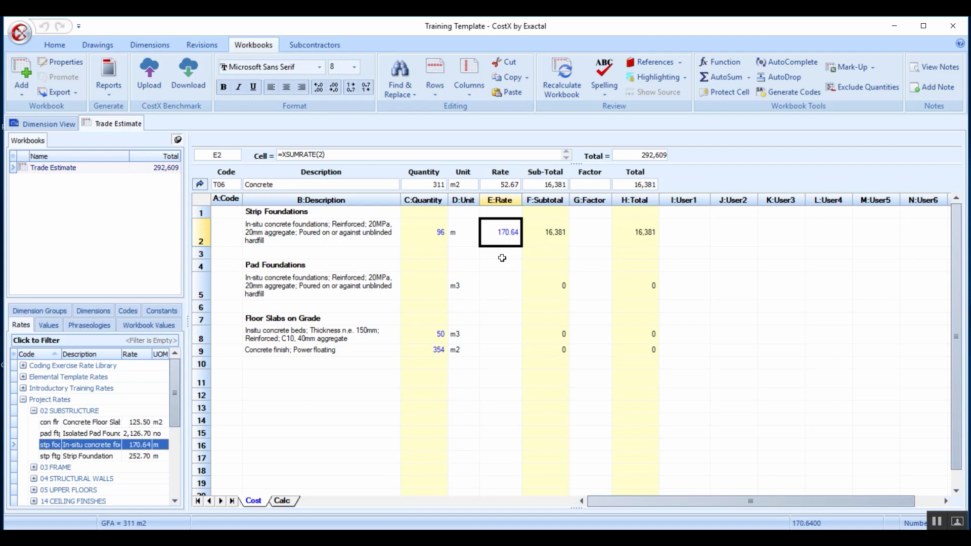
double_click(500, 231)
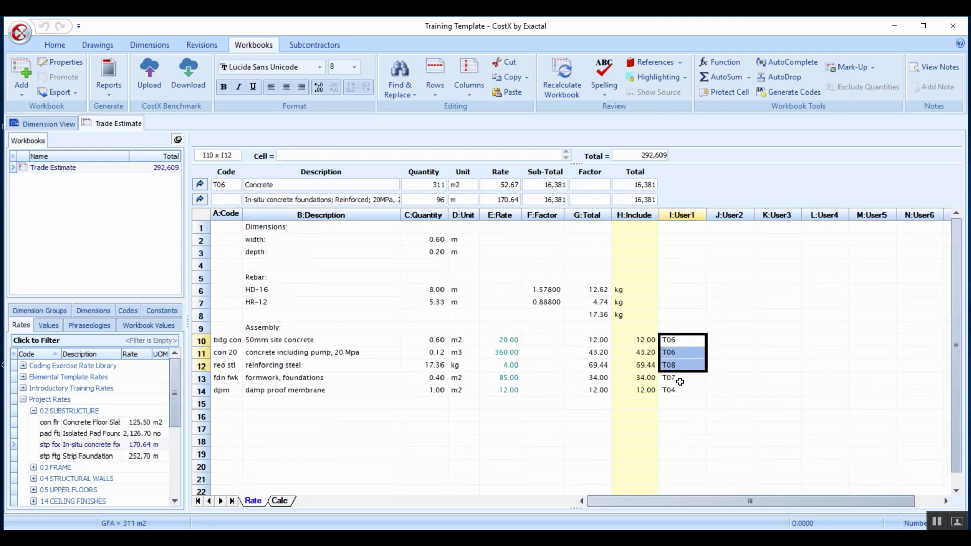
click(682, 390)
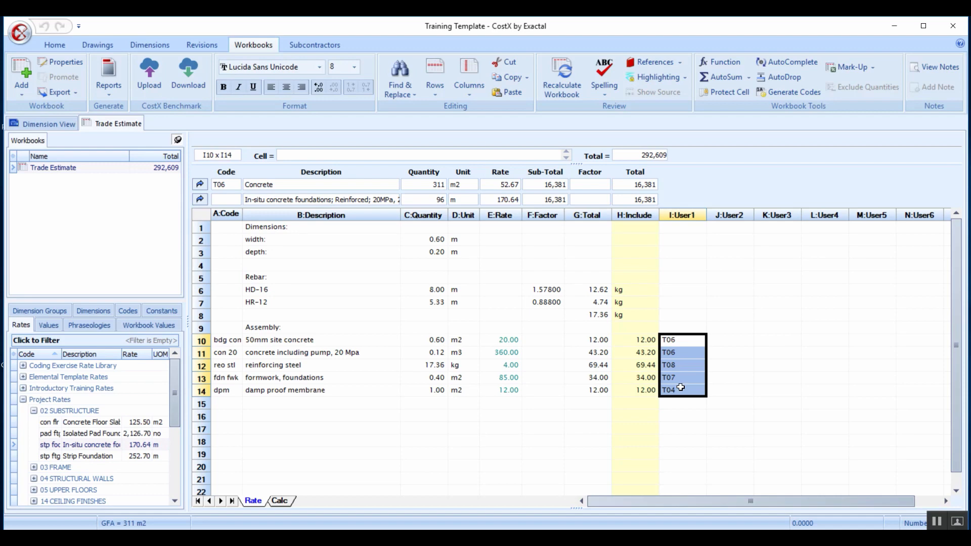
mouse_move(685, 407)
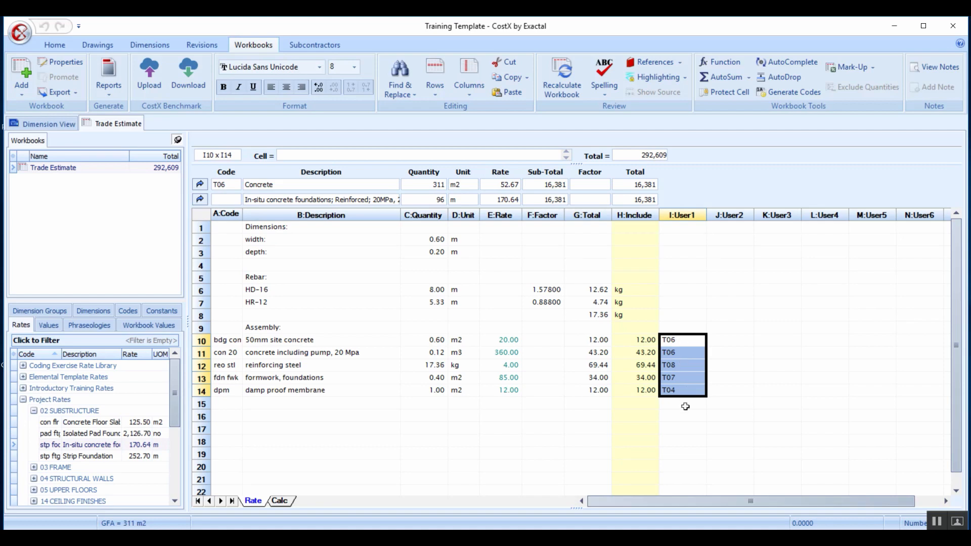
mouse_move(677, 326)
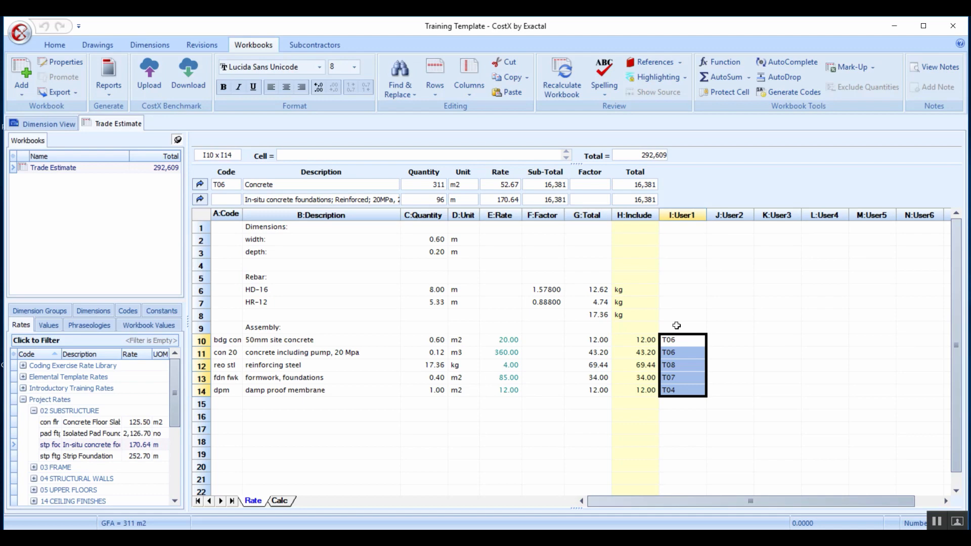
mouse_move(679, 383)
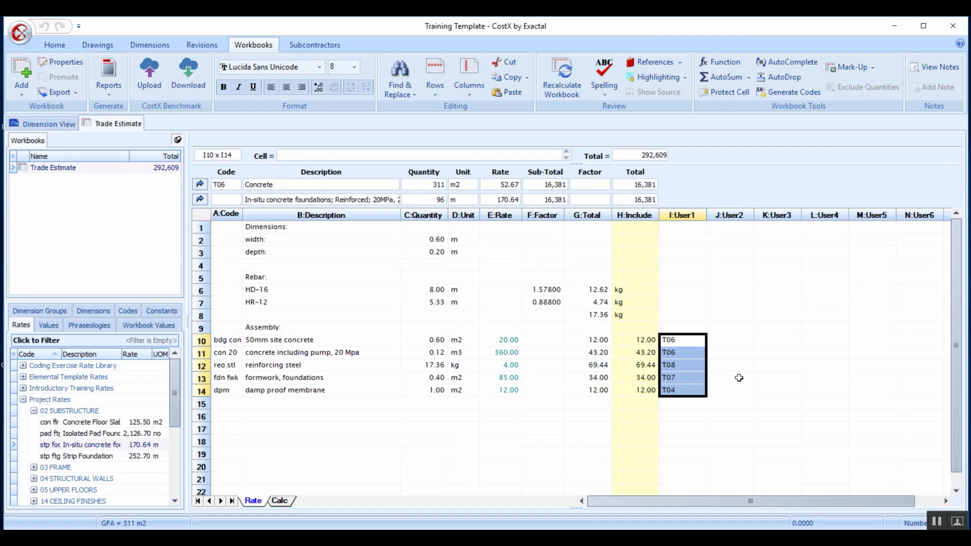
mouse_move(458, 254)
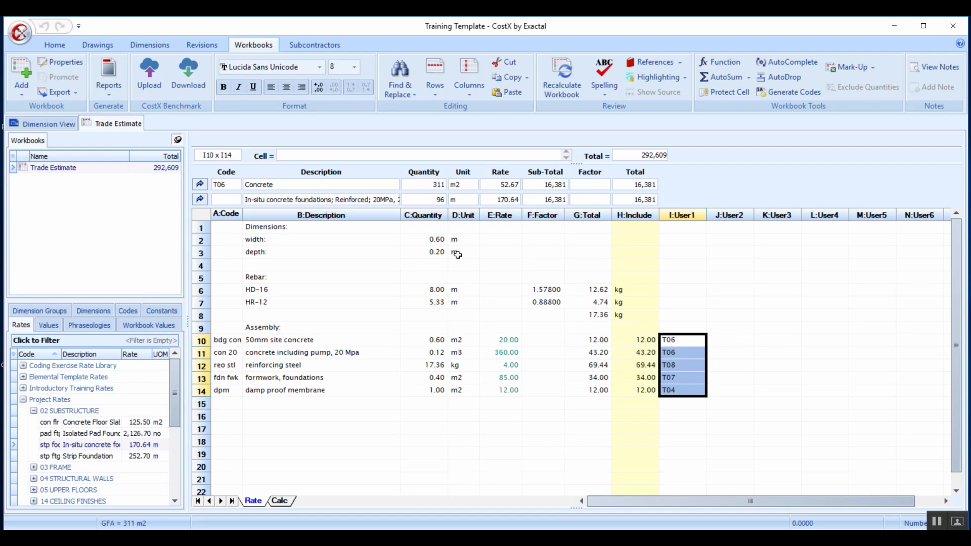
click(253, 501)
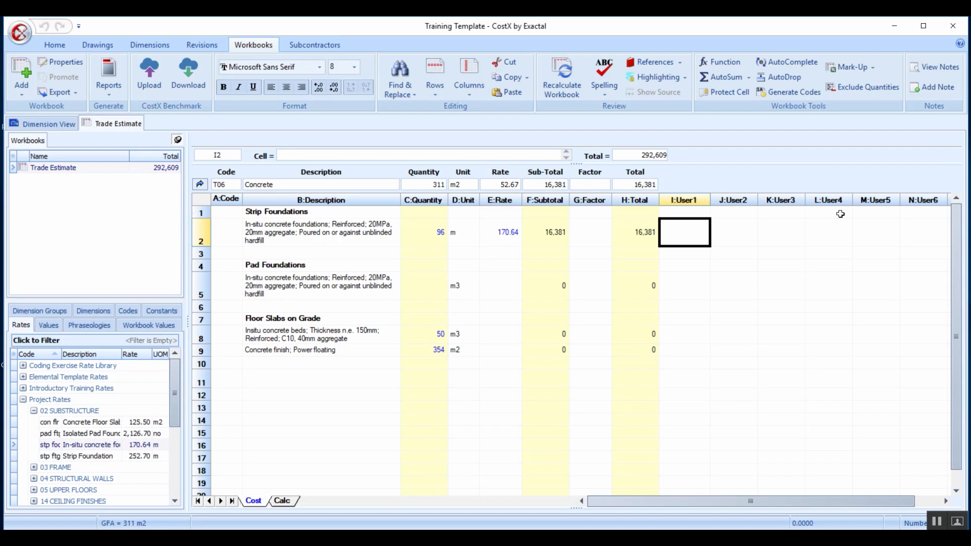
mouse_move(843, 237)
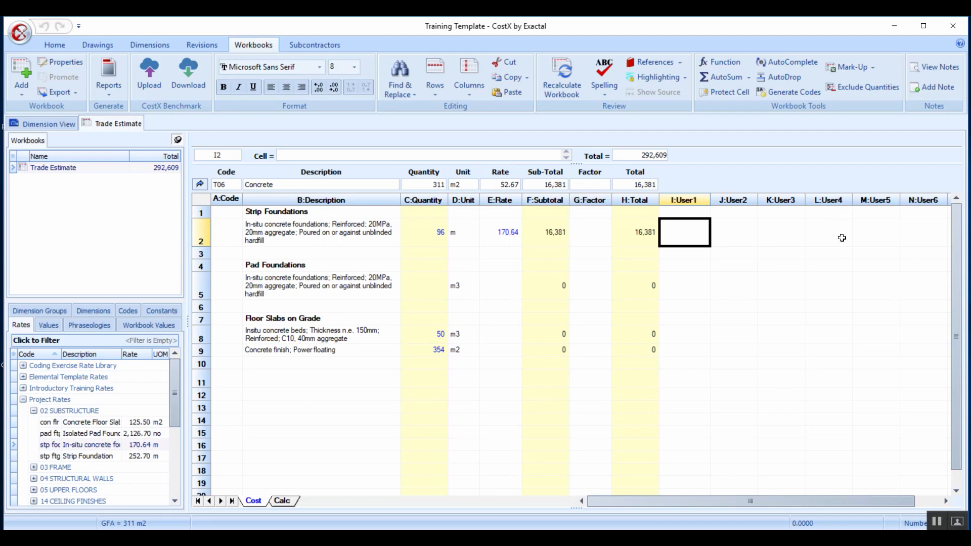
mouse_move(852, 66)
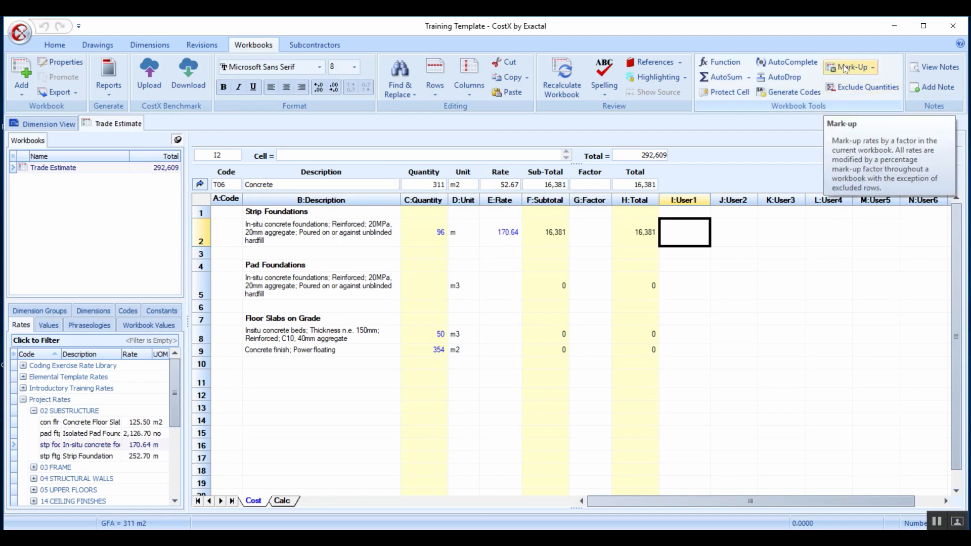
Show the Mark-Up options for marking up workbook rates by a factor or excluding items.
click(871, 67)
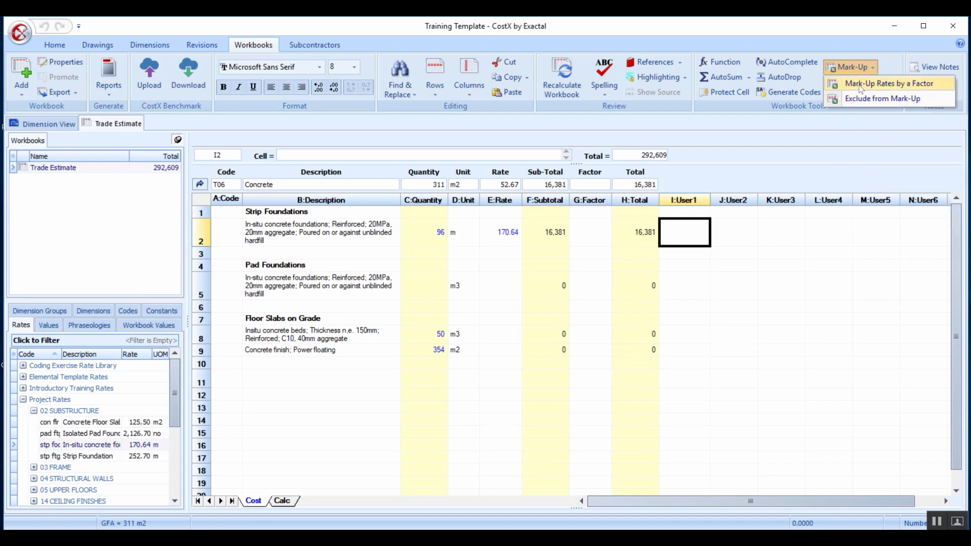
click(888, 84)
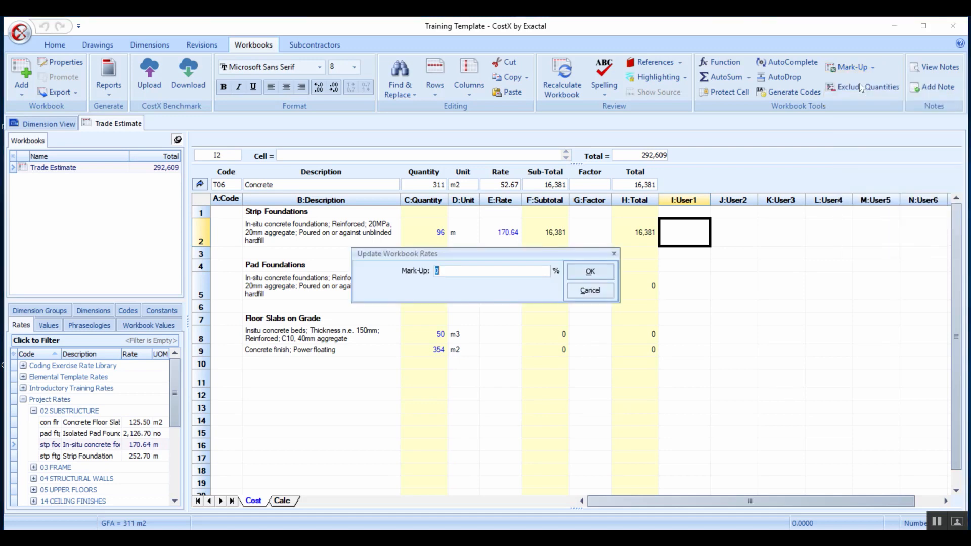
mouse_move(589, 291)
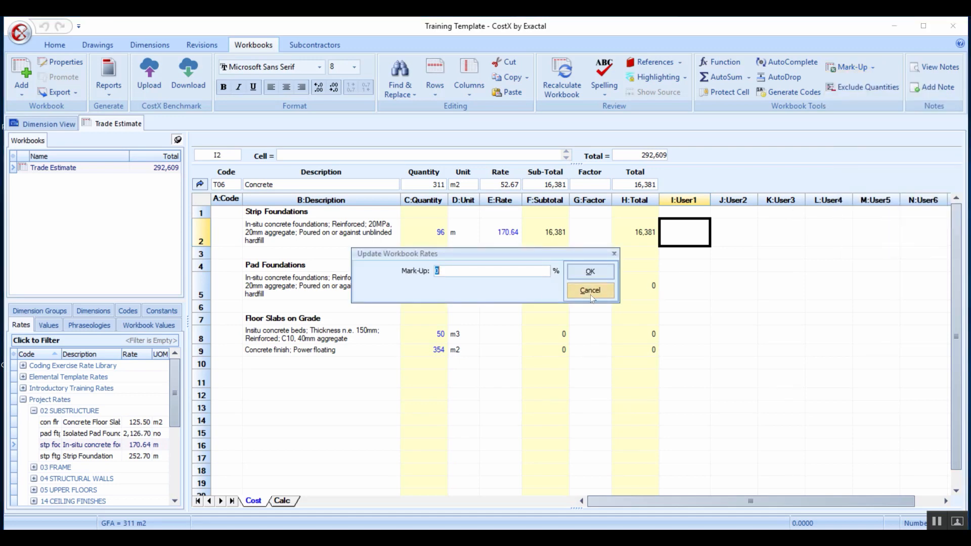
mouse_move(455, 271)
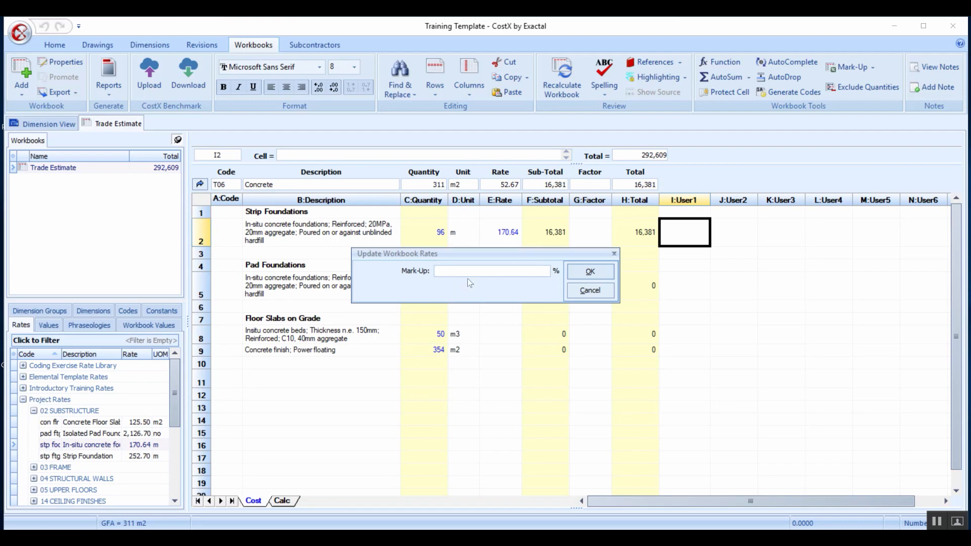
mouse_move(438, 280)
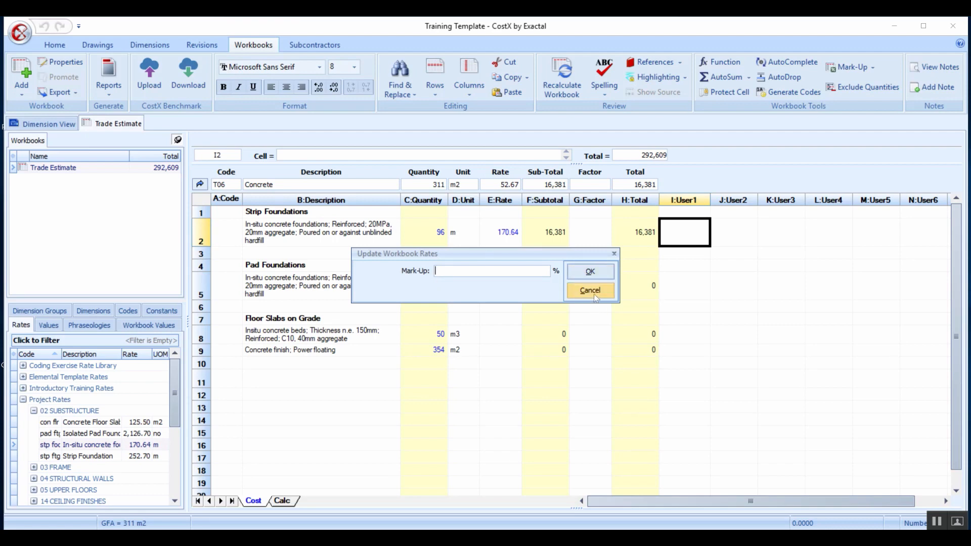
click(589, 291)
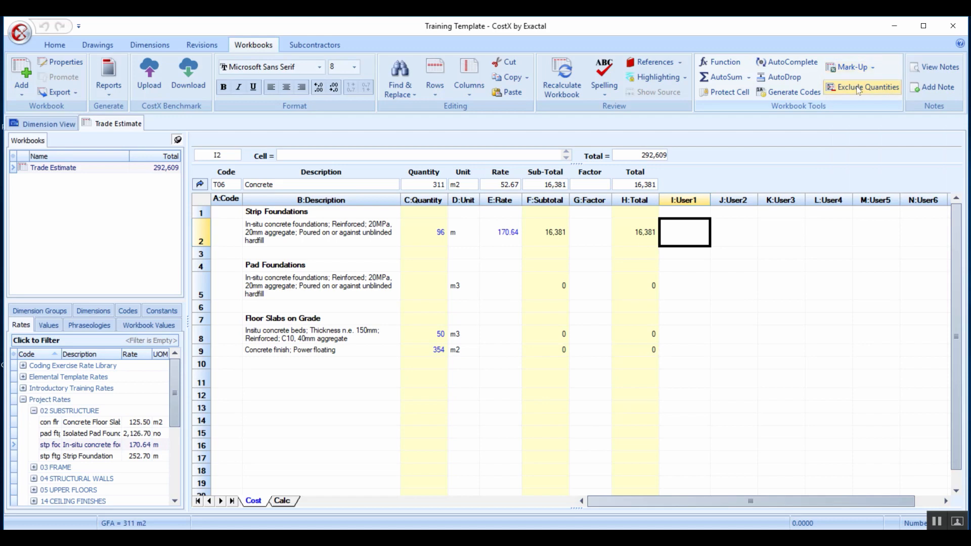
mouse_move(863, 87)
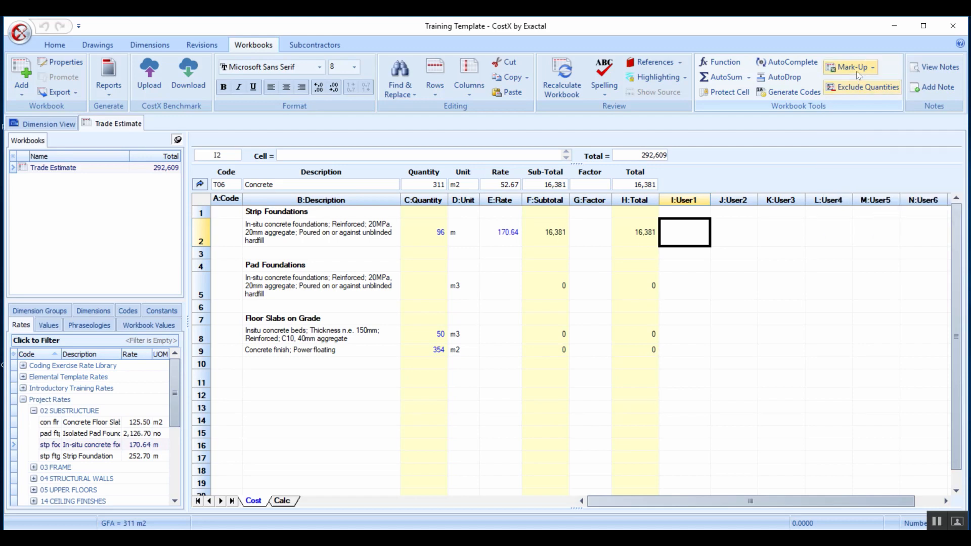
click(849, 67)
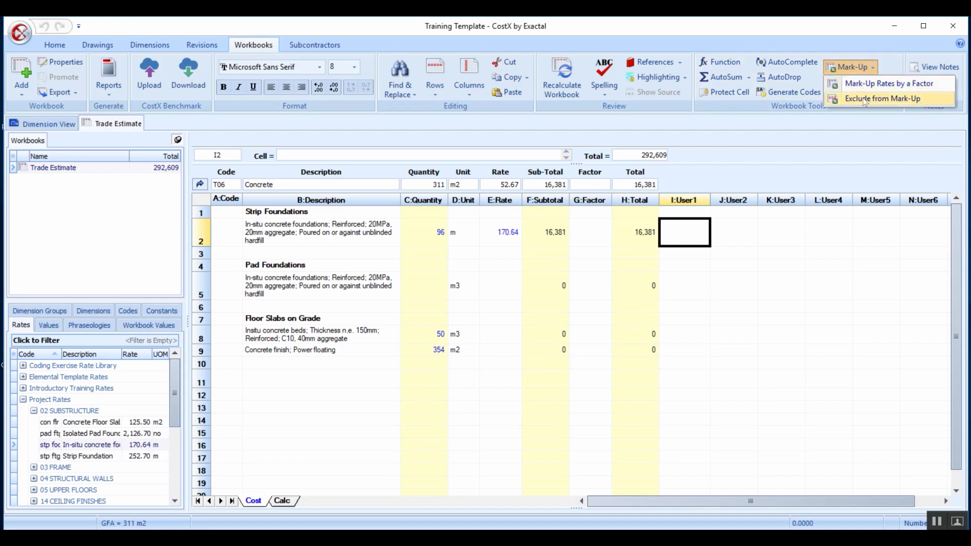
mouse_move(882, 98)
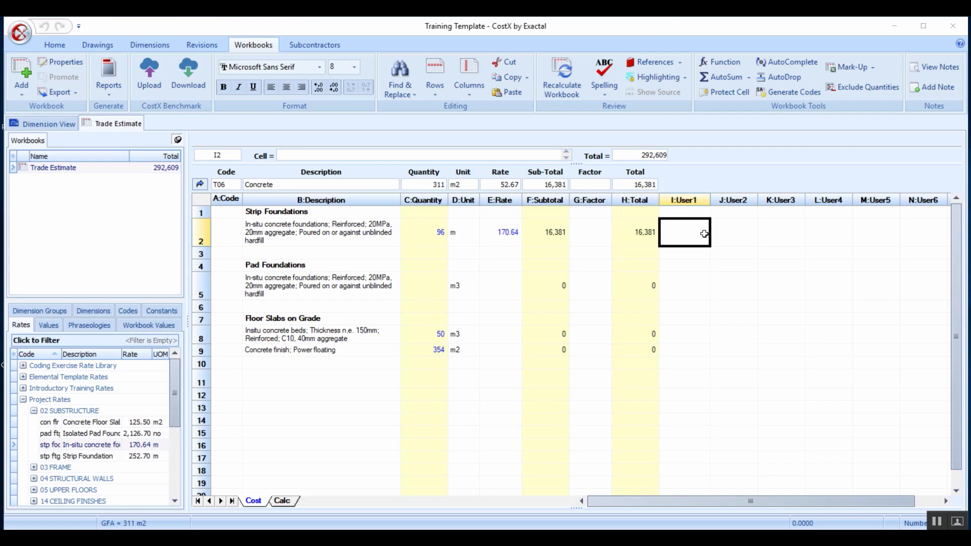
mouse_move(685, 247)
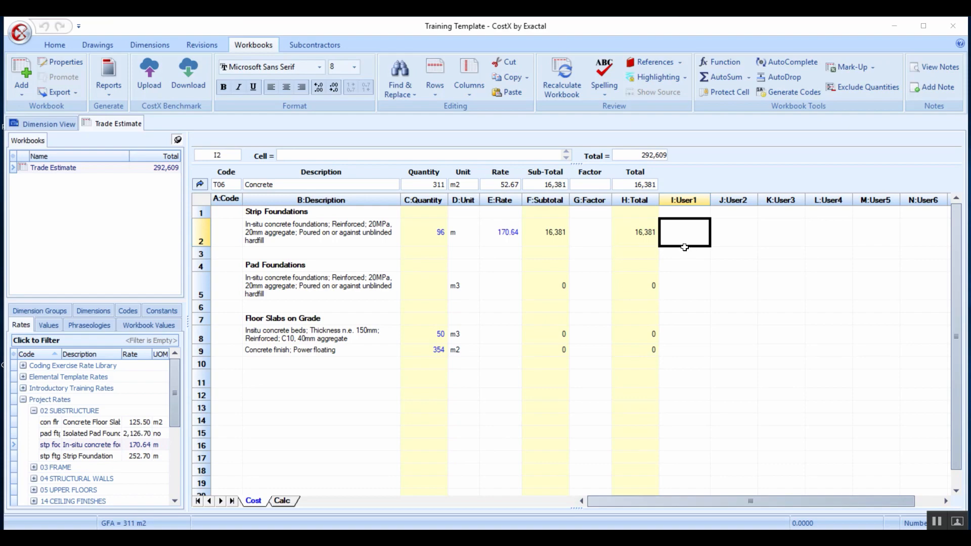
mouse_move(908, 510)
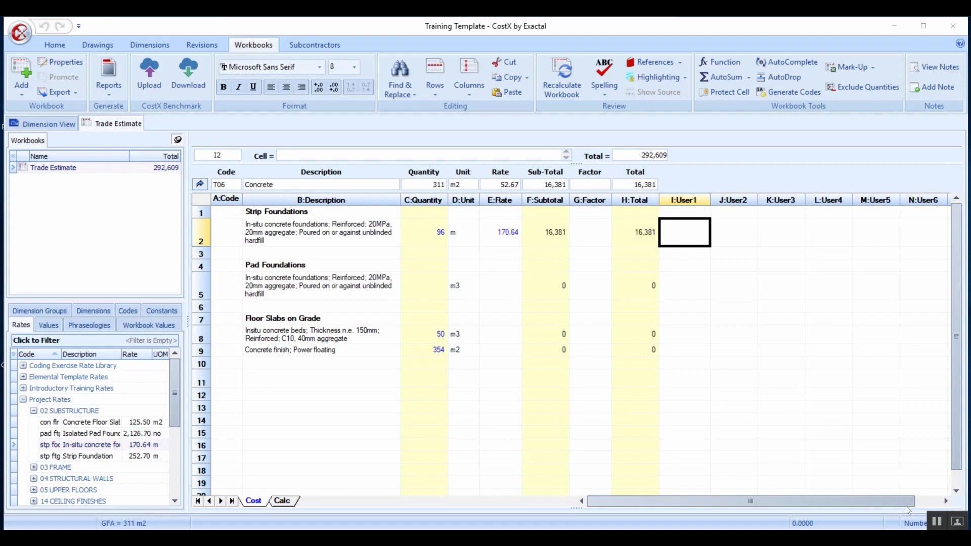